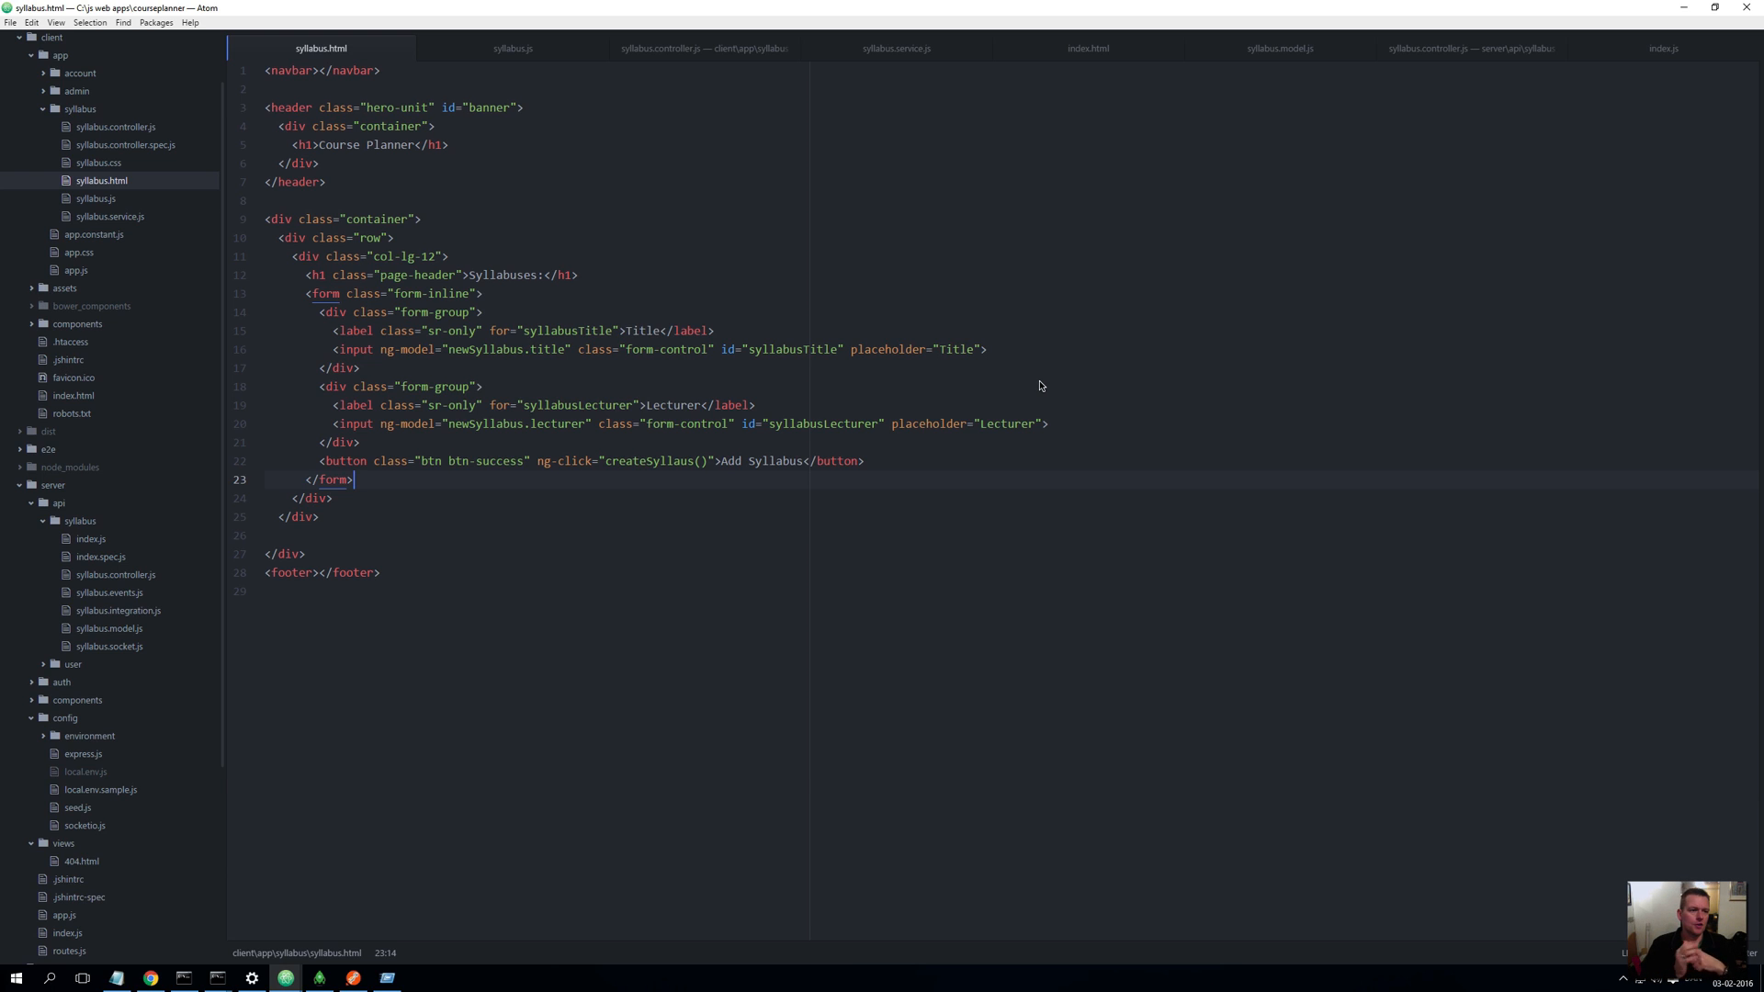
mouse_move(560, 674)
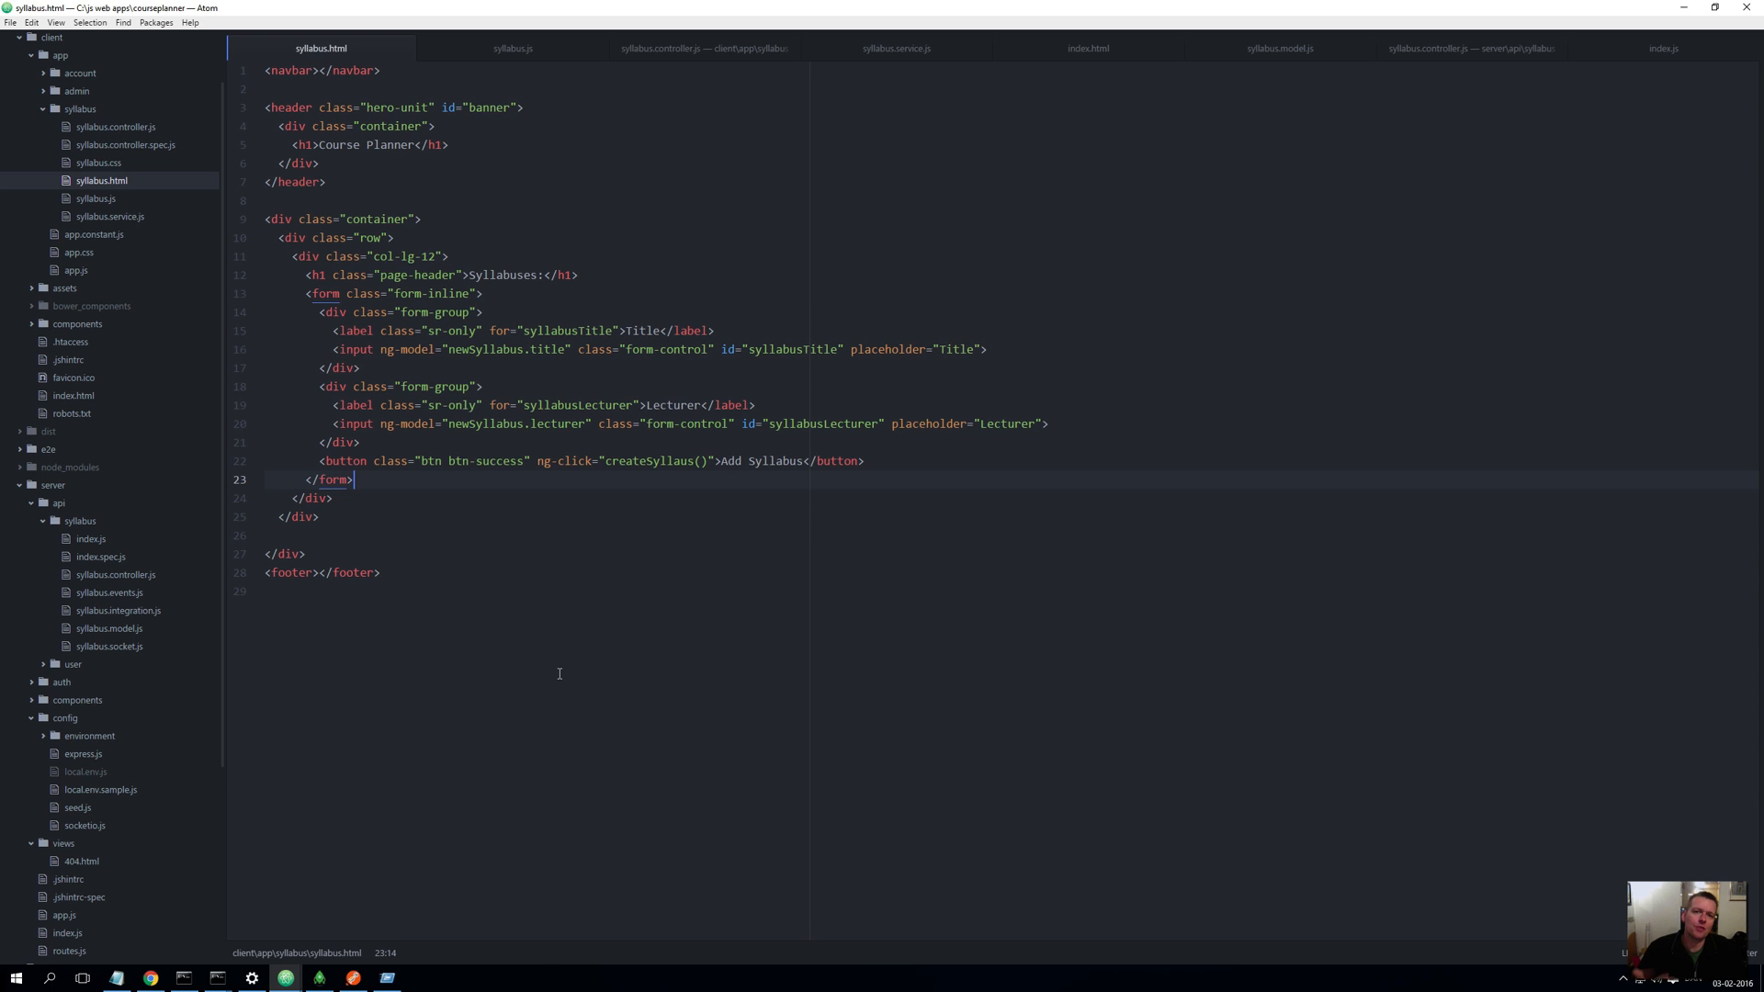
mouse_move(117, 231)
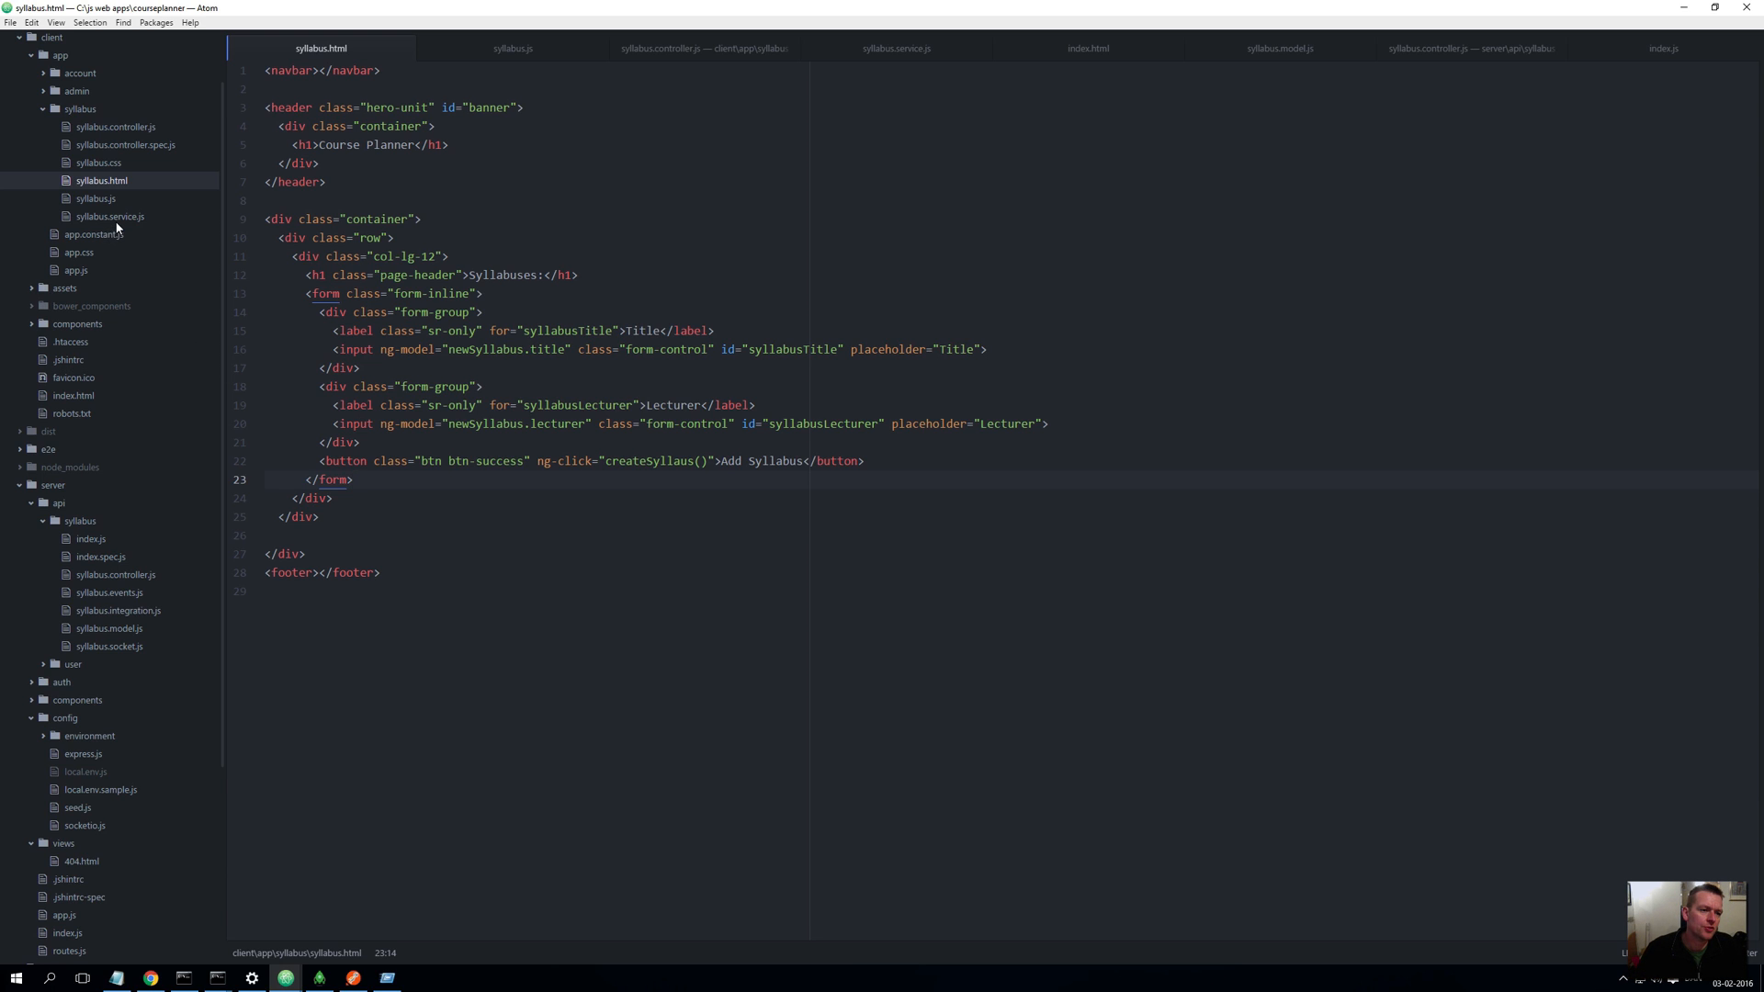
Open syllabus.service.js from Atom's tree view to review the SyllabusService resource
click(897, 48)
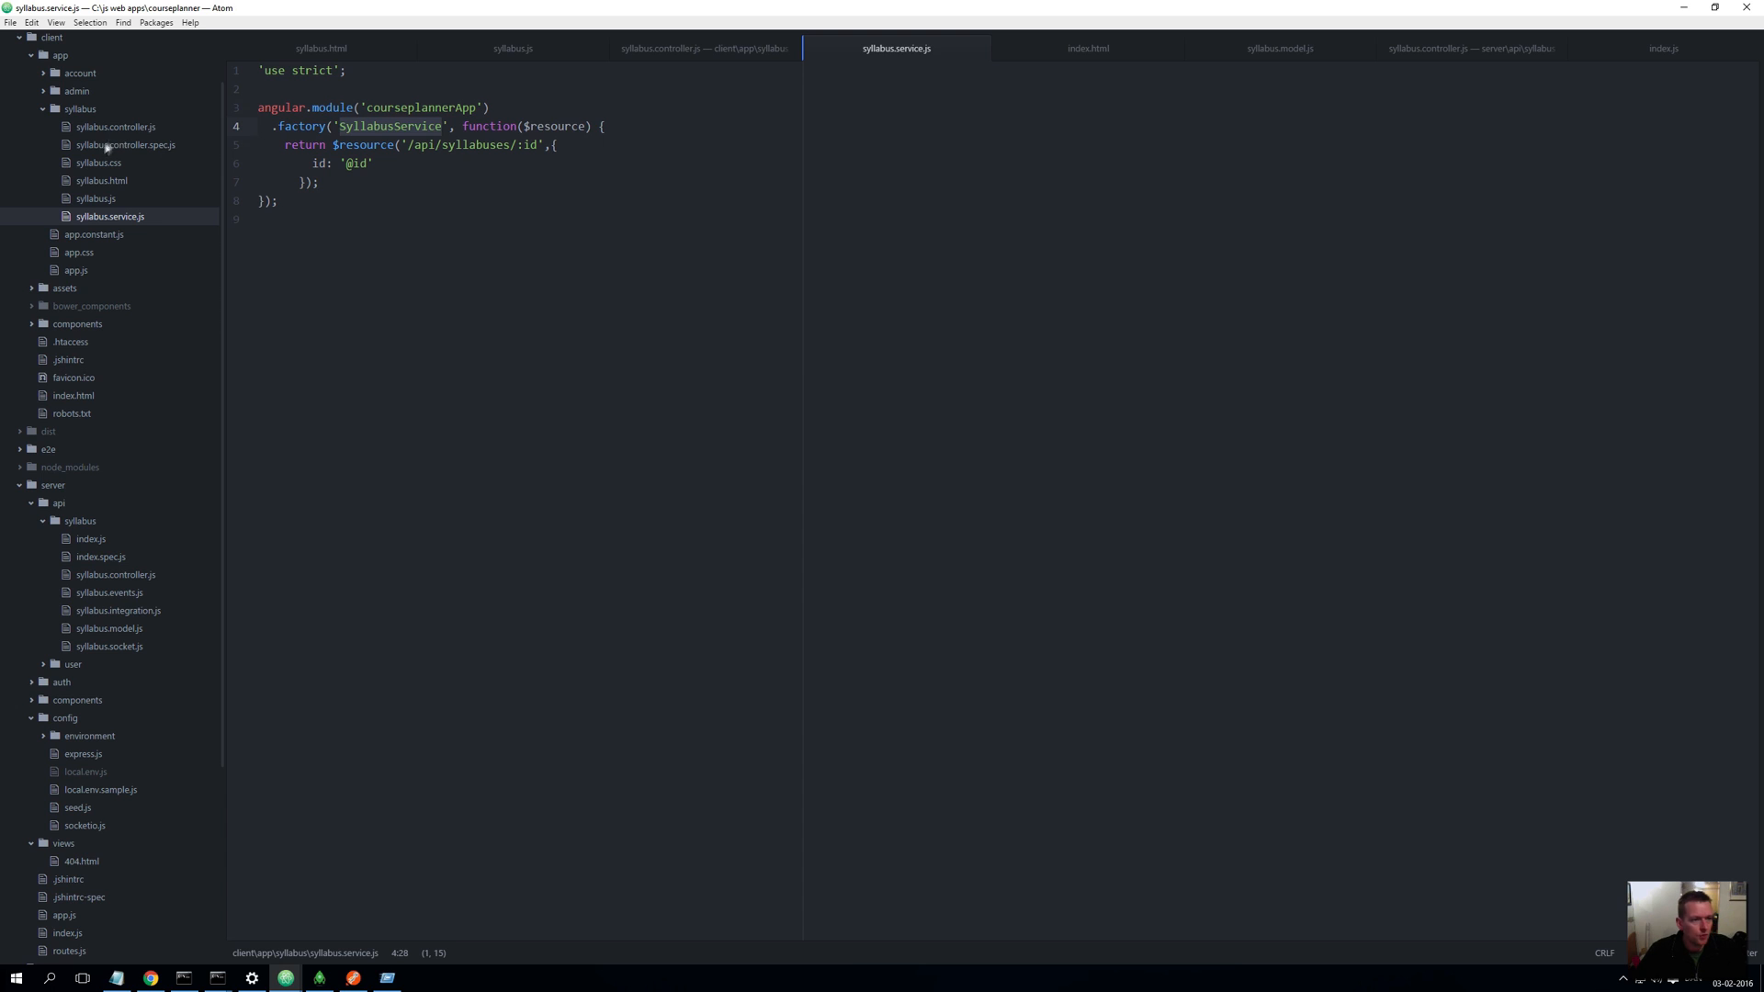
mouse_move(97, 134)
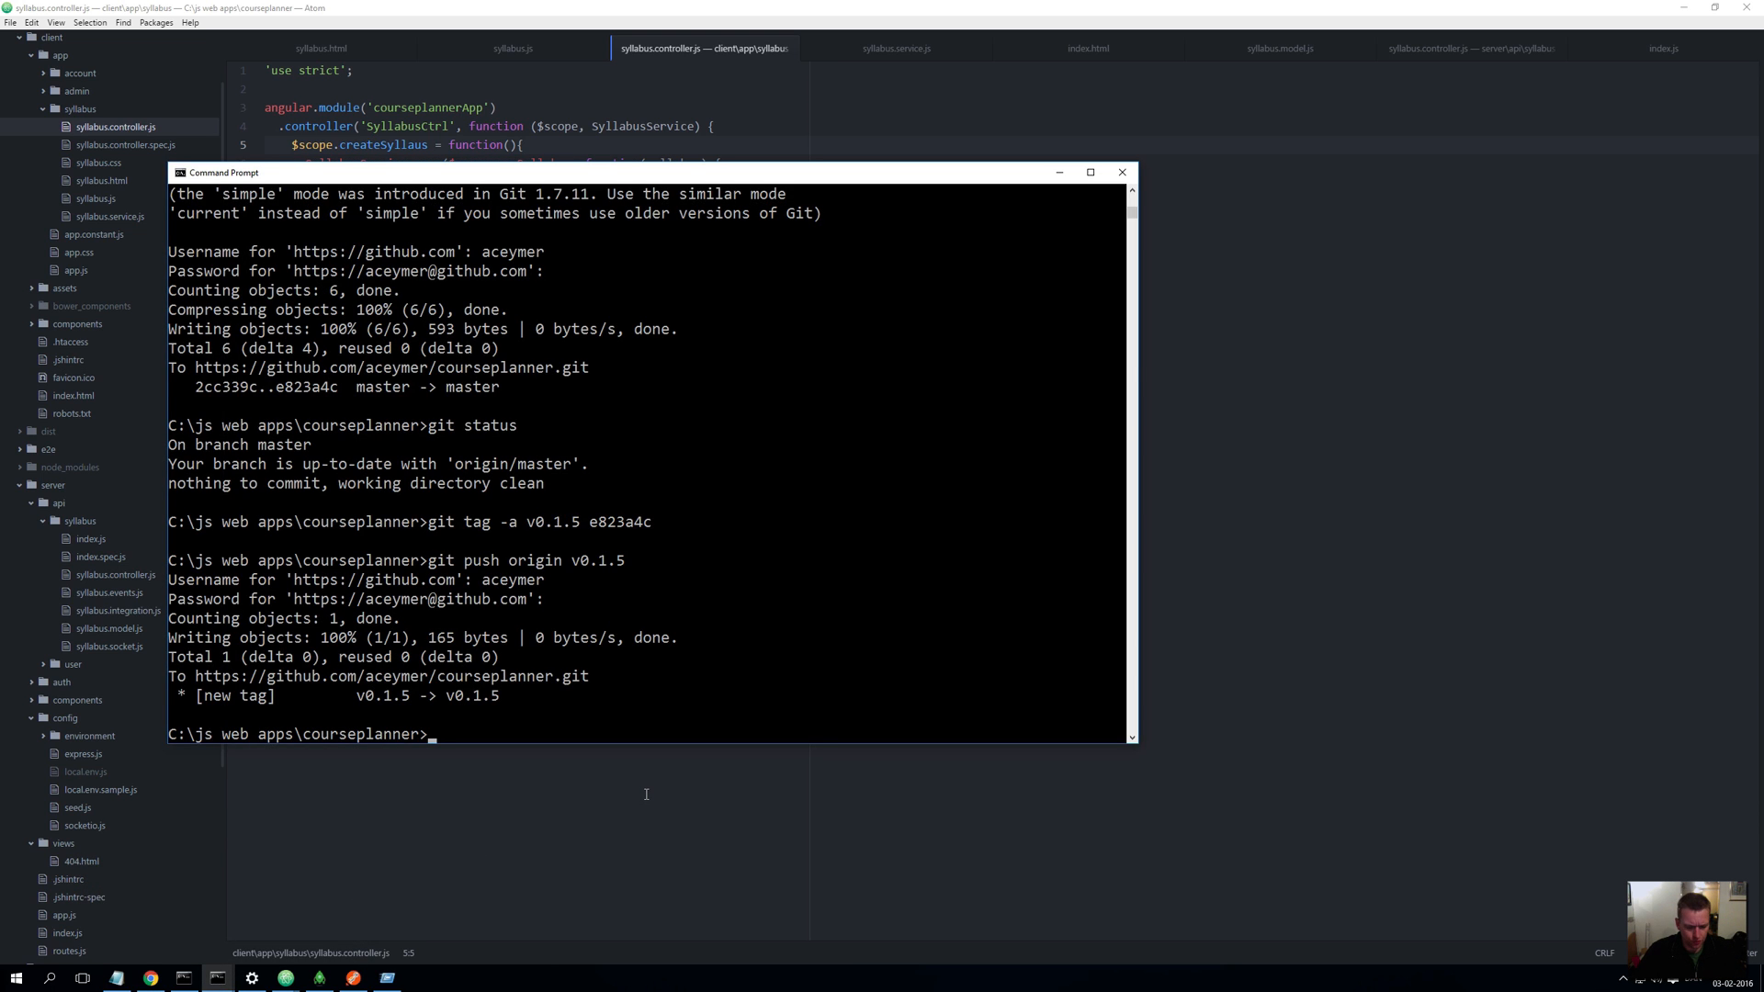
Type 'git checkout v0.1.5' in Command Prompt without running it
text(git checkout v)
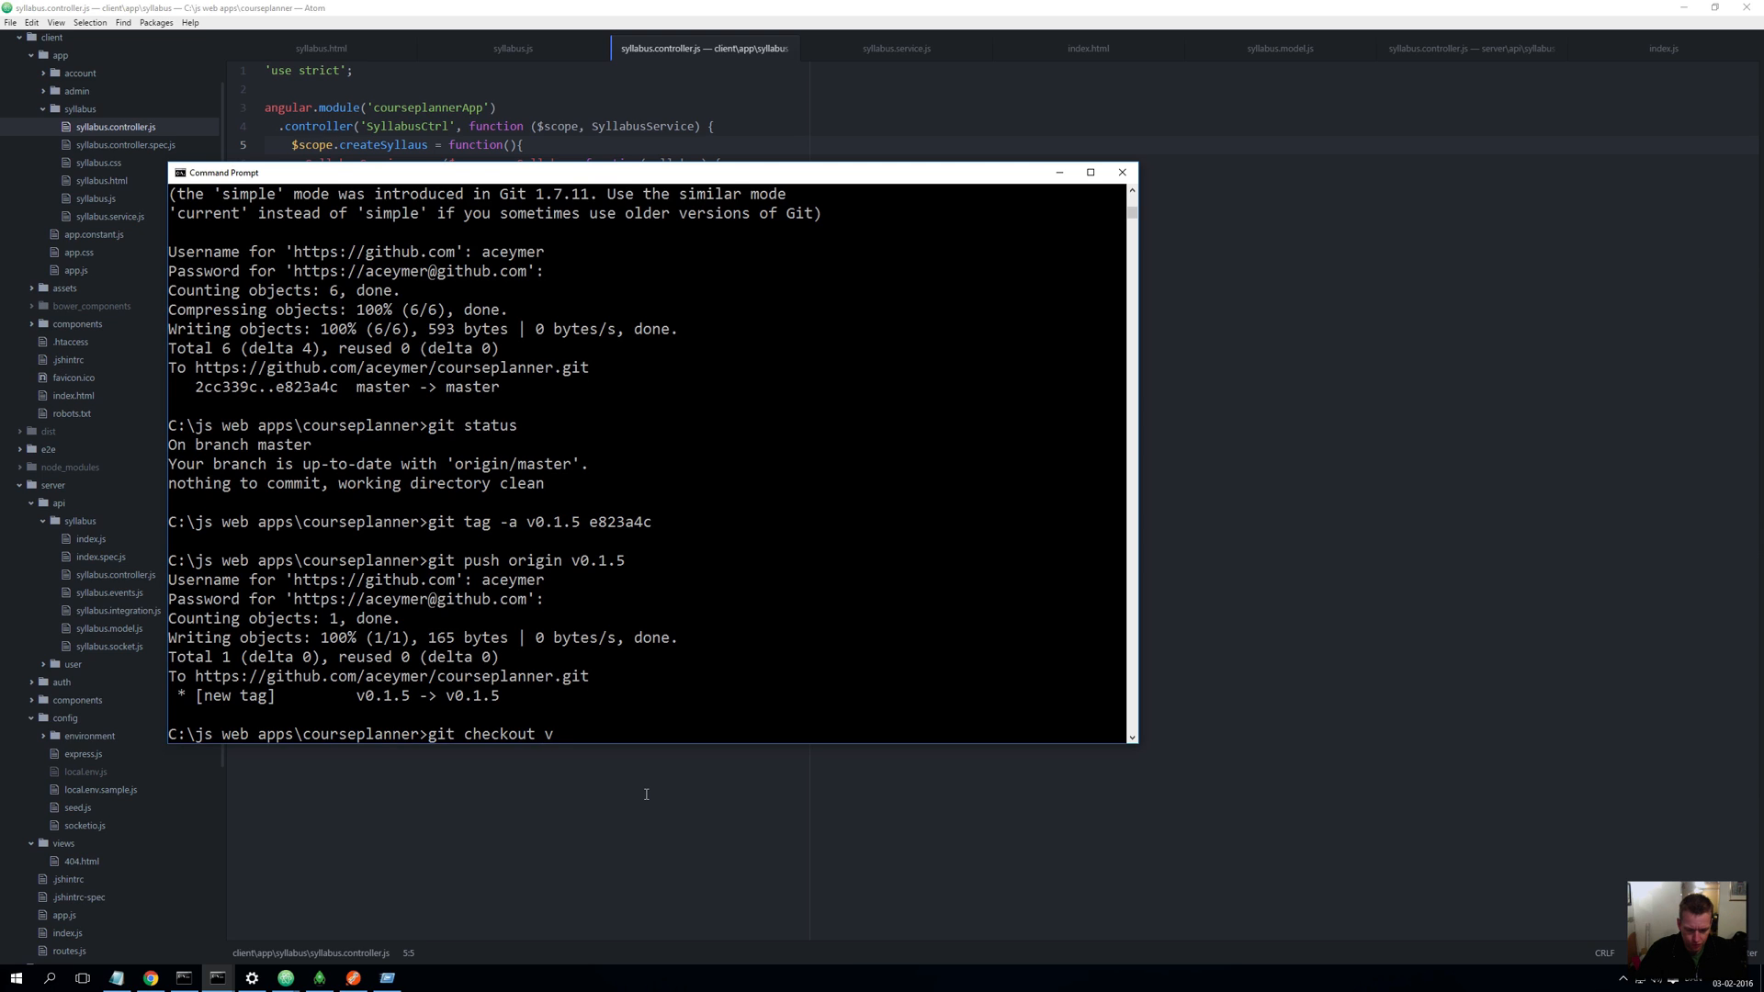
text(0.1.)
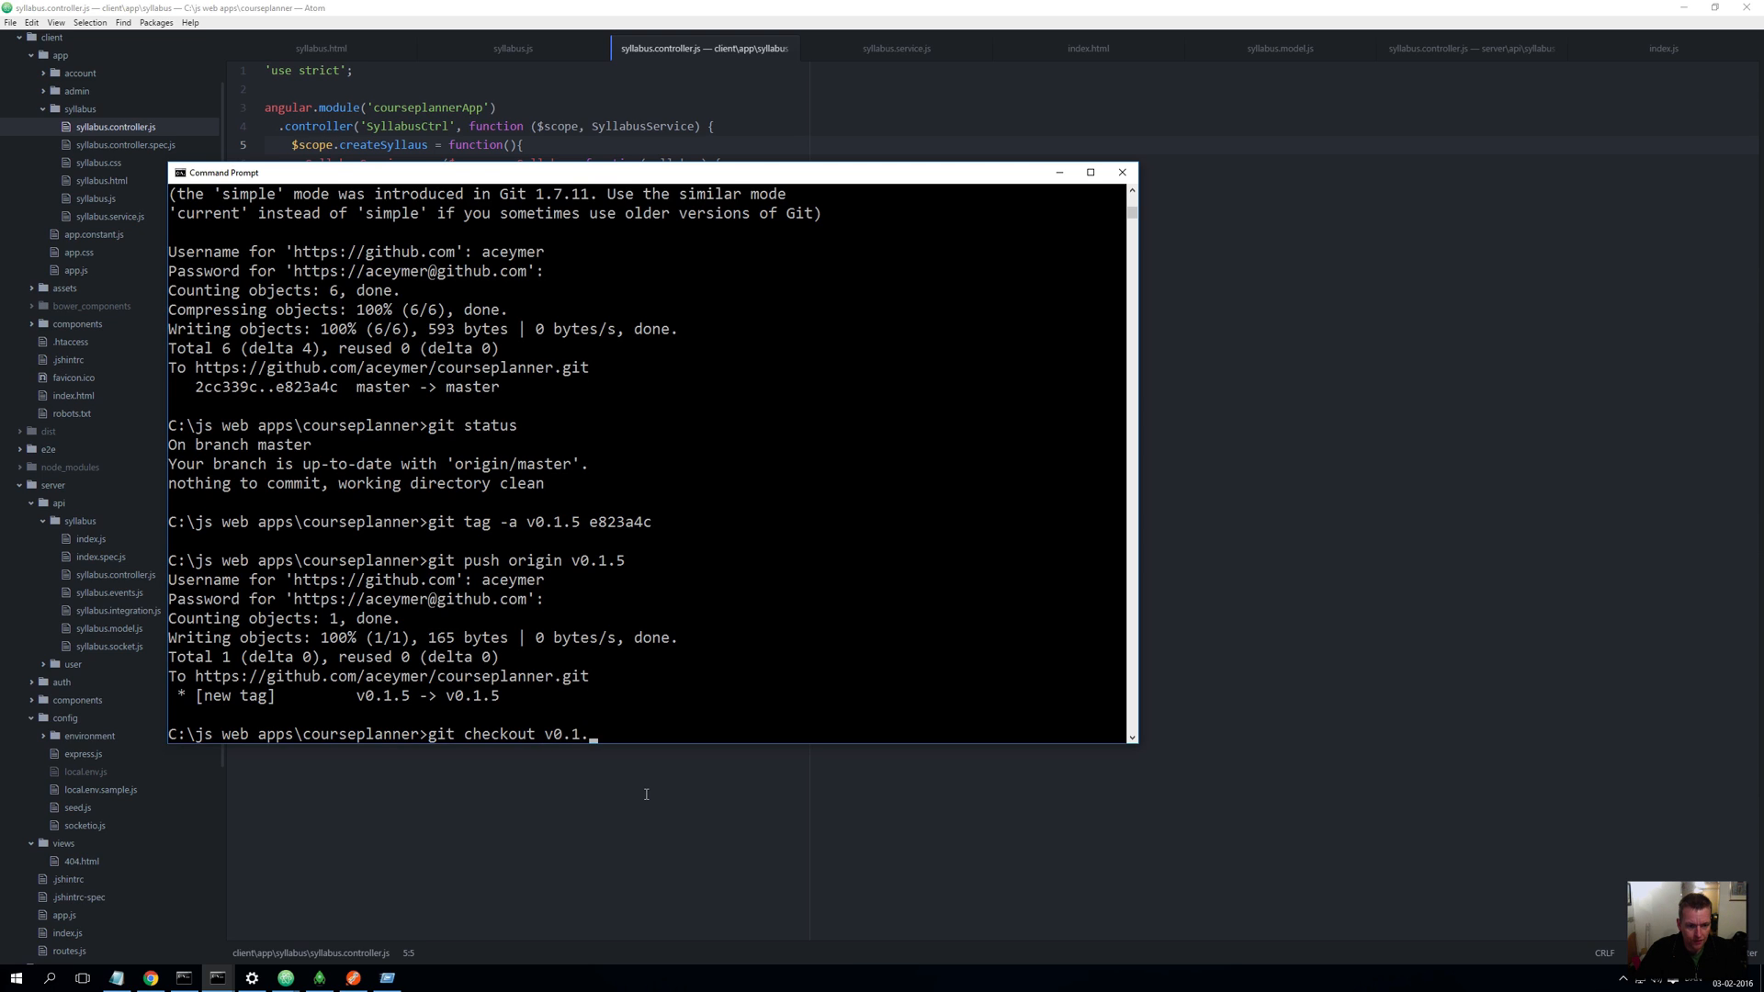
text(5)
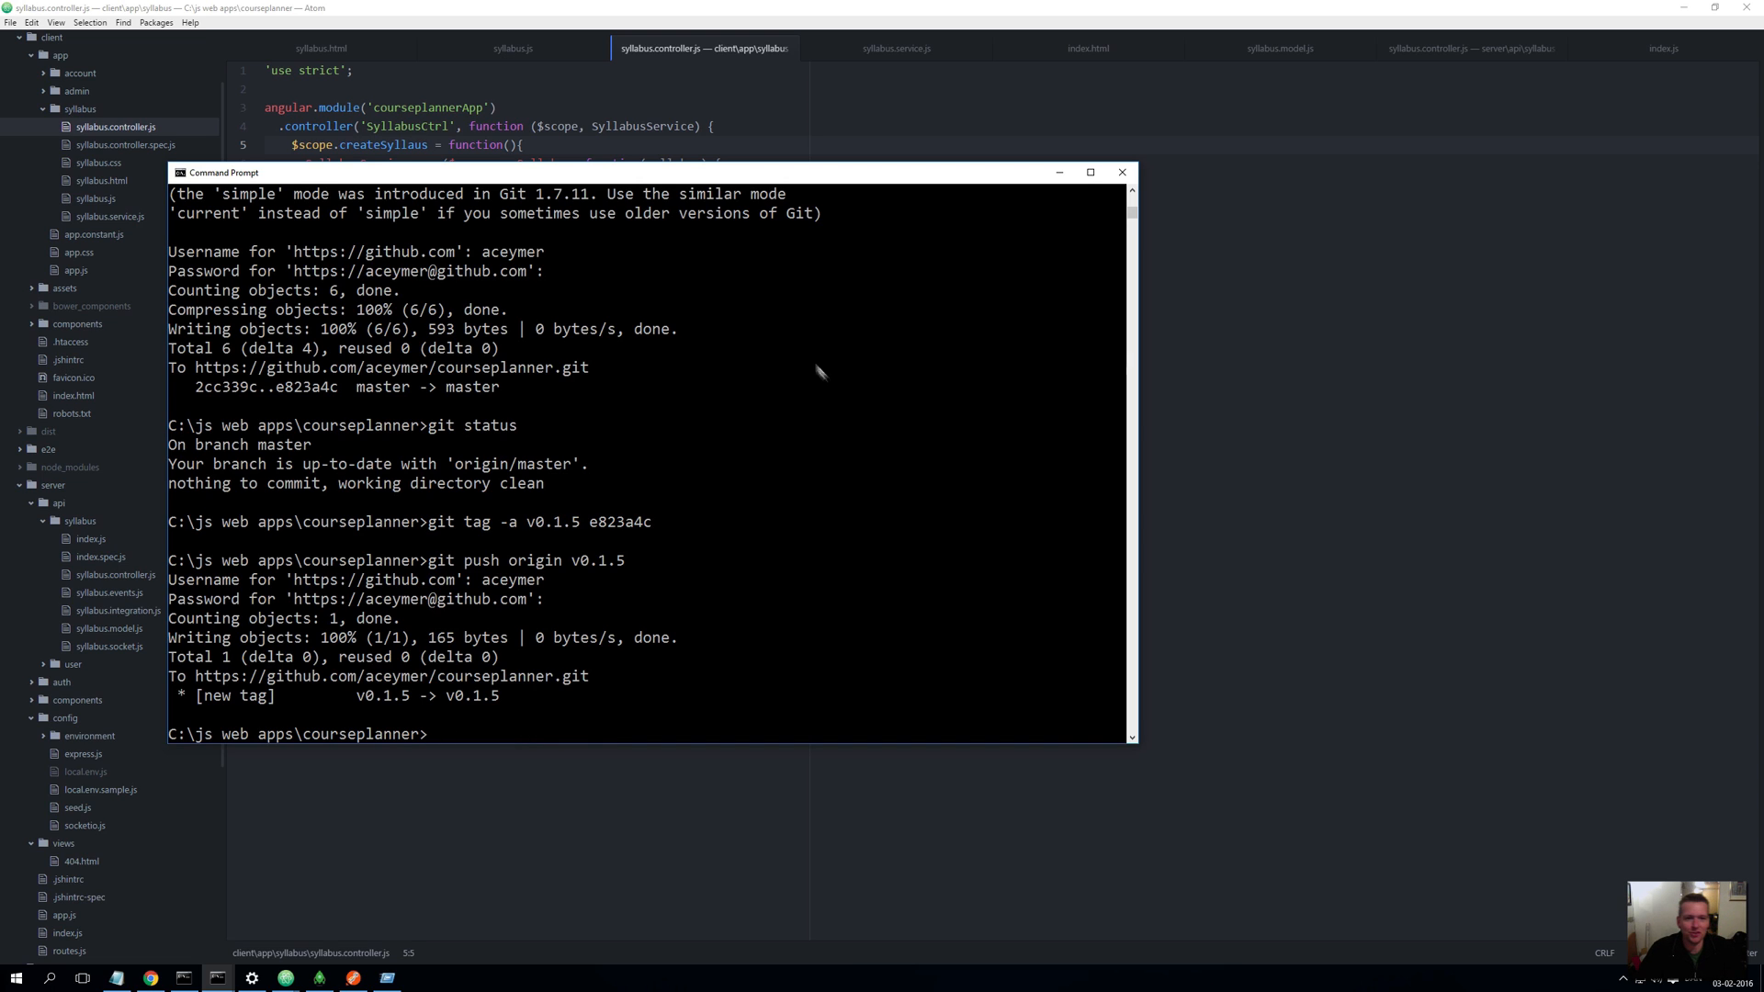
mouse_move(1062, 177)
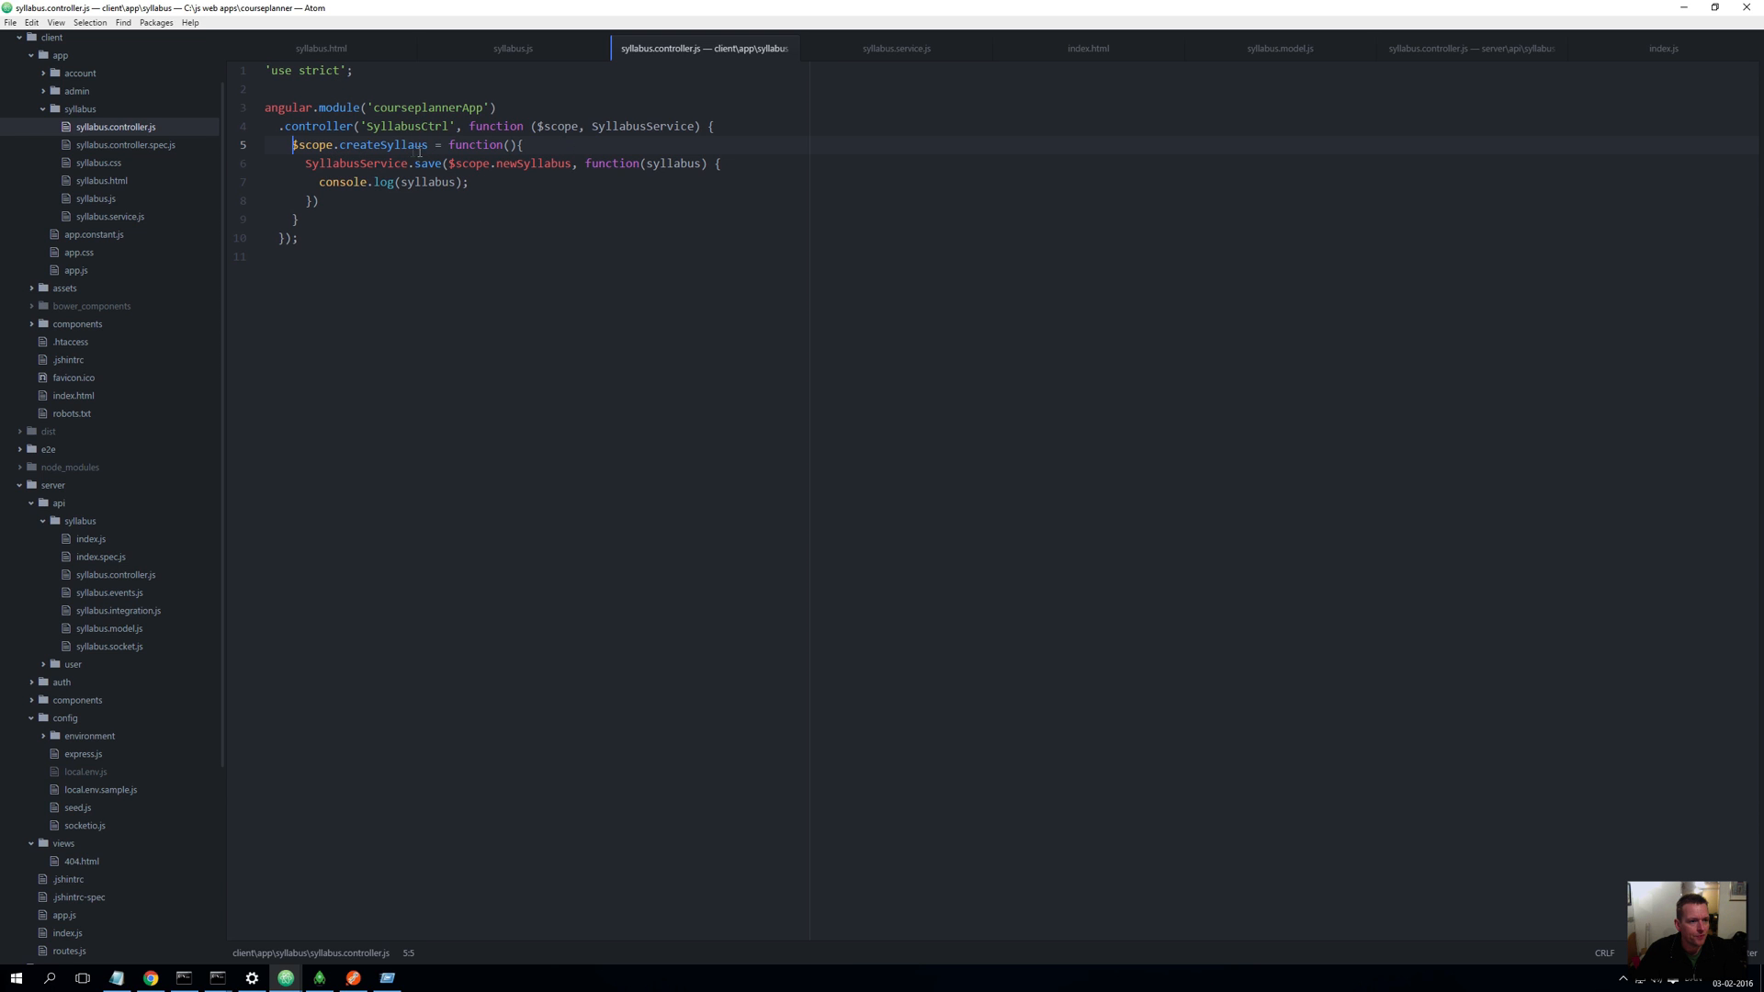
Add a new line after the controller declaration for the SyllabusService query
click(723, 125)
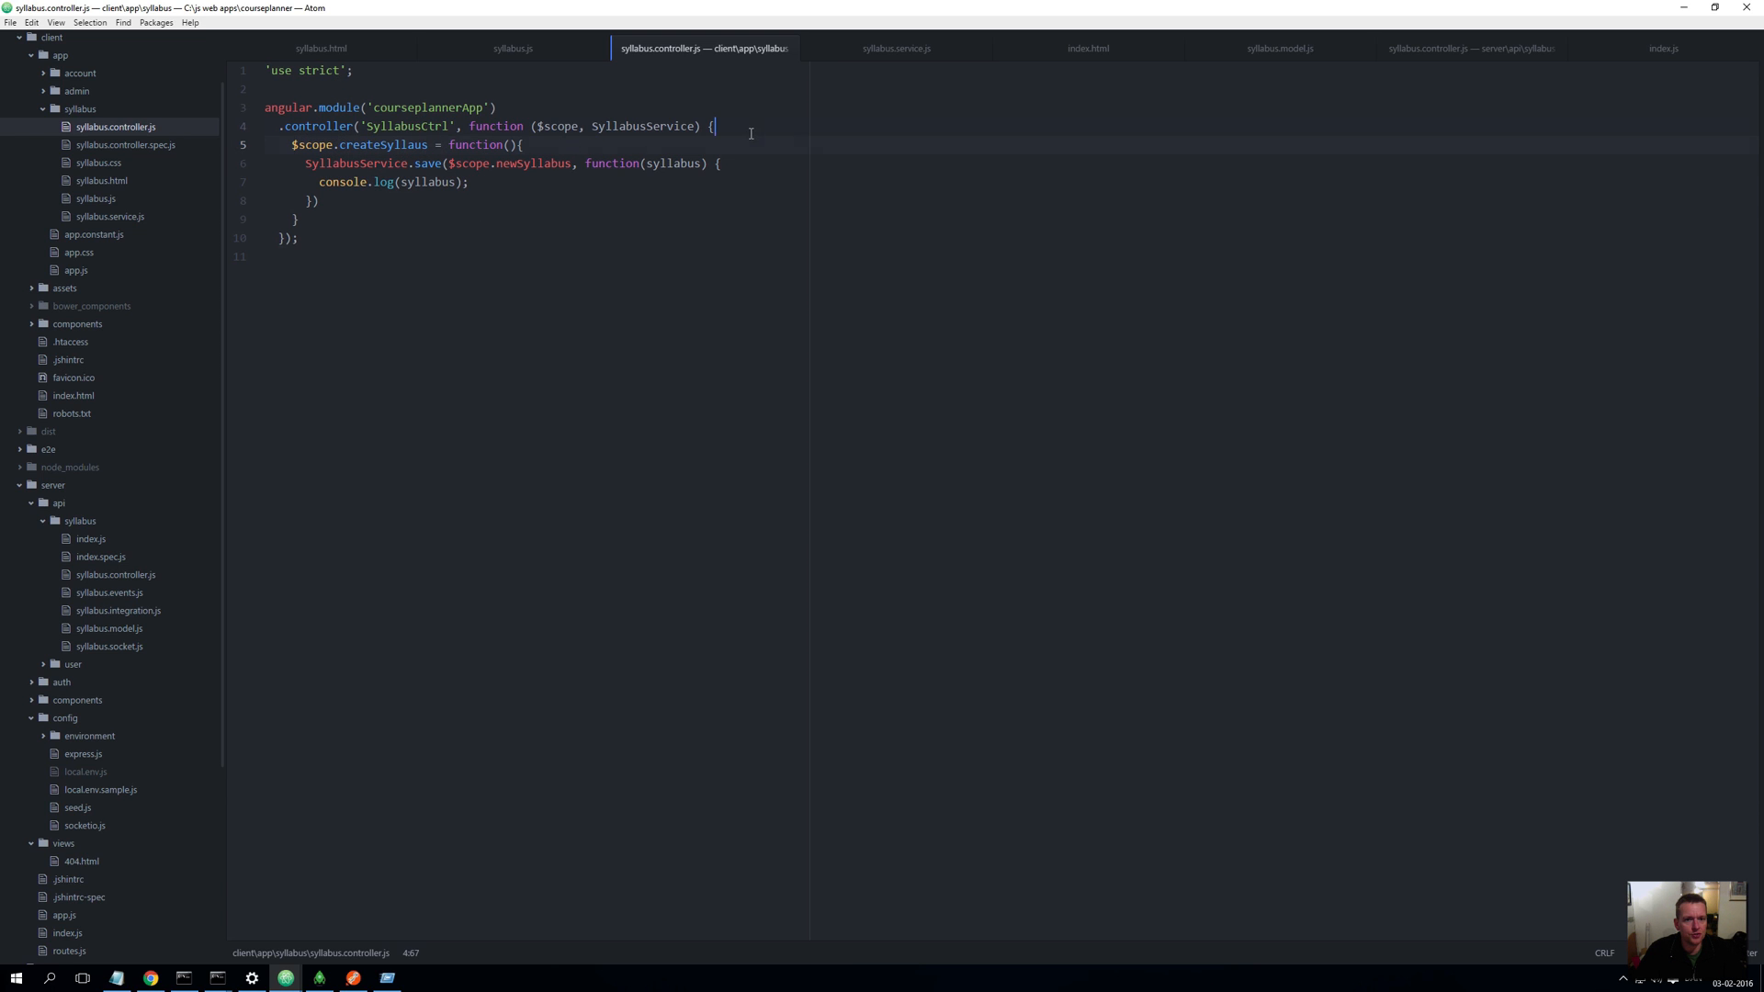
key(Enter)
text(SyllabusService.query(function(syllabuses){)
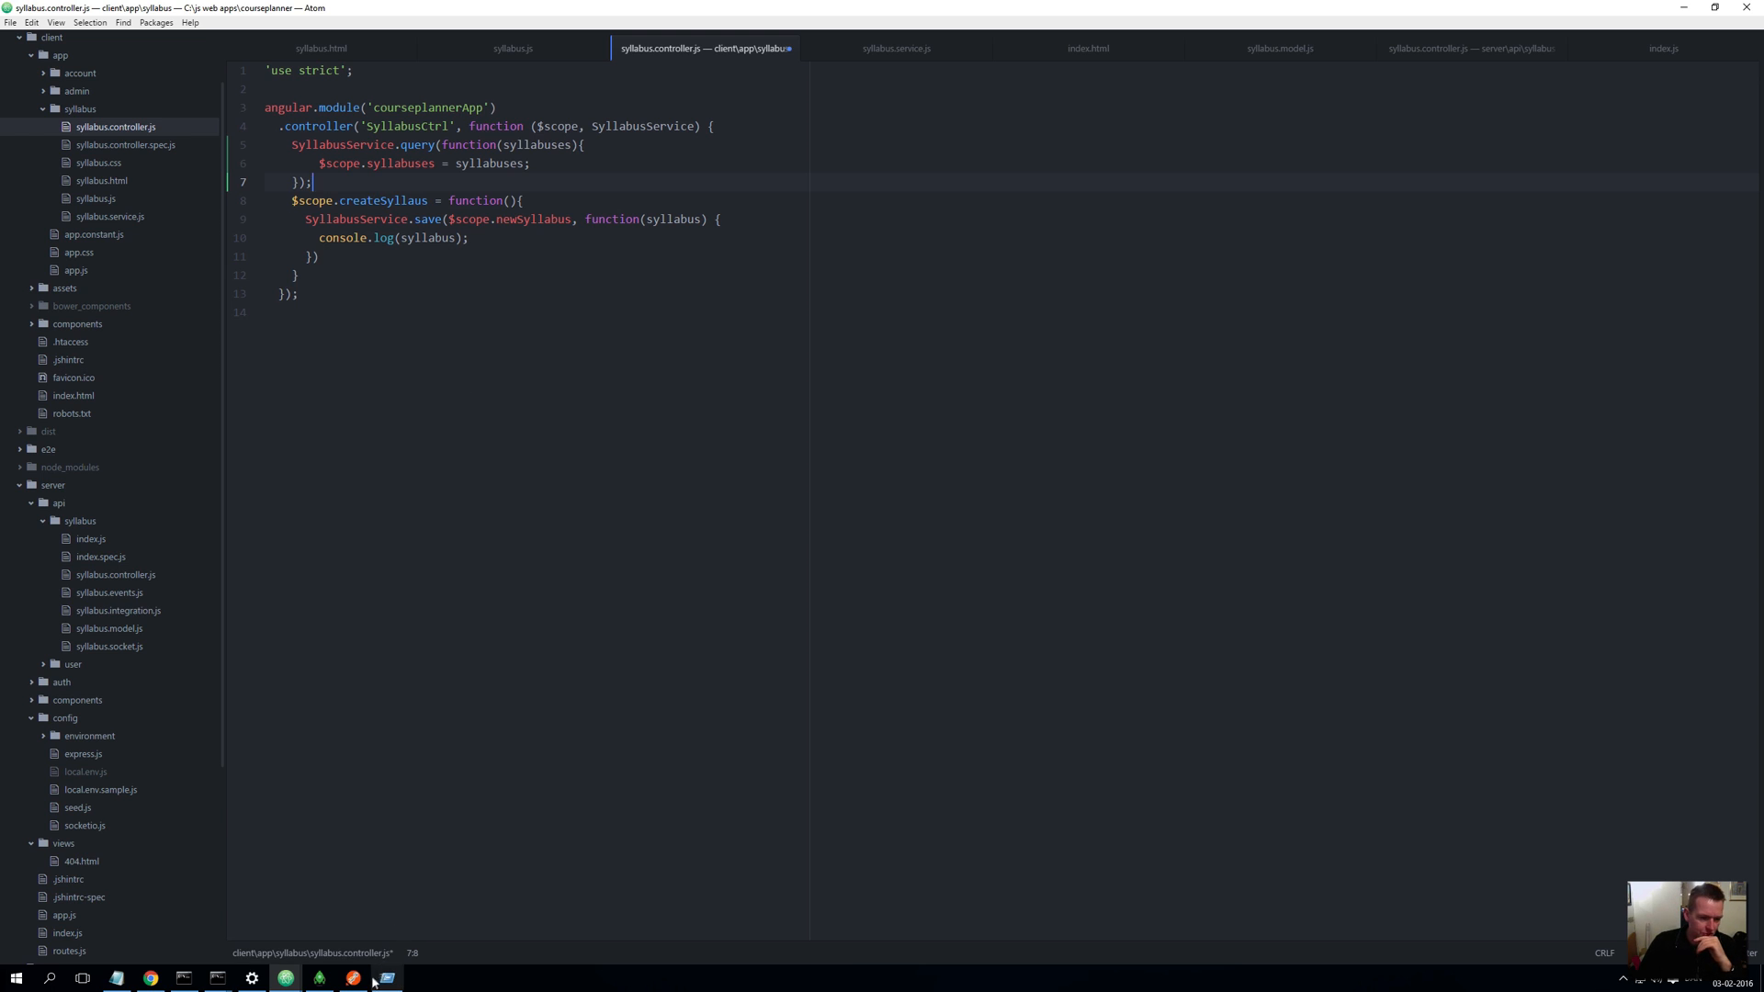
Send a GET to localhost:9000/api/syllabuses in Postman and review the syllabus list
click(350, 977)
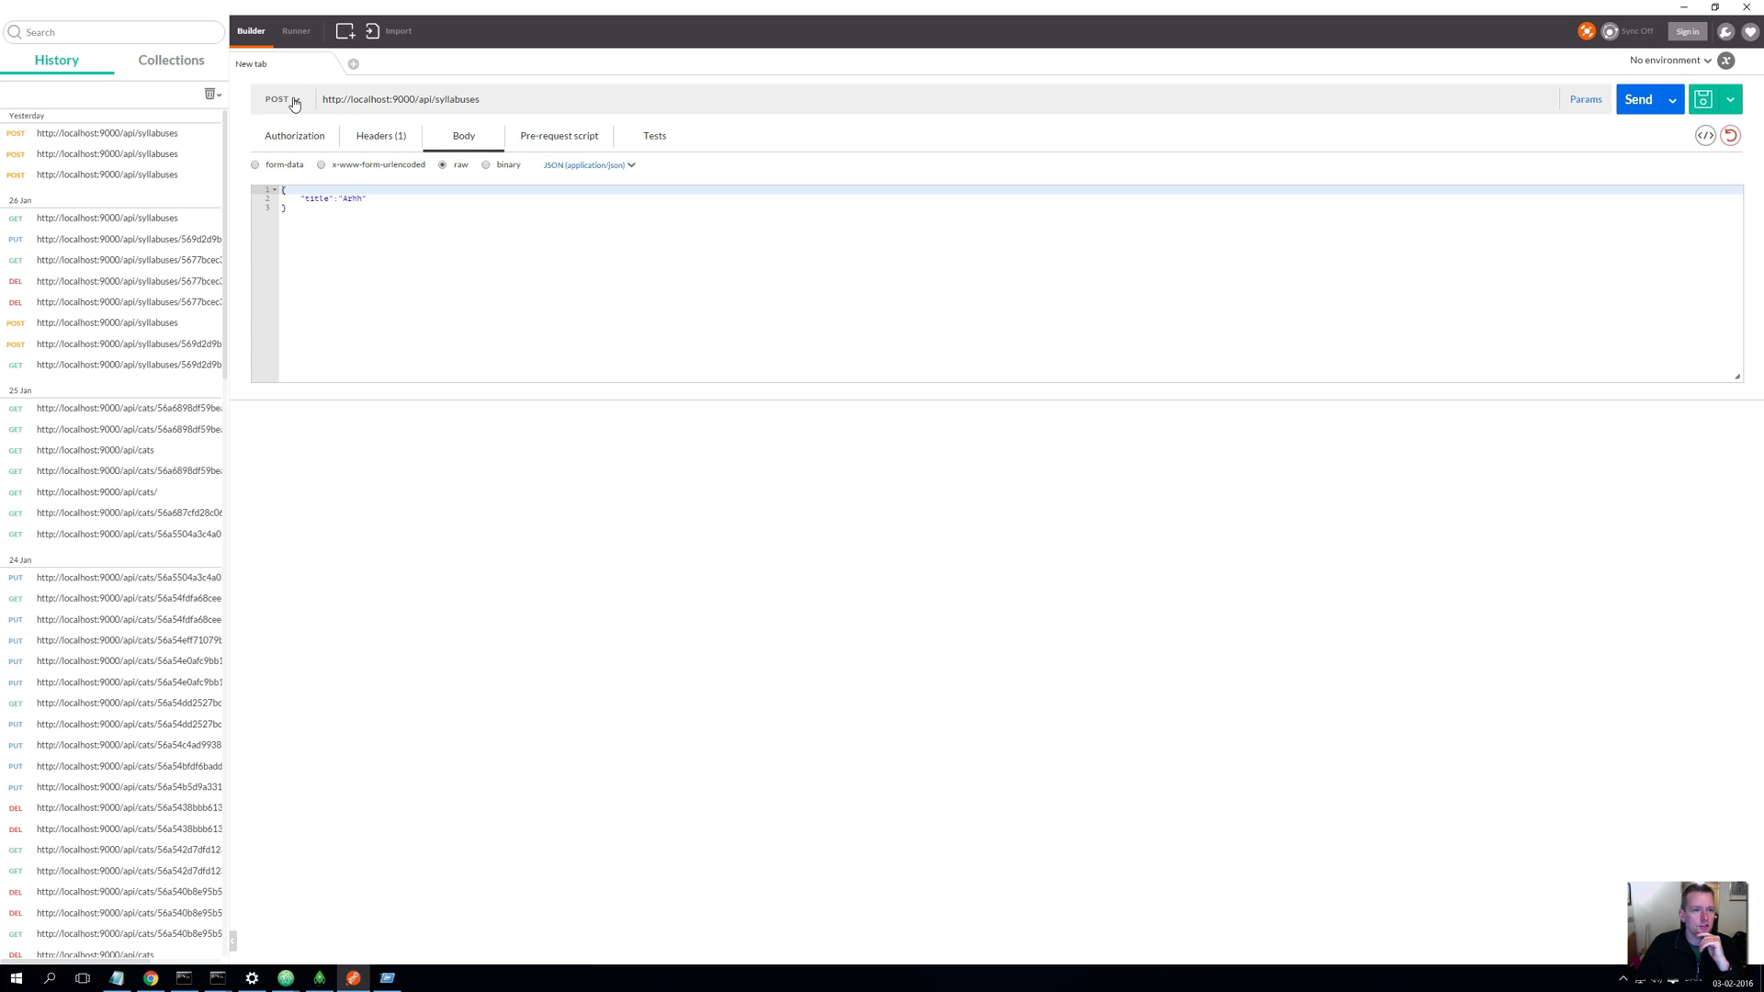
click(286, 99)
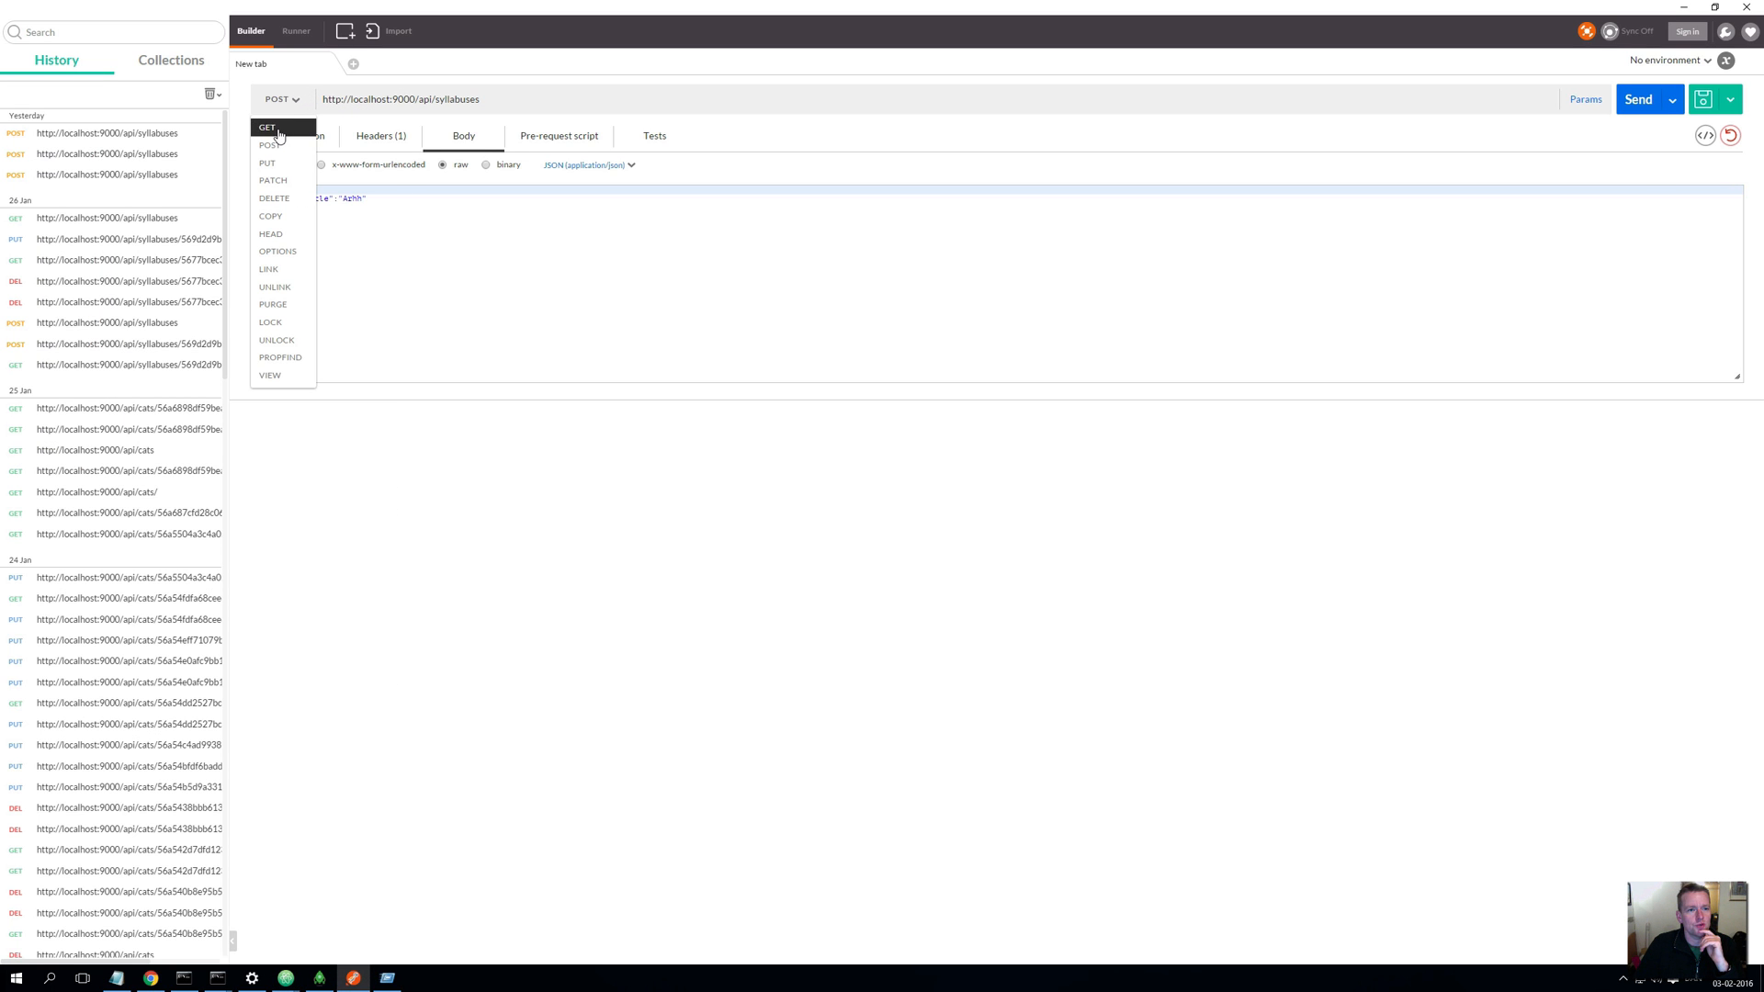
click(266, 127)
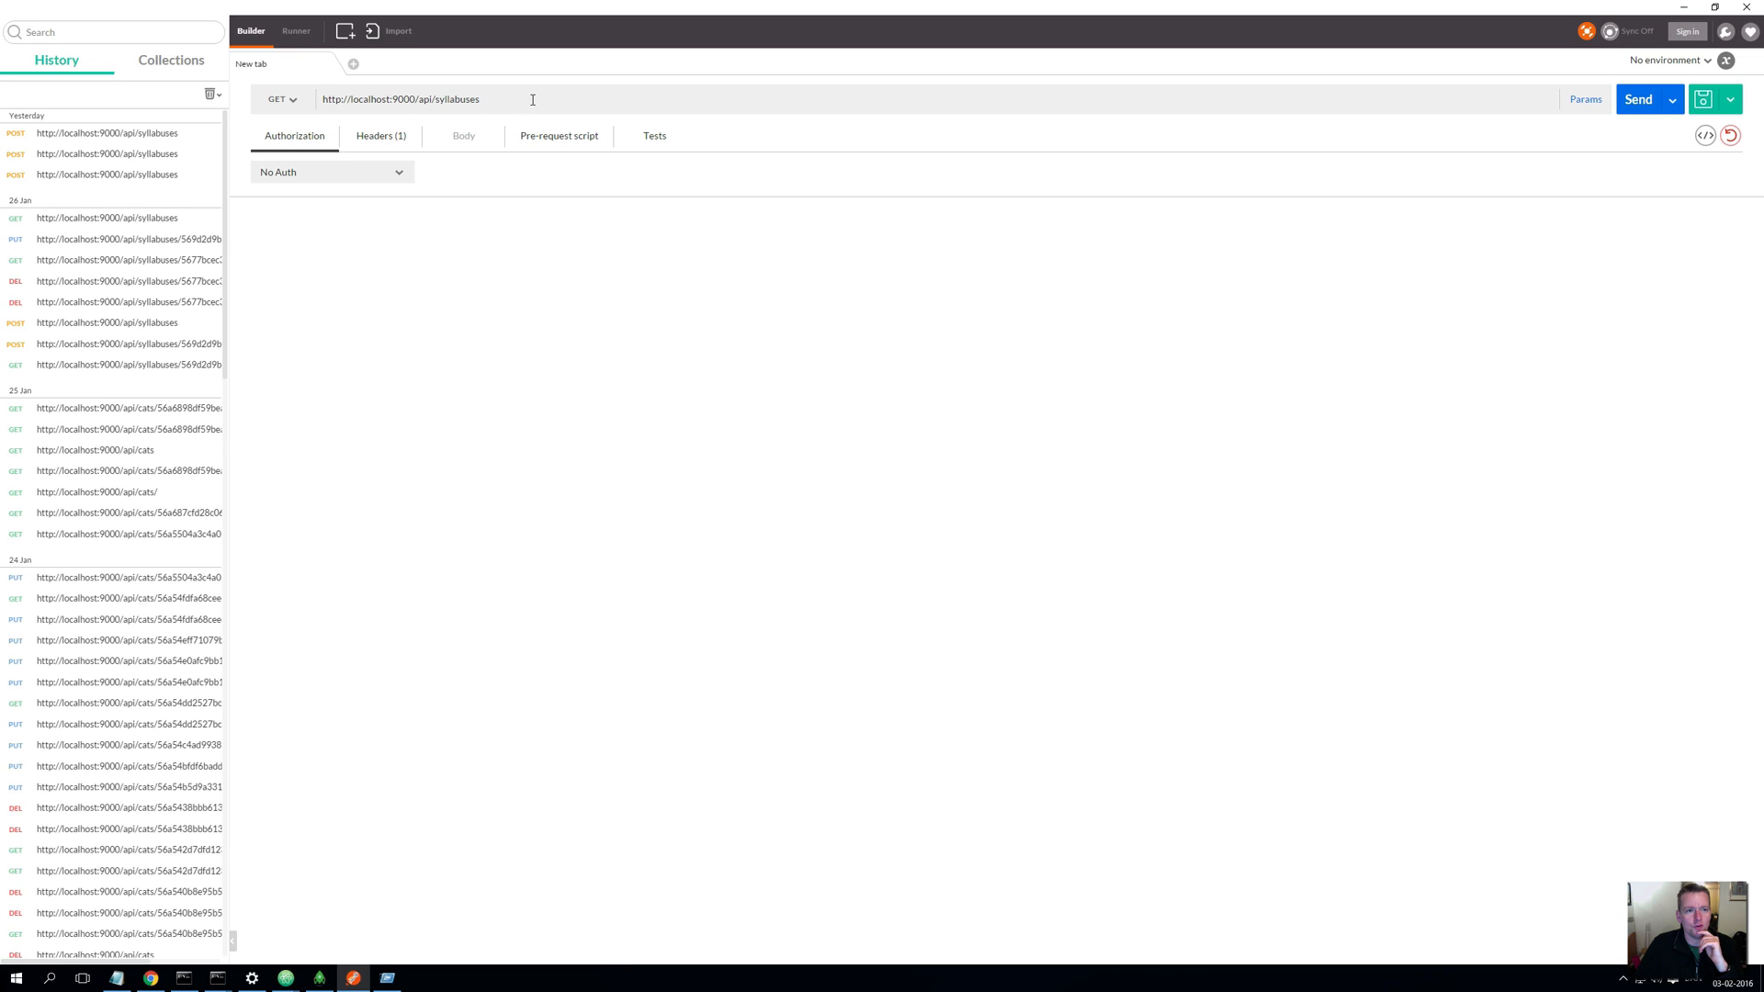
mouse_move(689, 208)
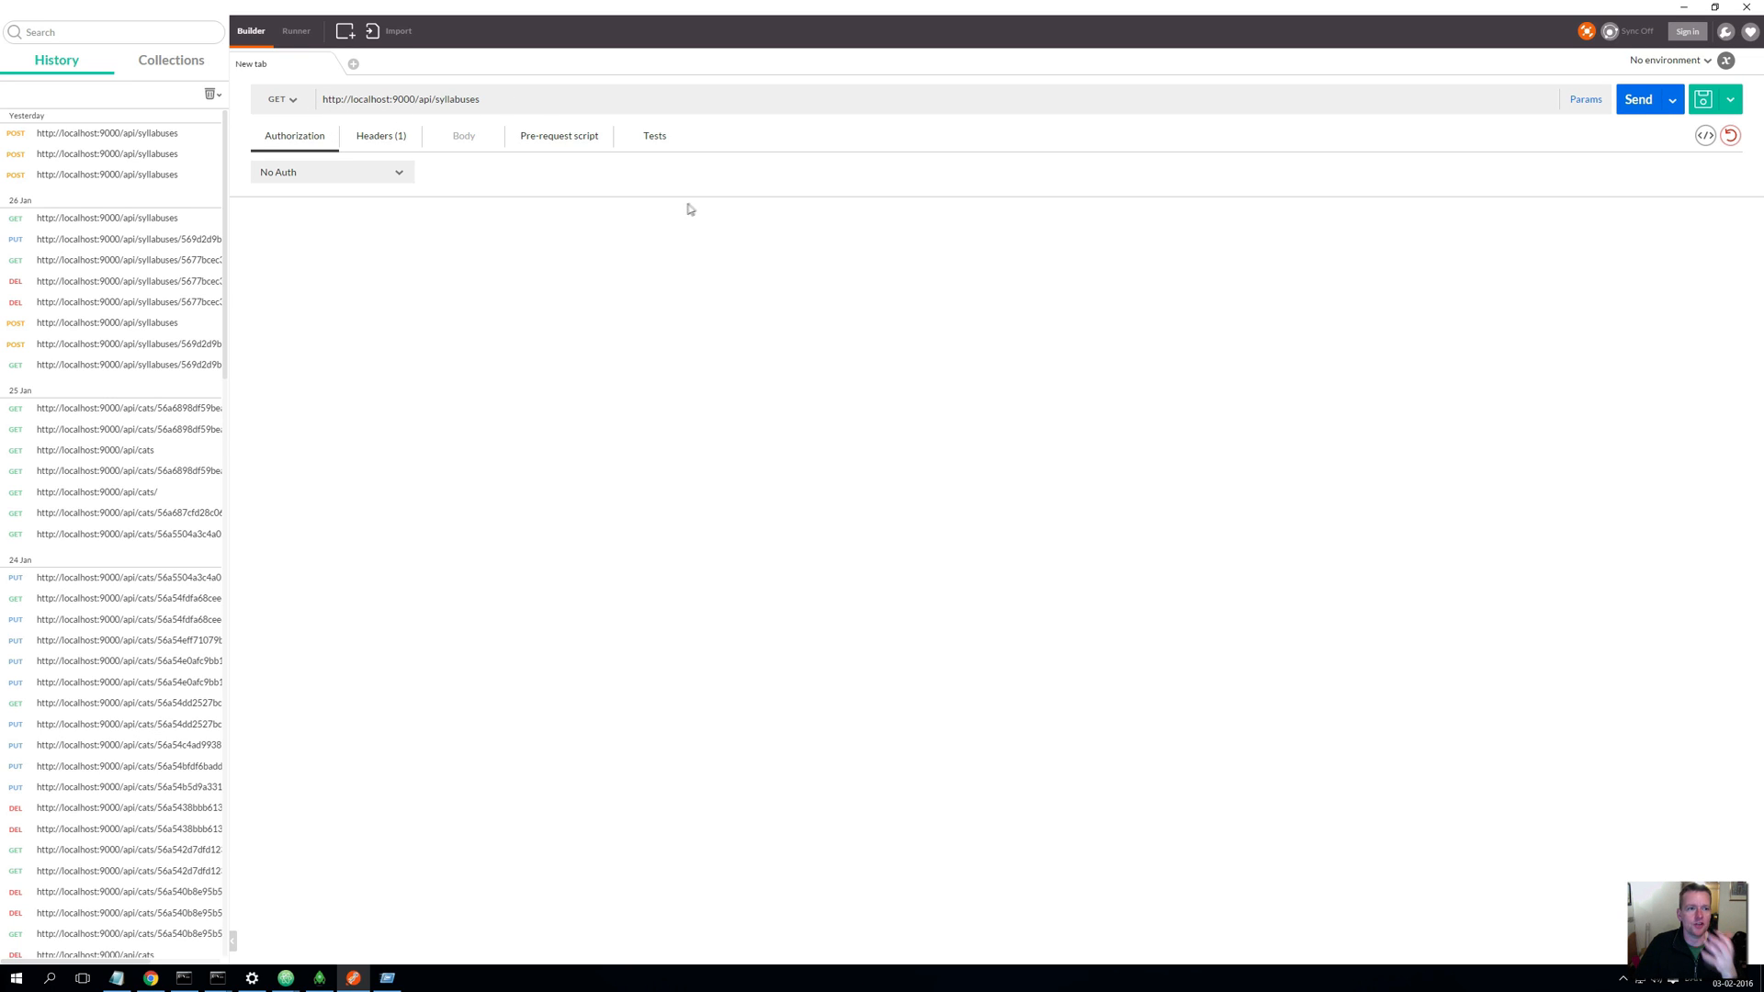
click(1637, 99)
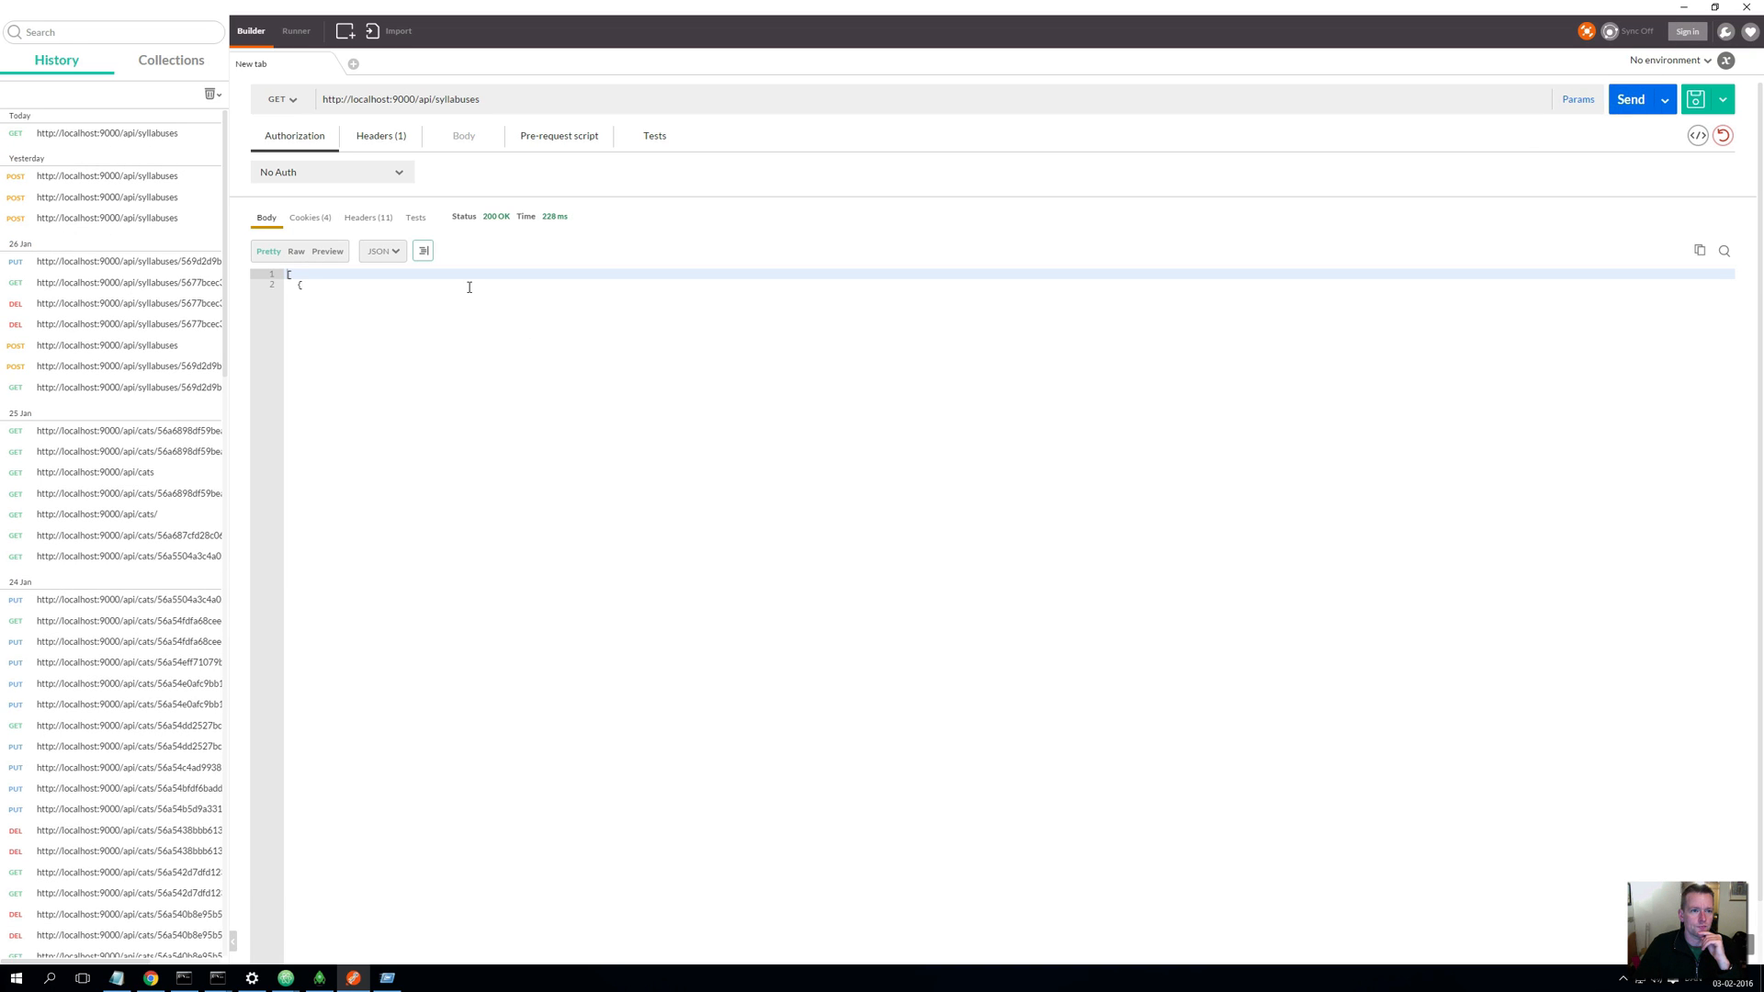
click(1630, 98)
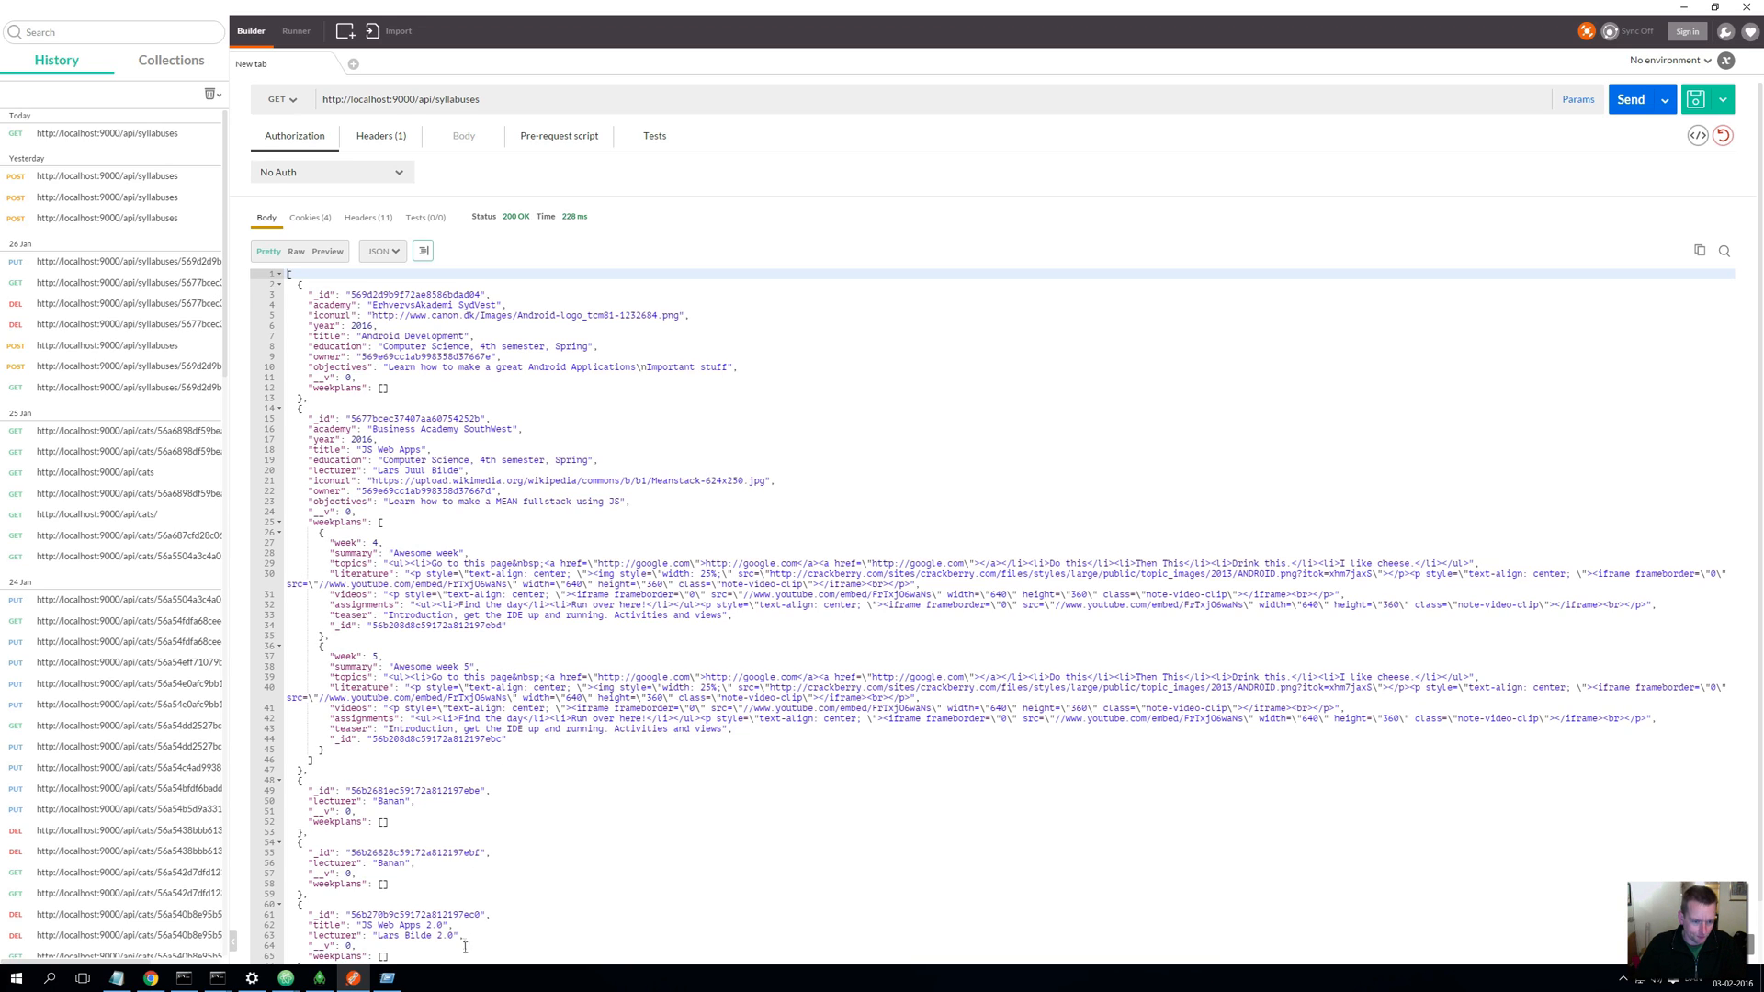
click(285, 949)
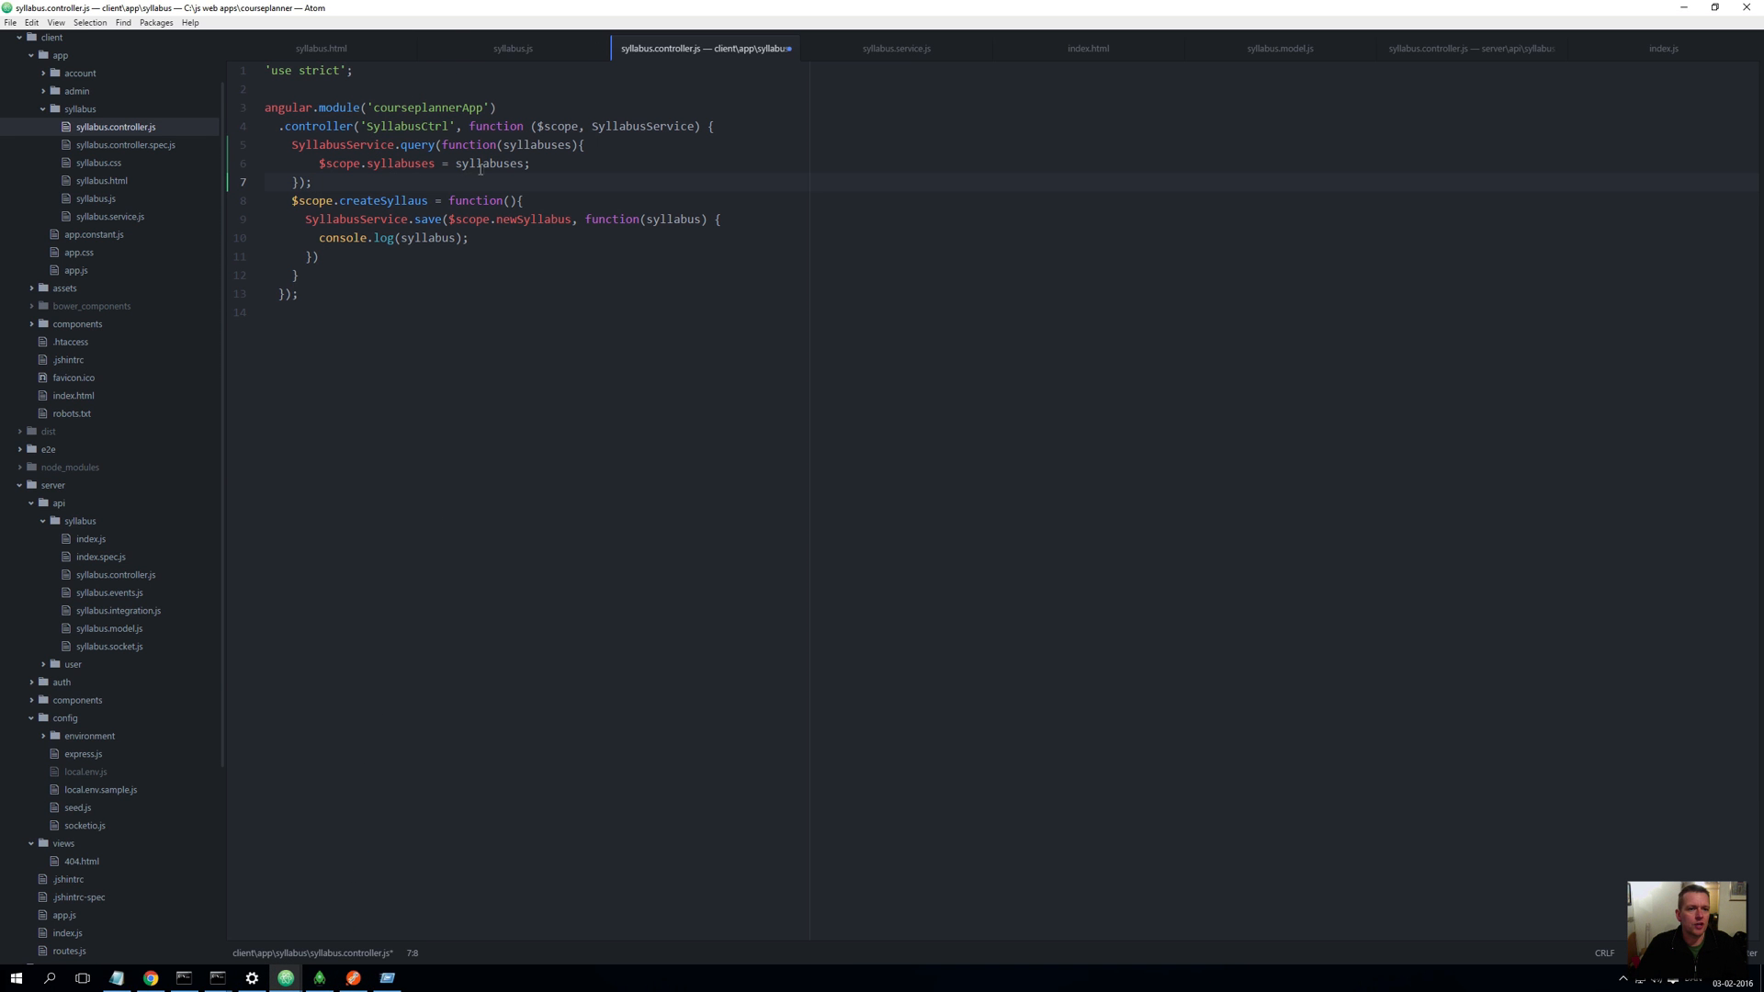
Highlight the syllabuses variable in the syllabus controller
double_click(537, 144)
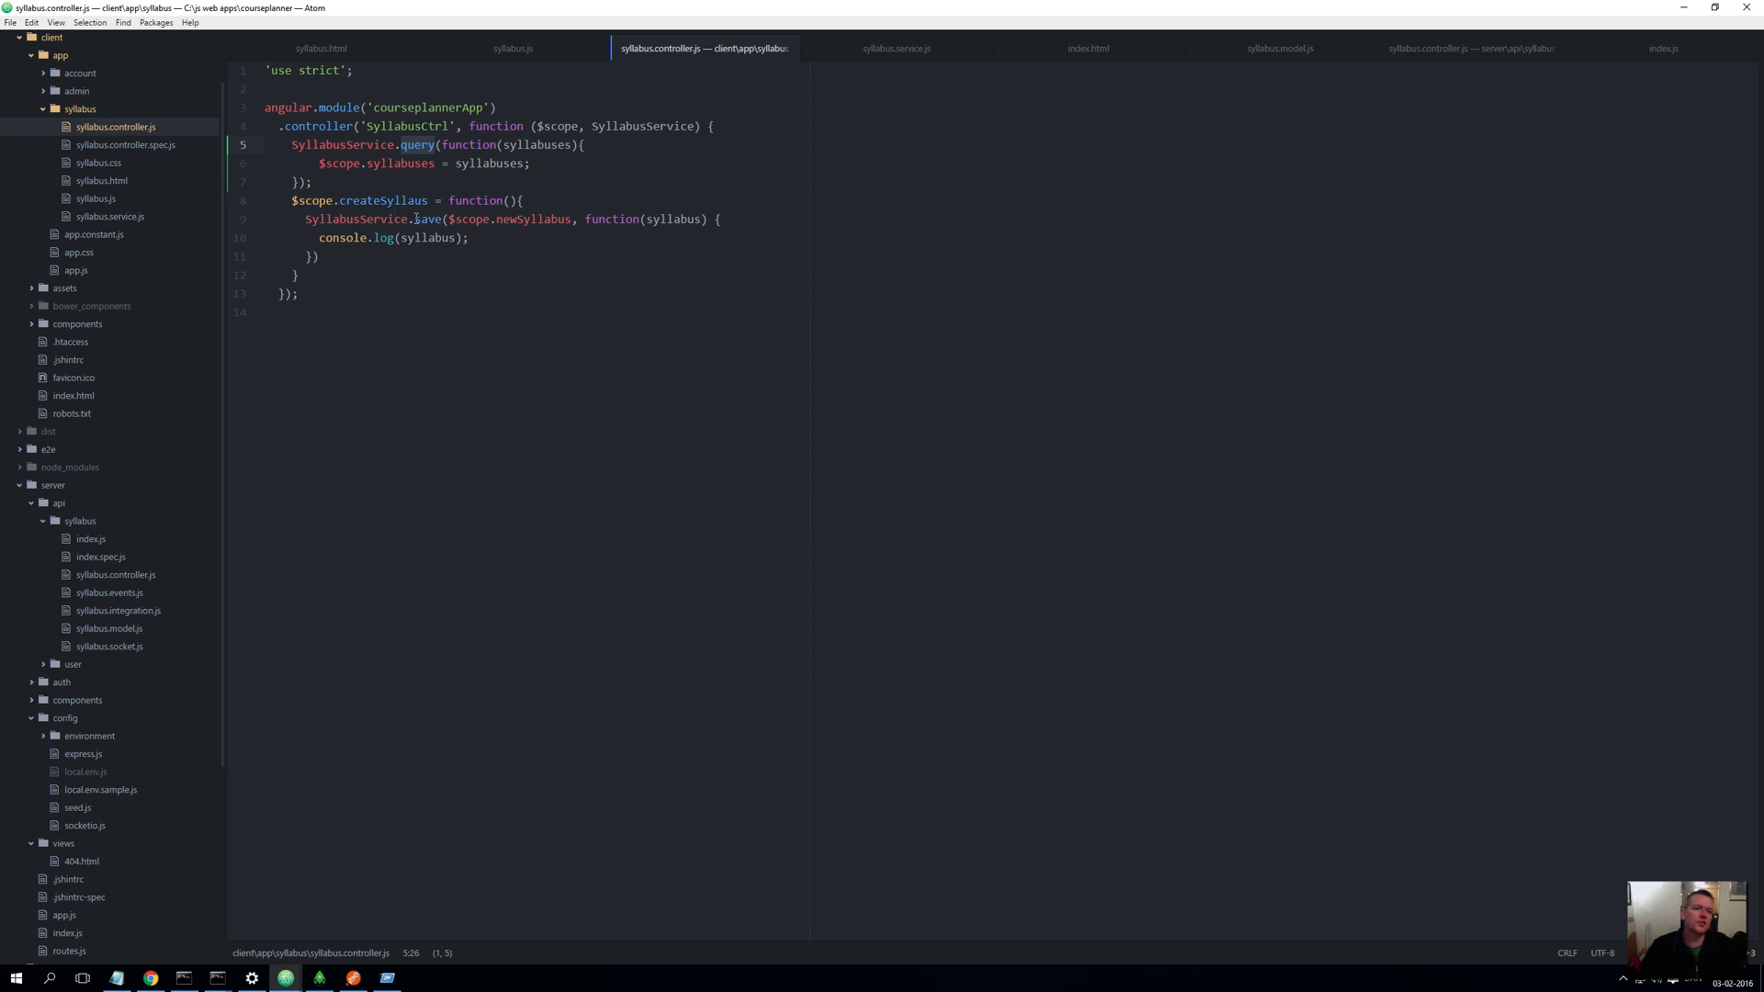
mouse_move(166, 218)
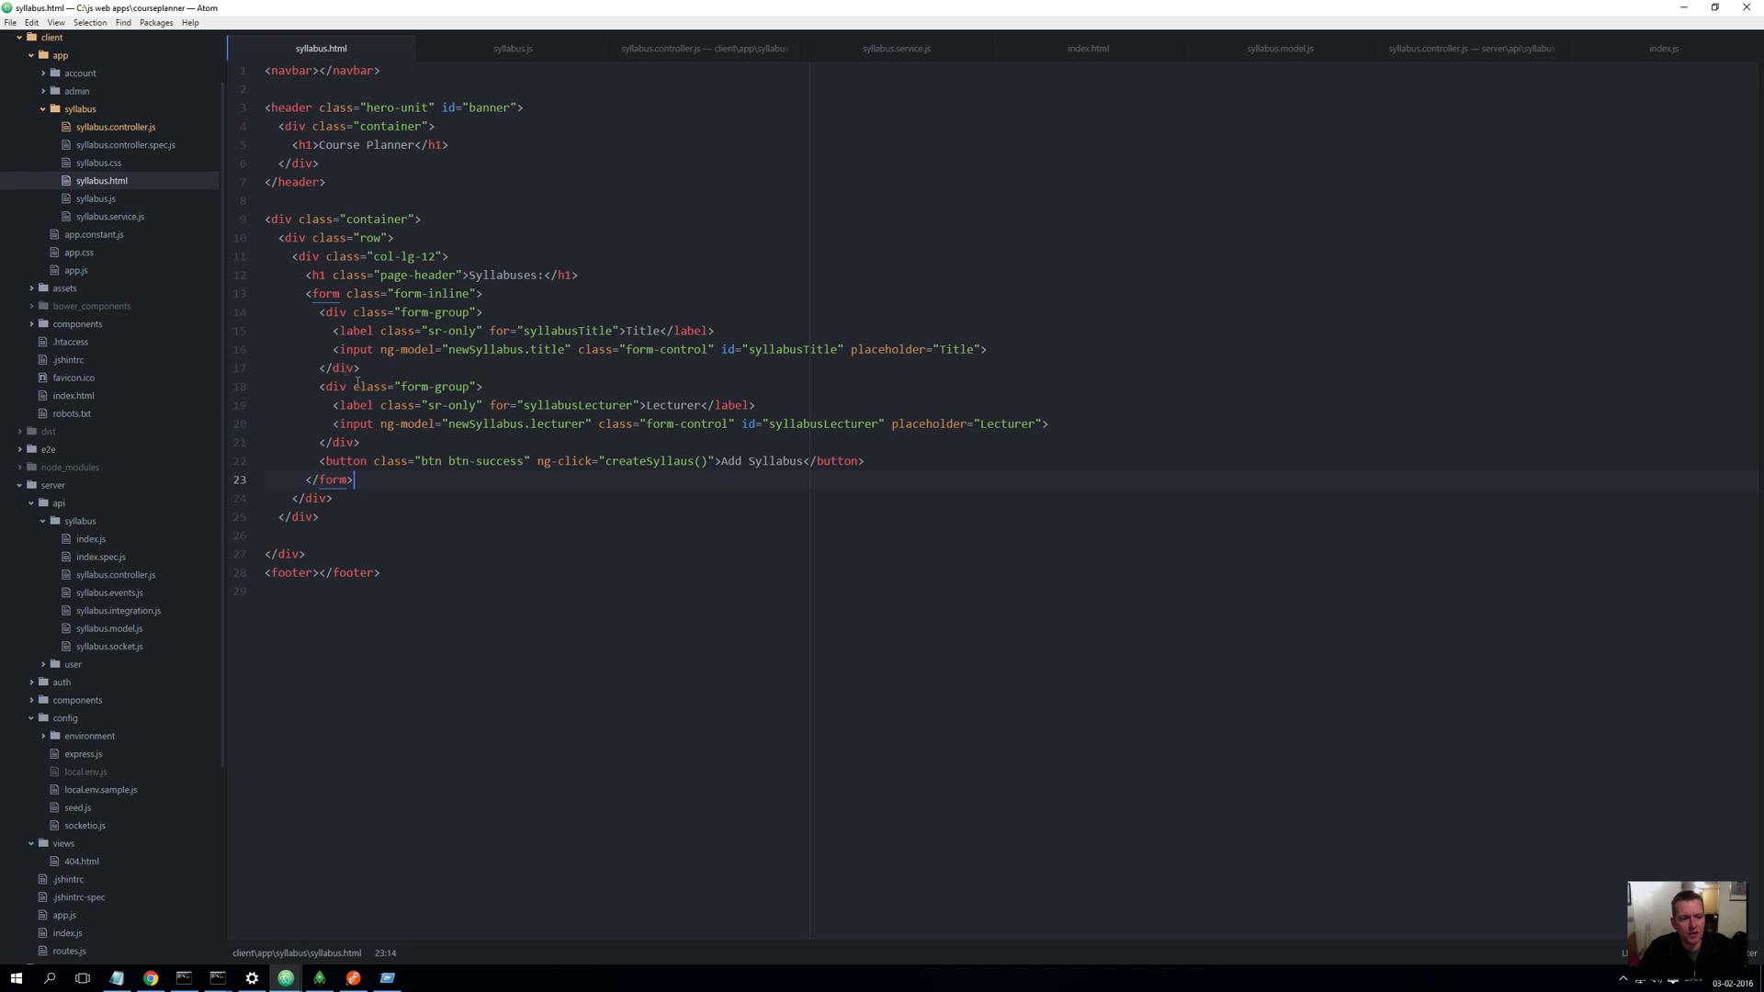
Add an empty div element below the form in syllabus.html
key(Enter)
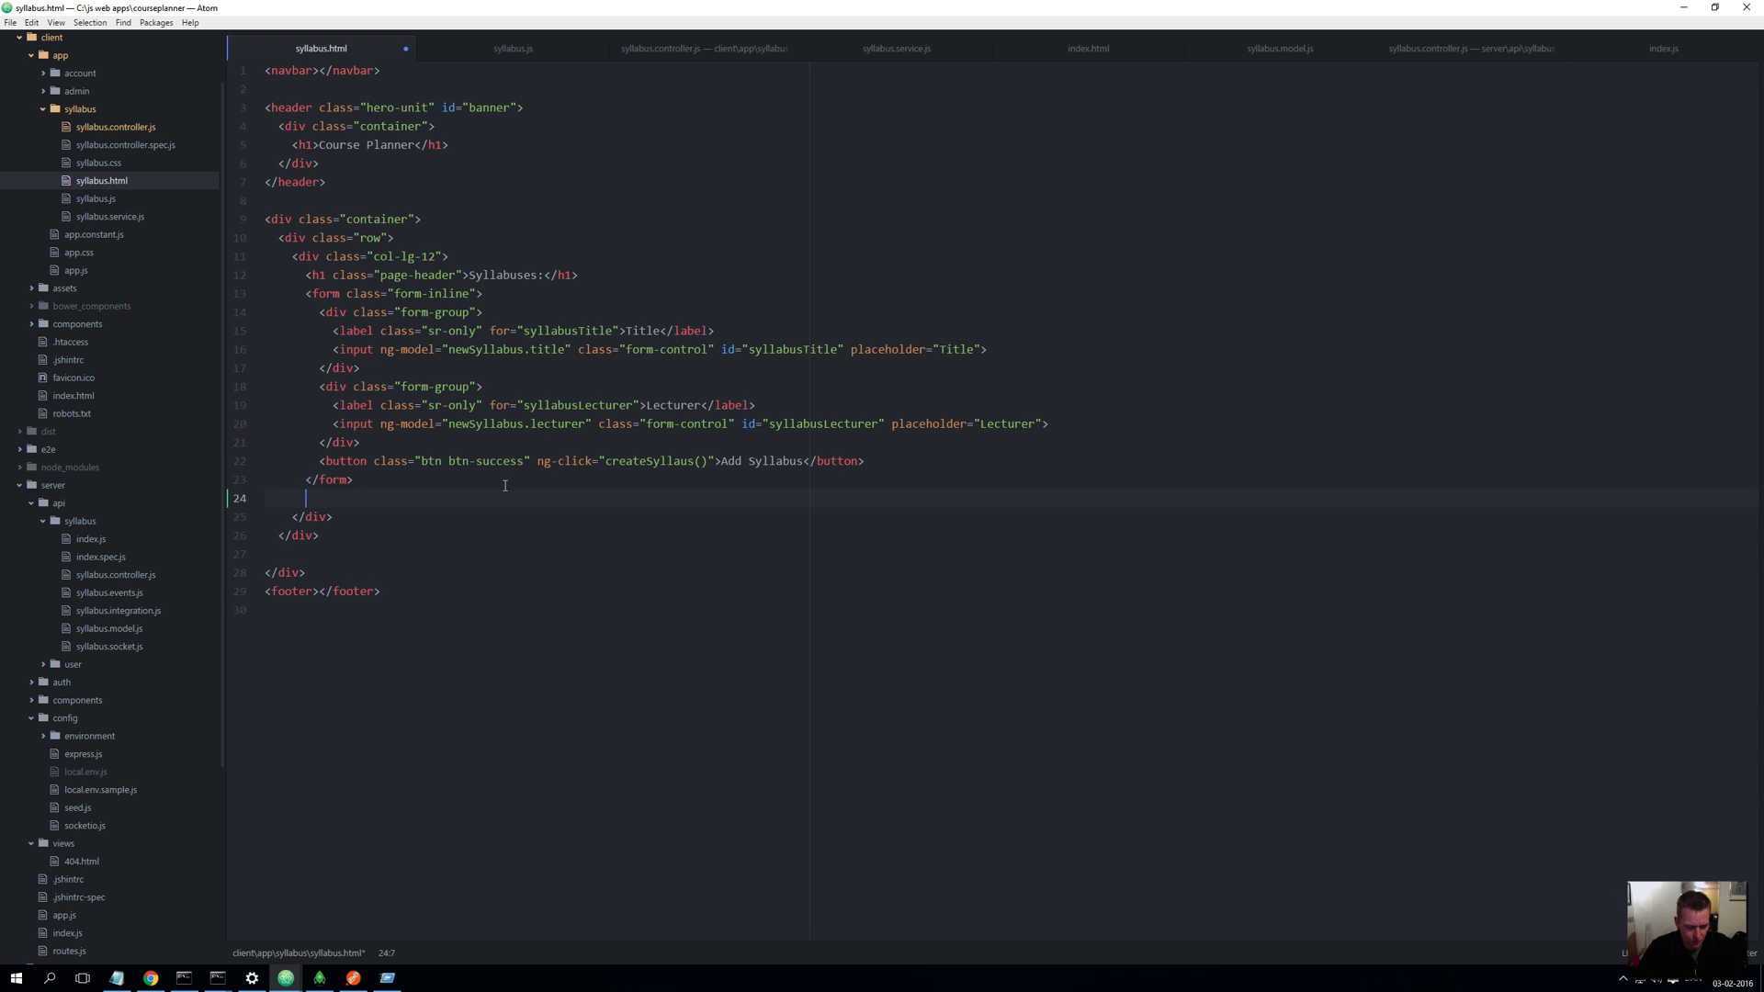
text(di)
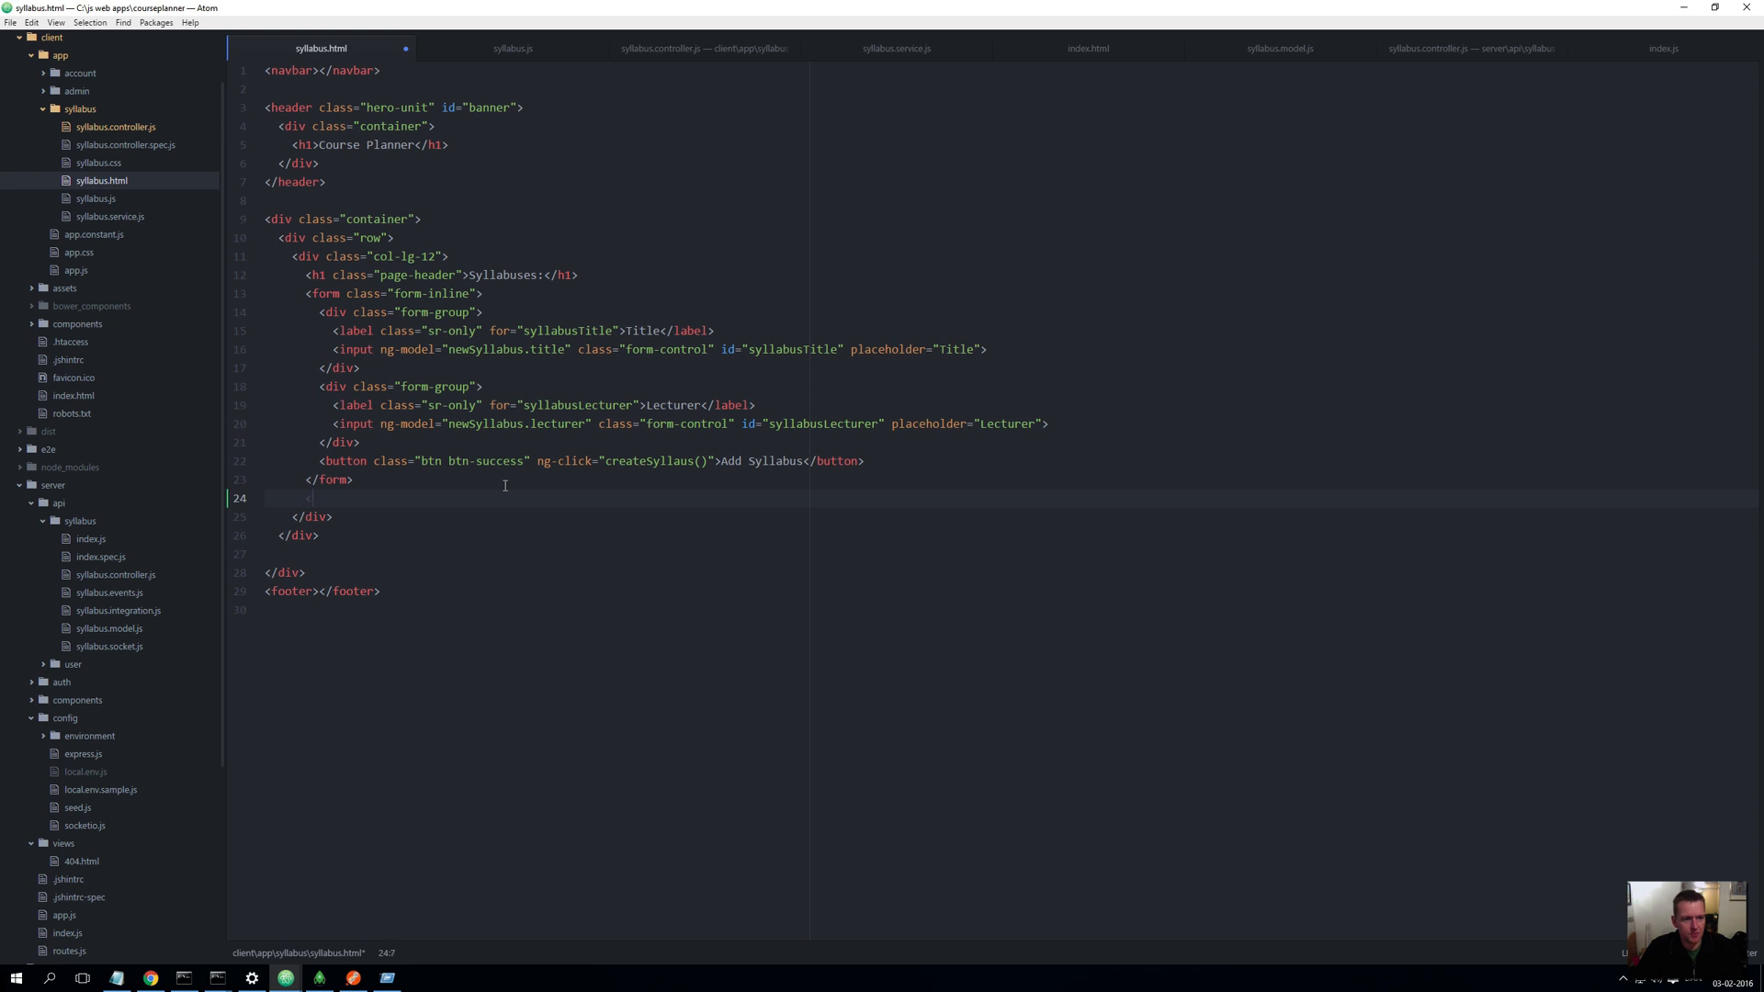
text(div>)
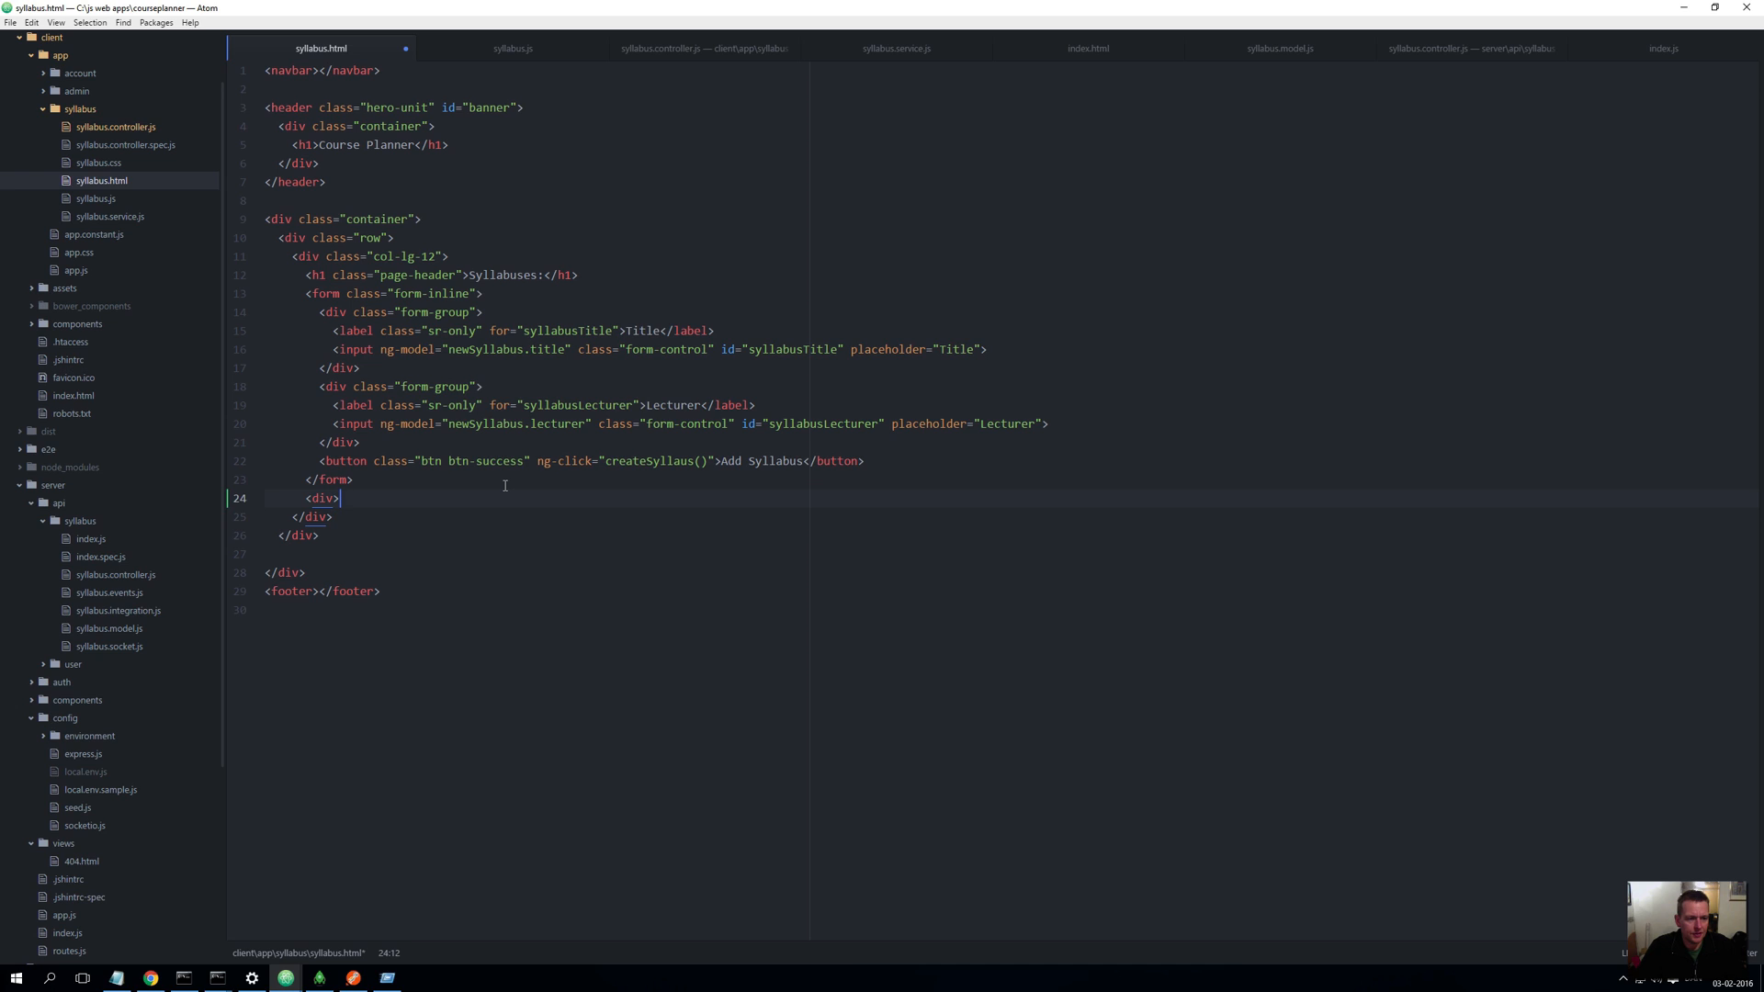
key(enter)
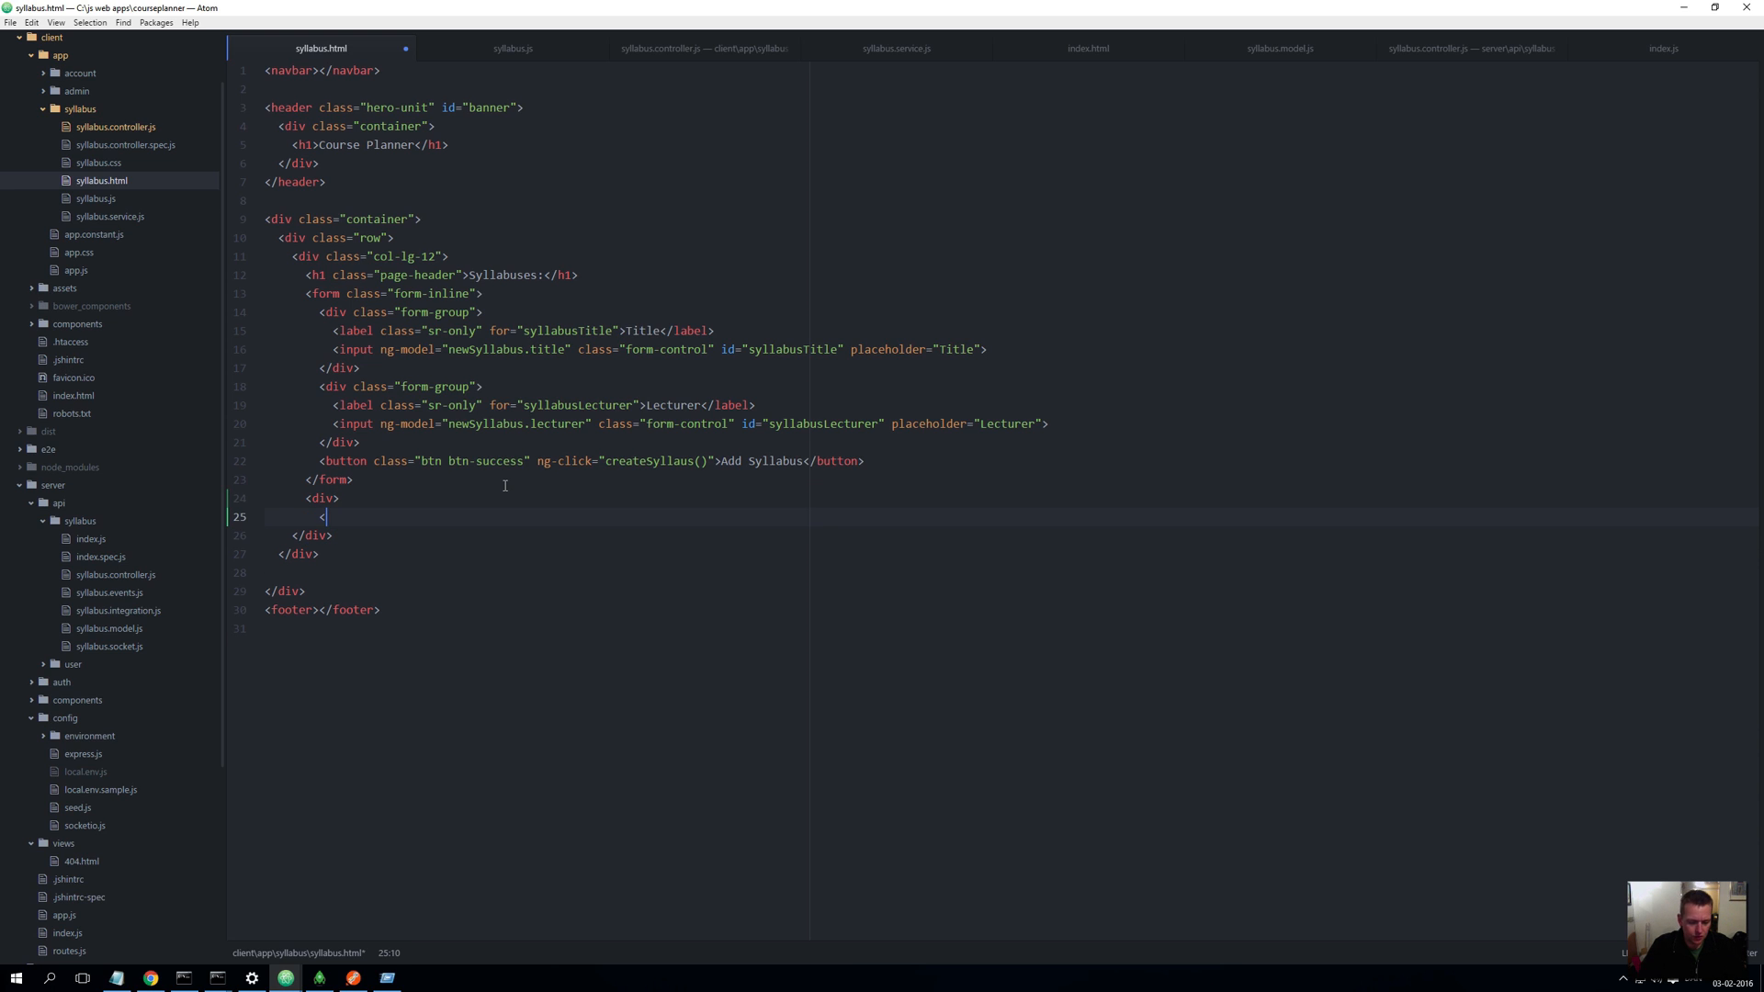
text(/div>)
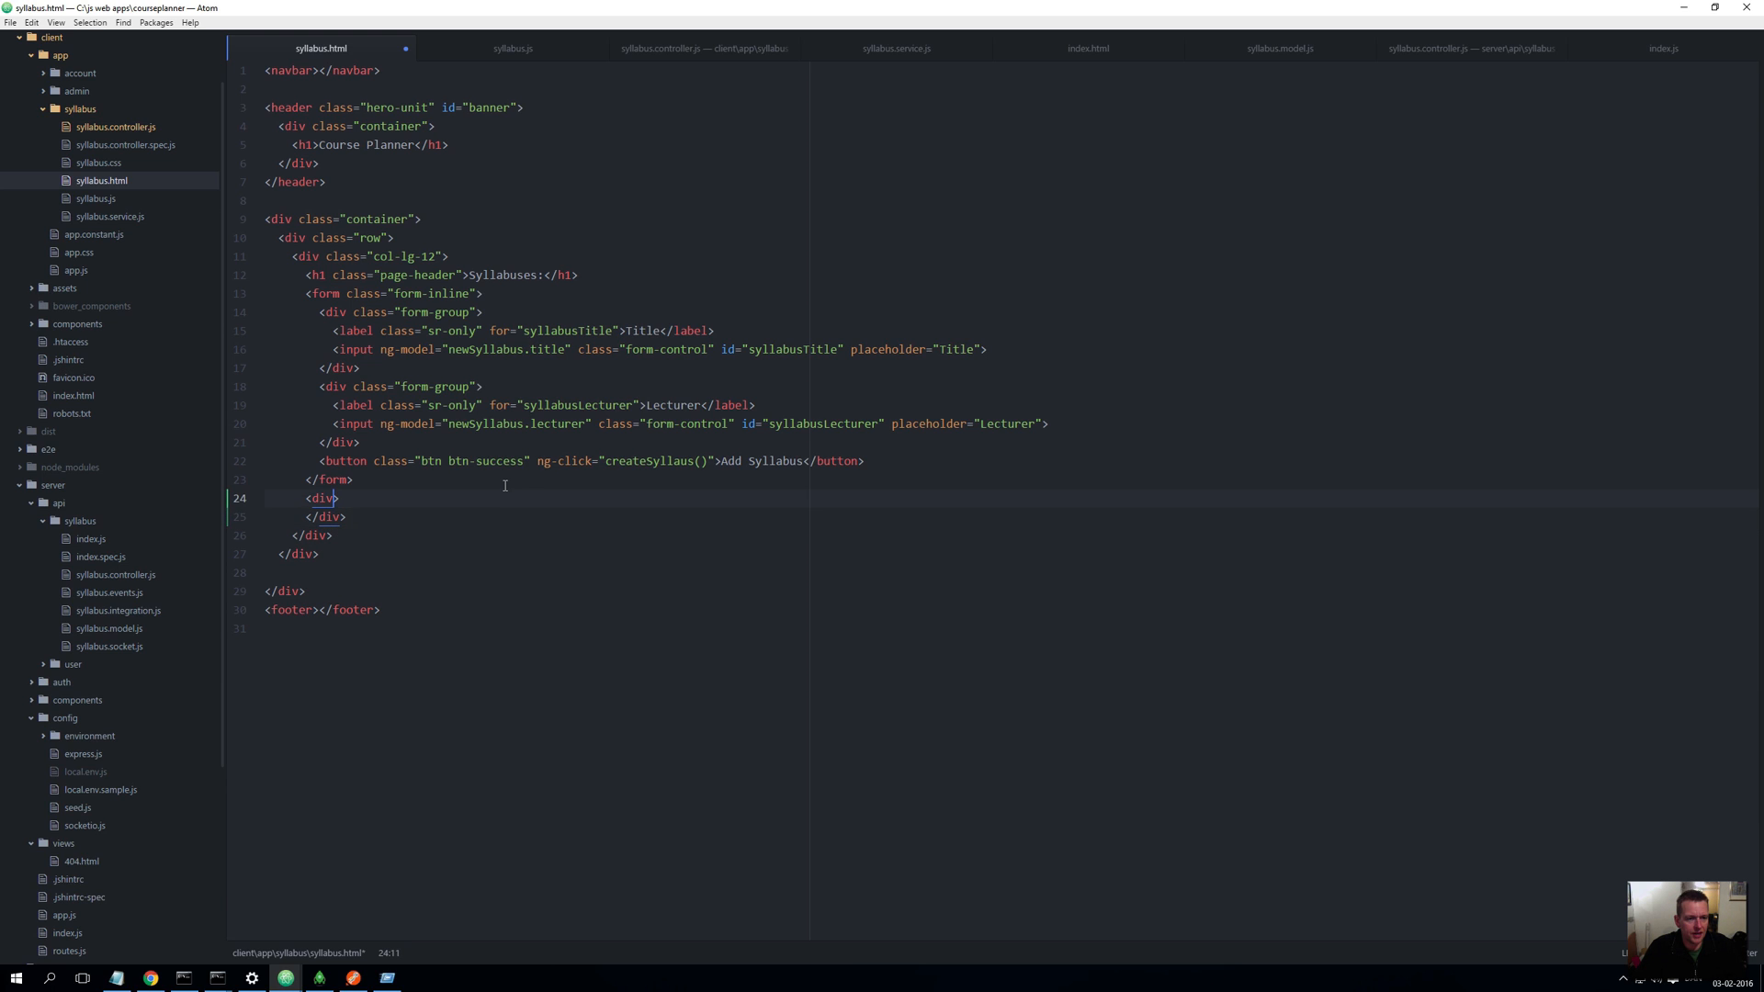
Give the div ng-repeat="syllabus in syllabuses", fixing the misspelling
text(ng)
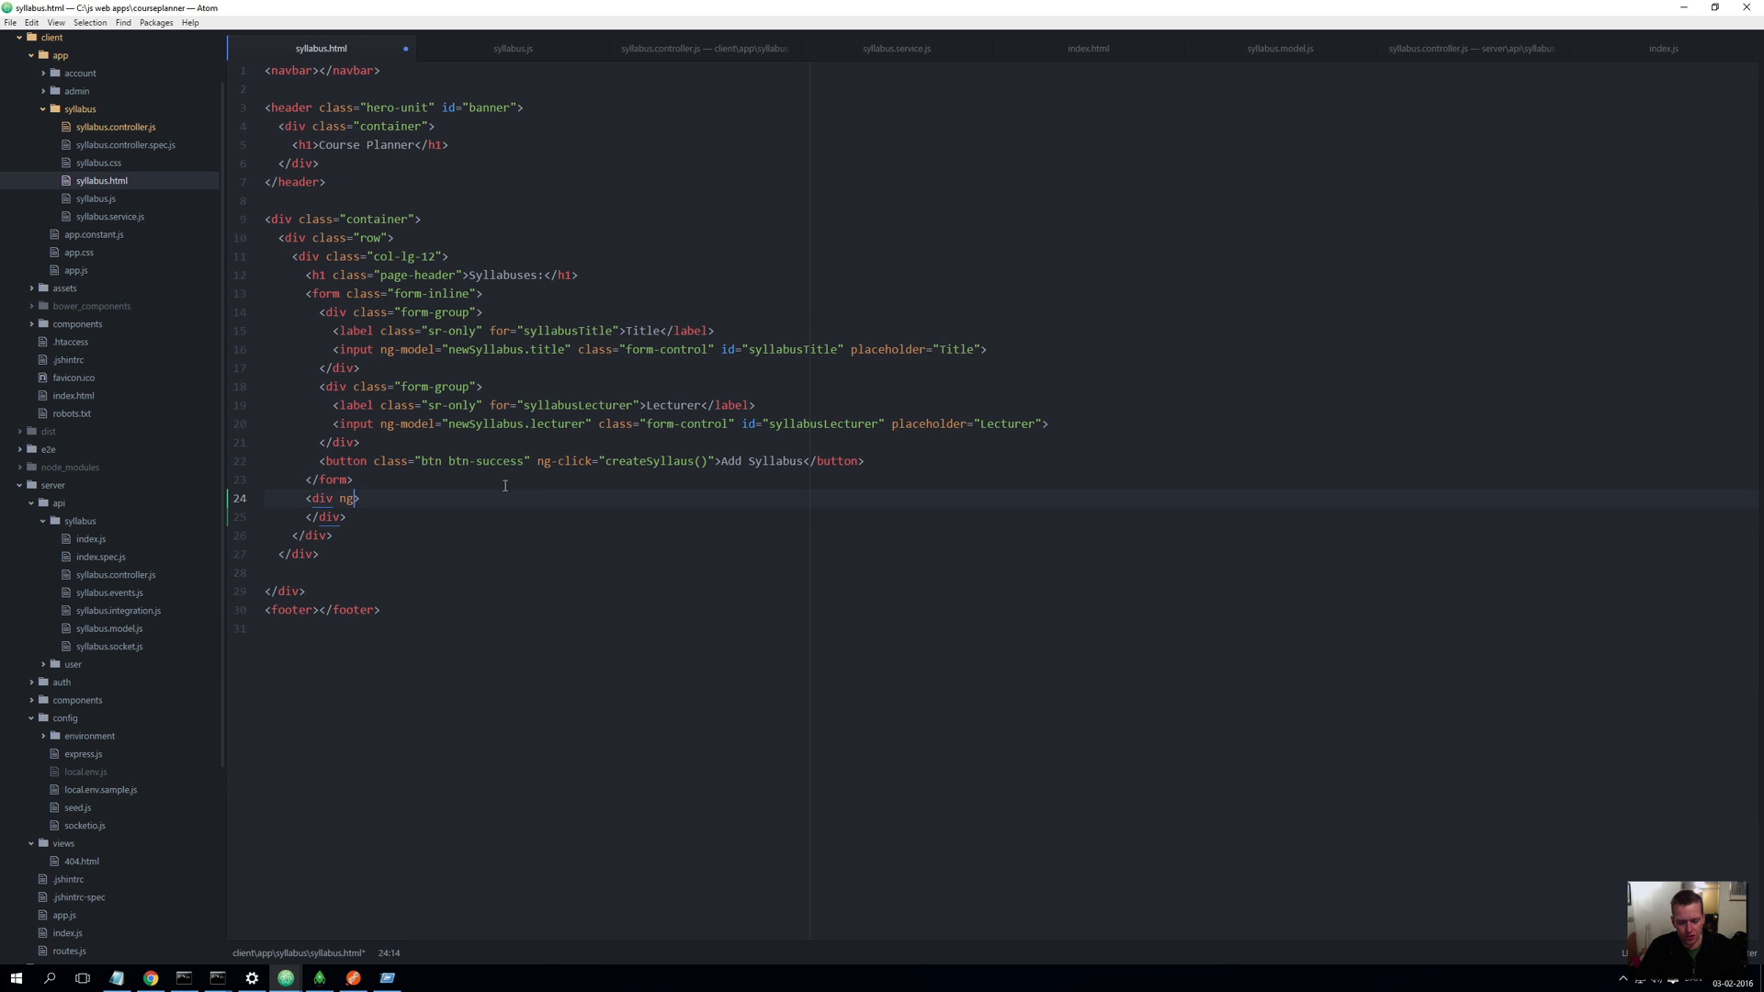
text(-re)
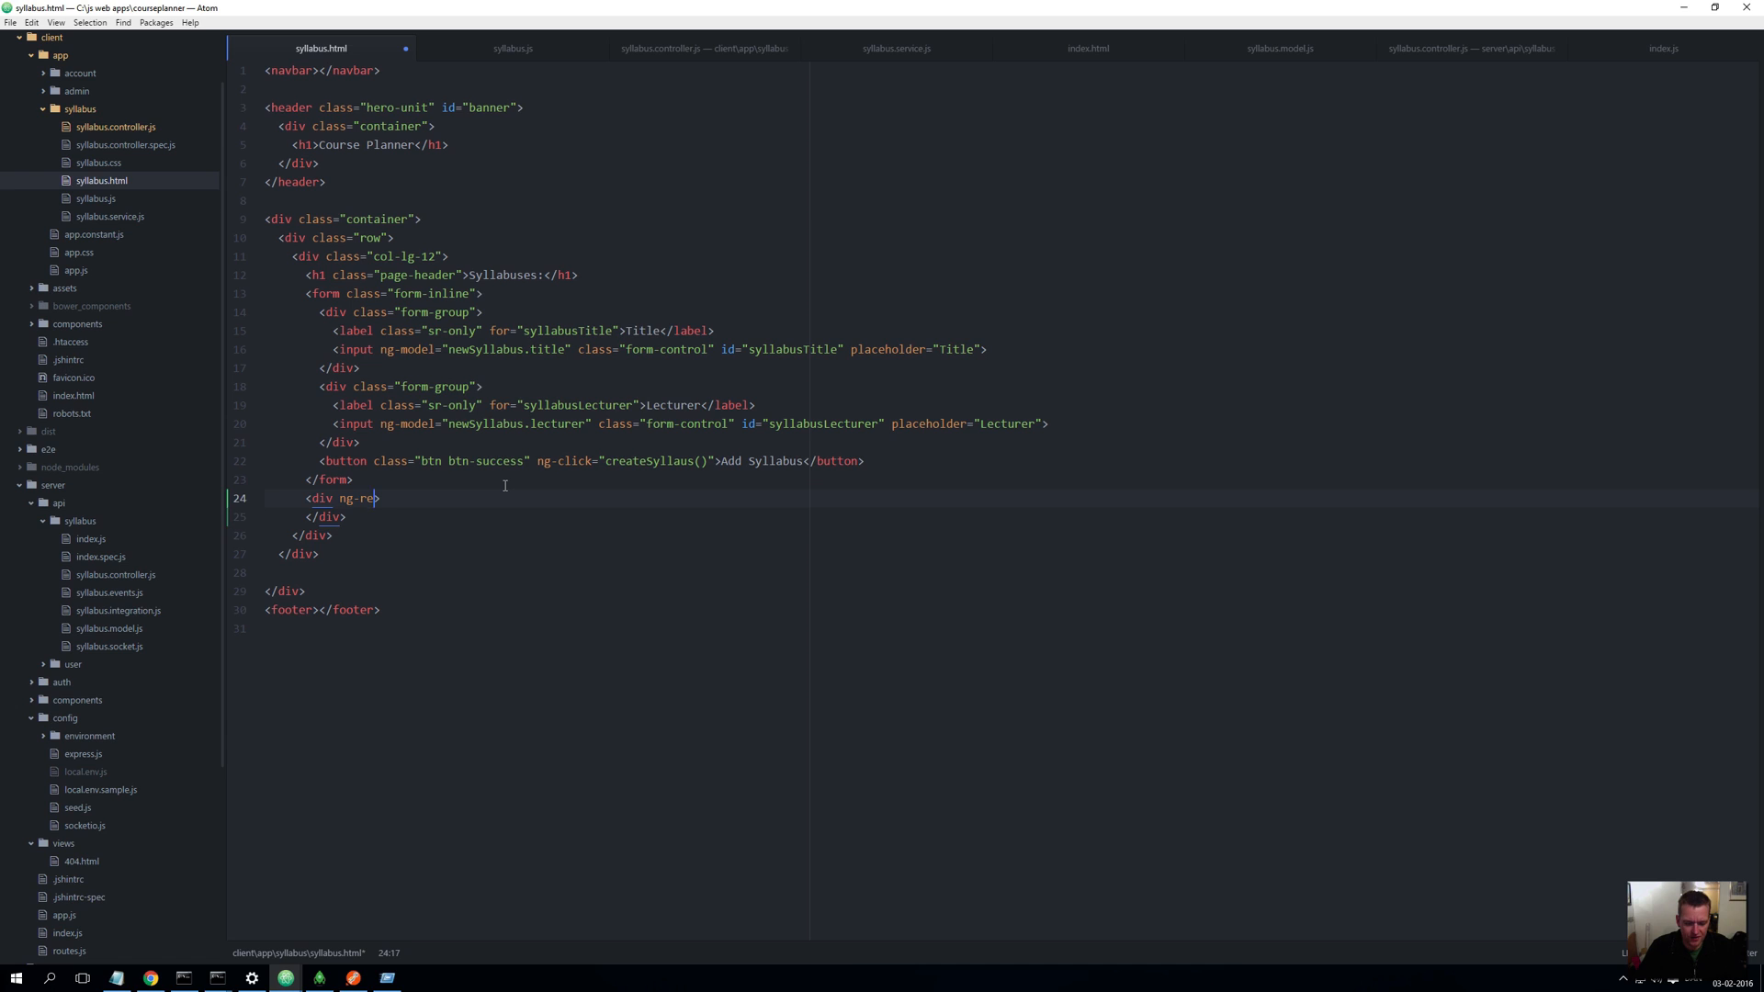
text(peat=)
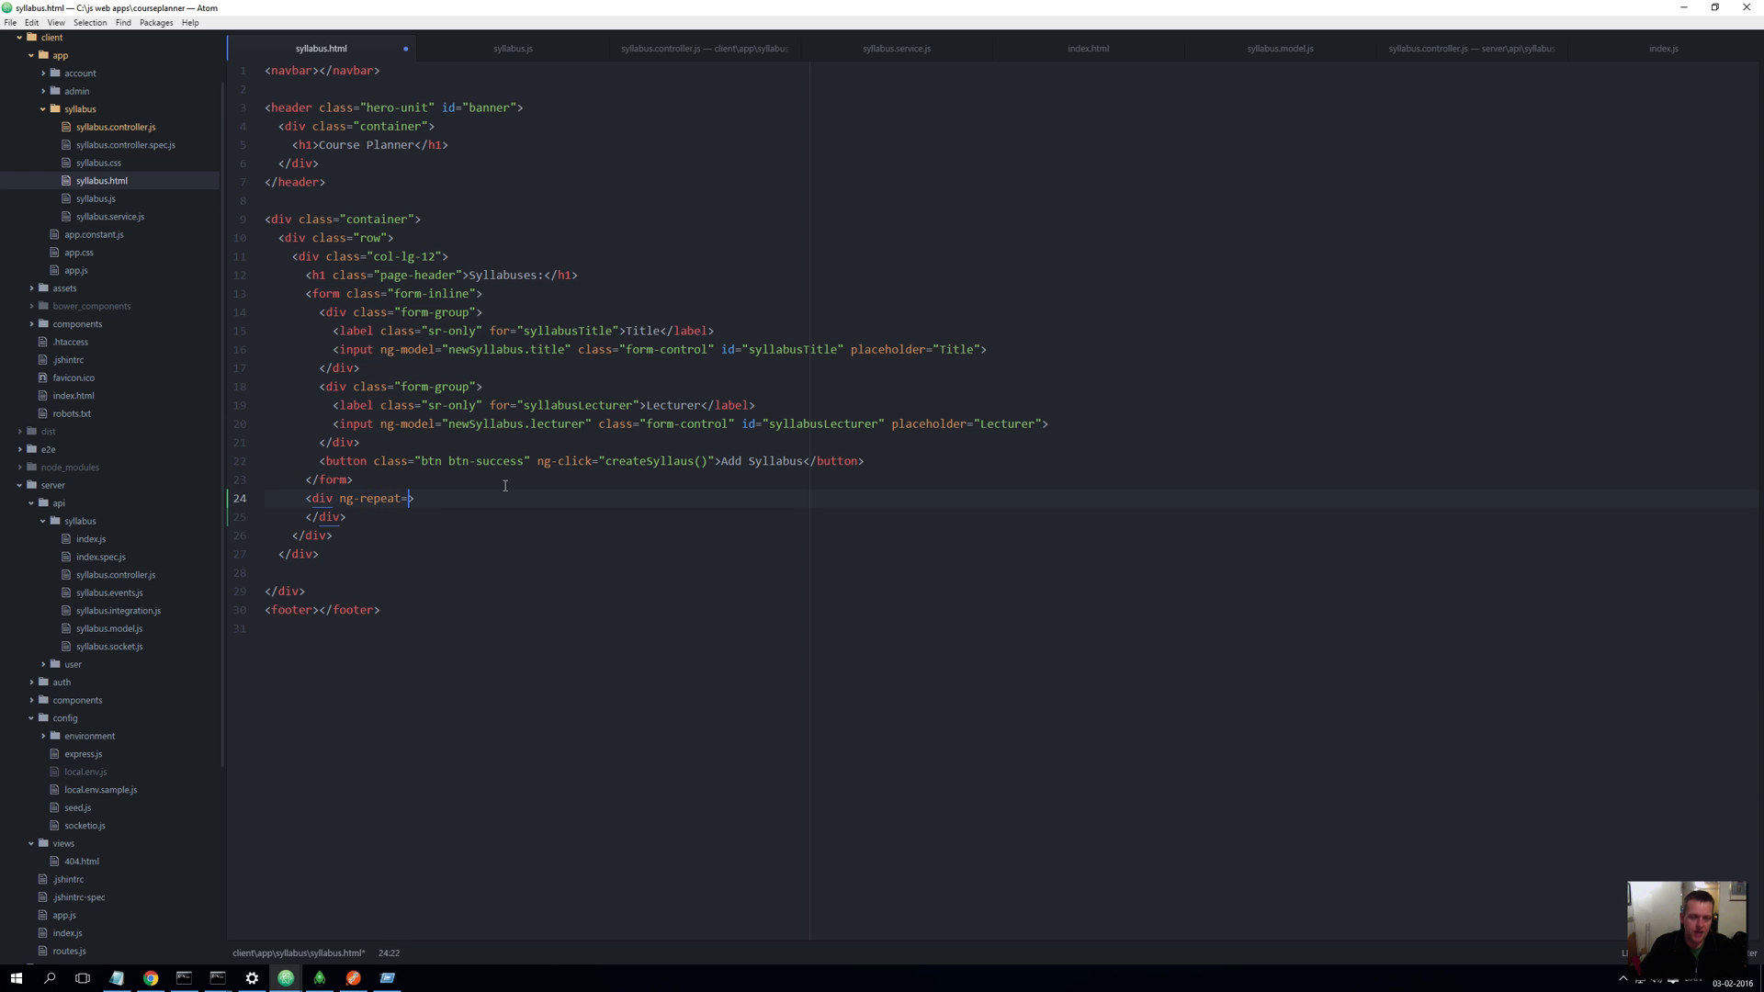
text("")
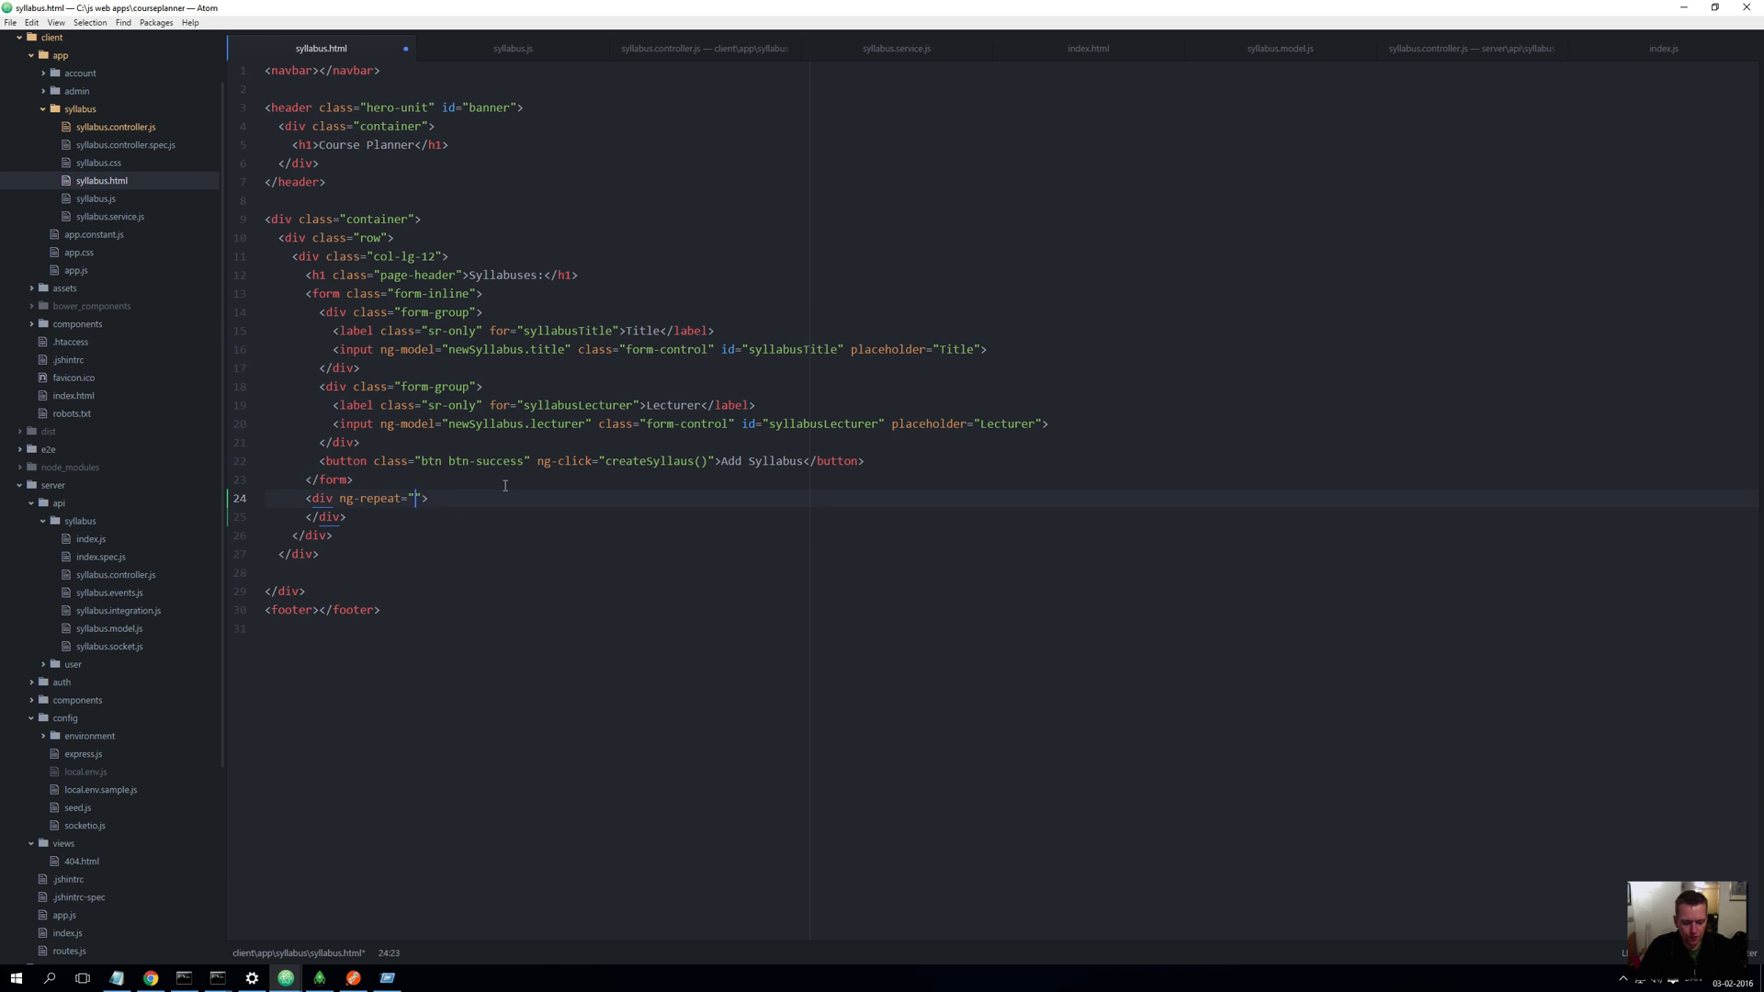
text(syllabus)
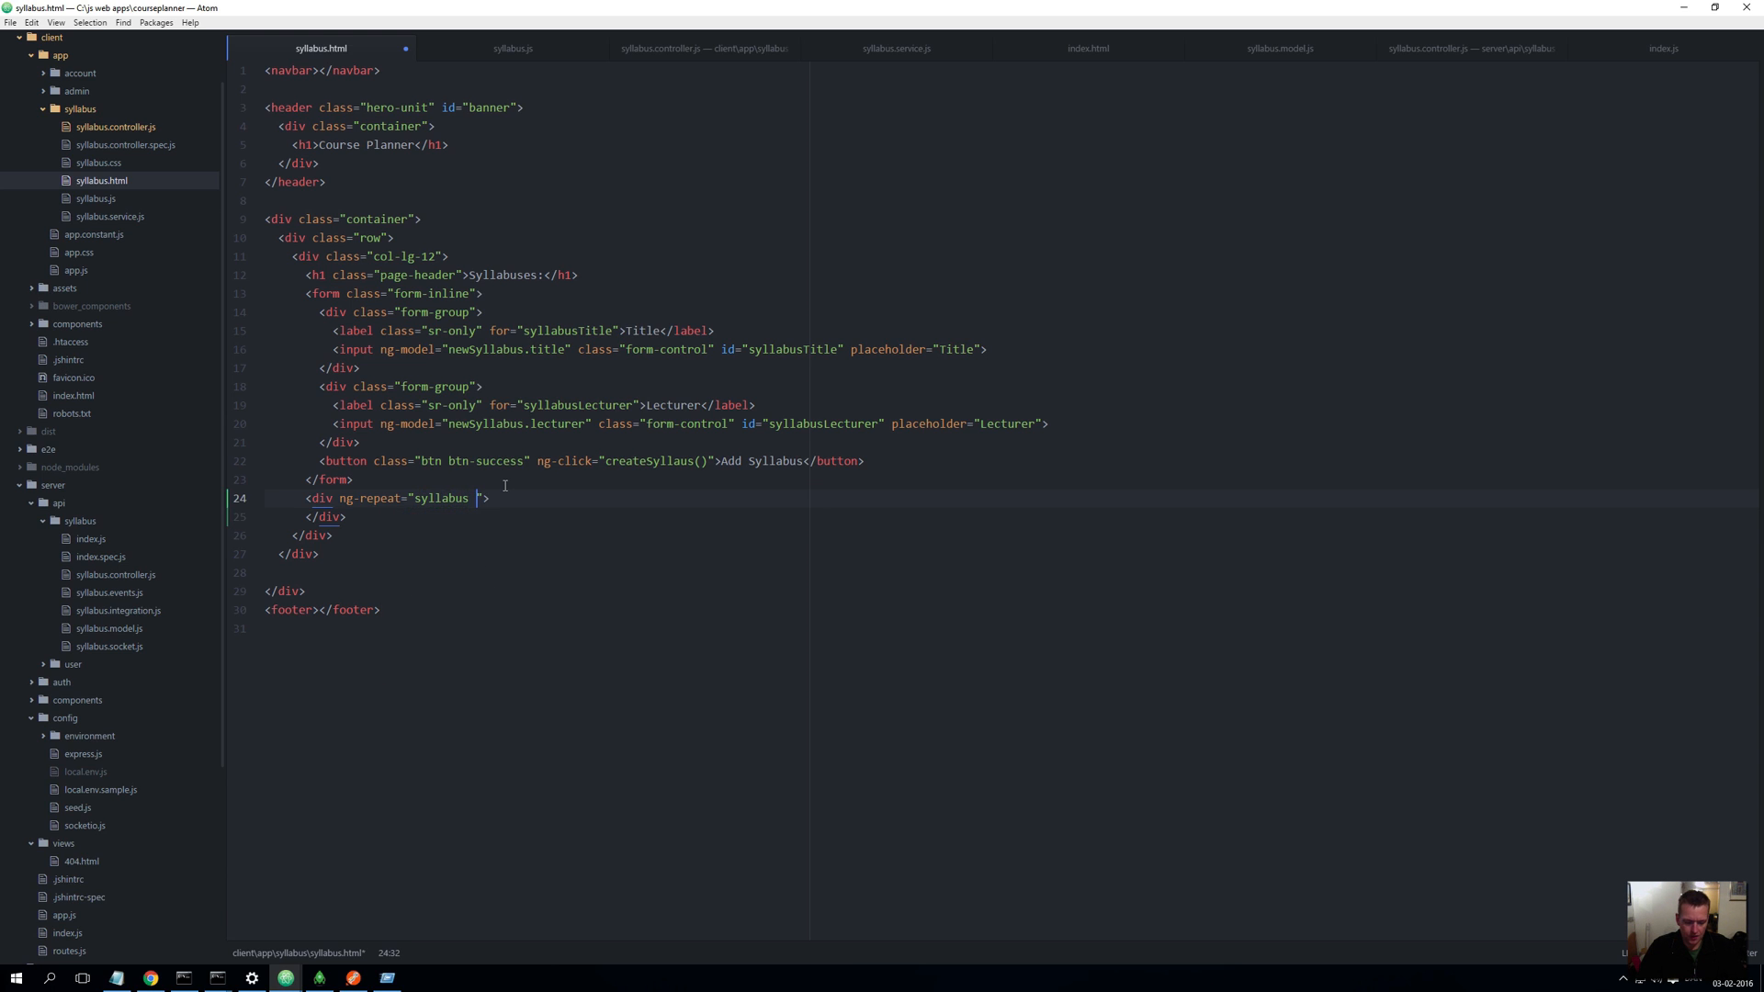
text(in sullabuses)
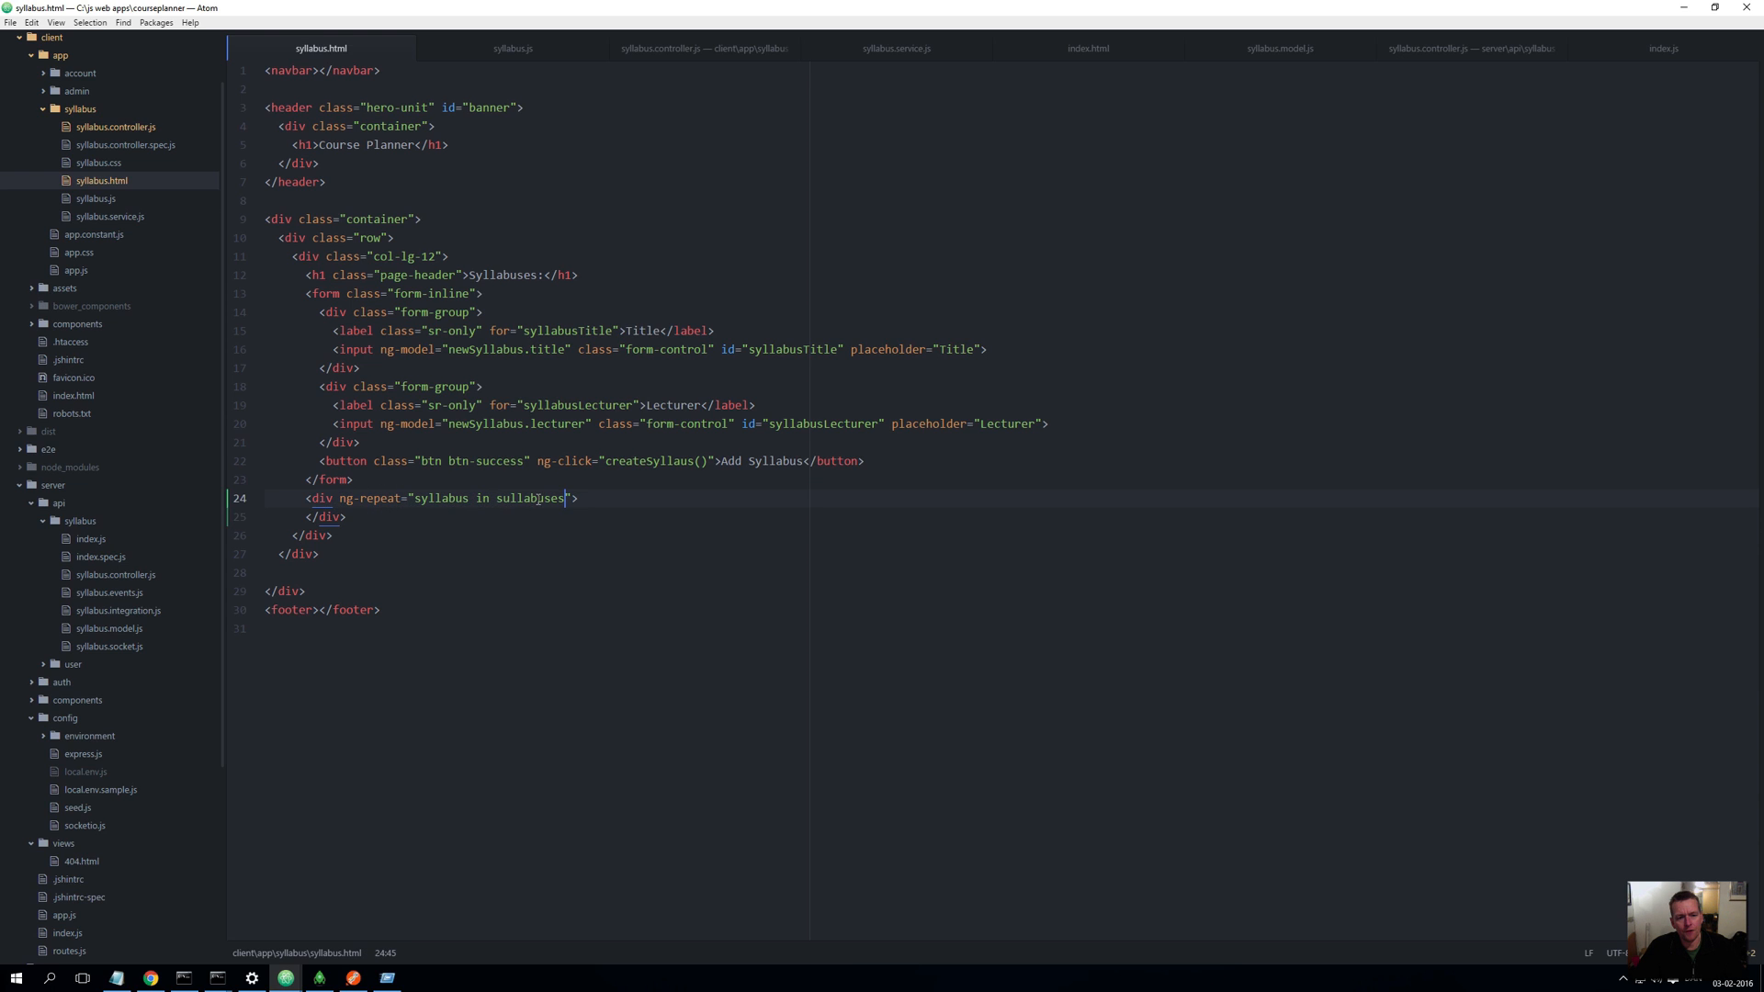
click(507, 498)
text(y)
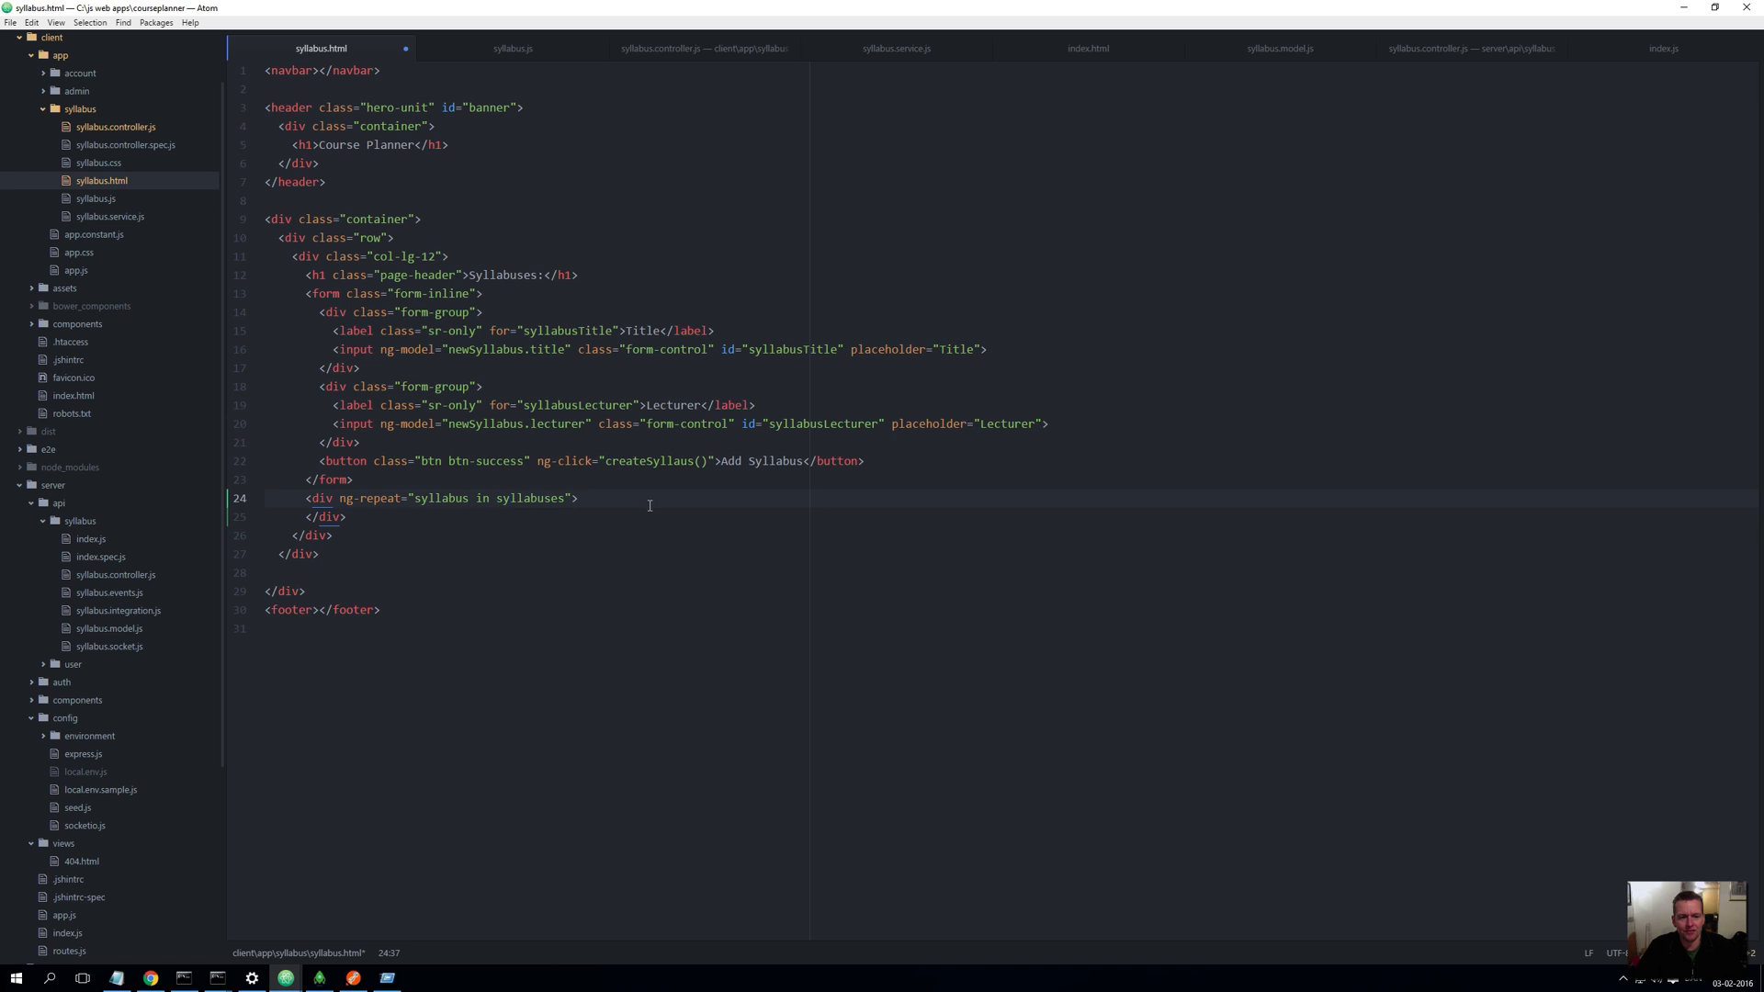
key(Enter)
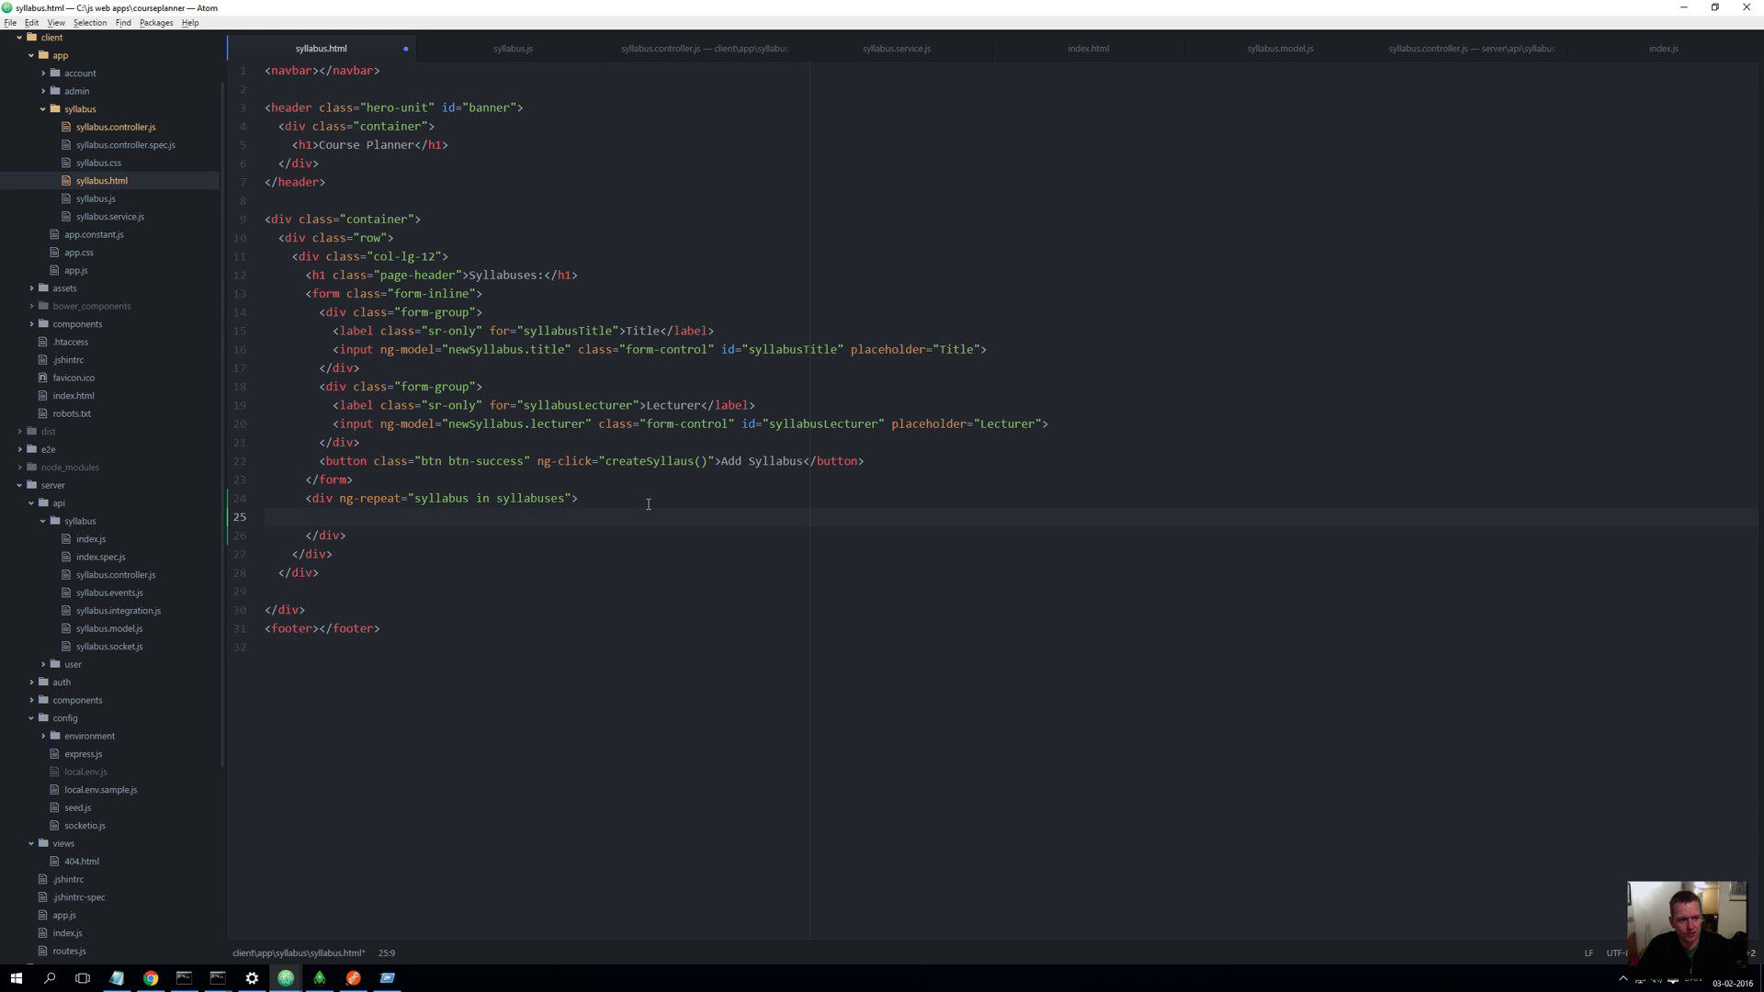
Insert {{syllabus.title}} inside the repeating div
text({{}})
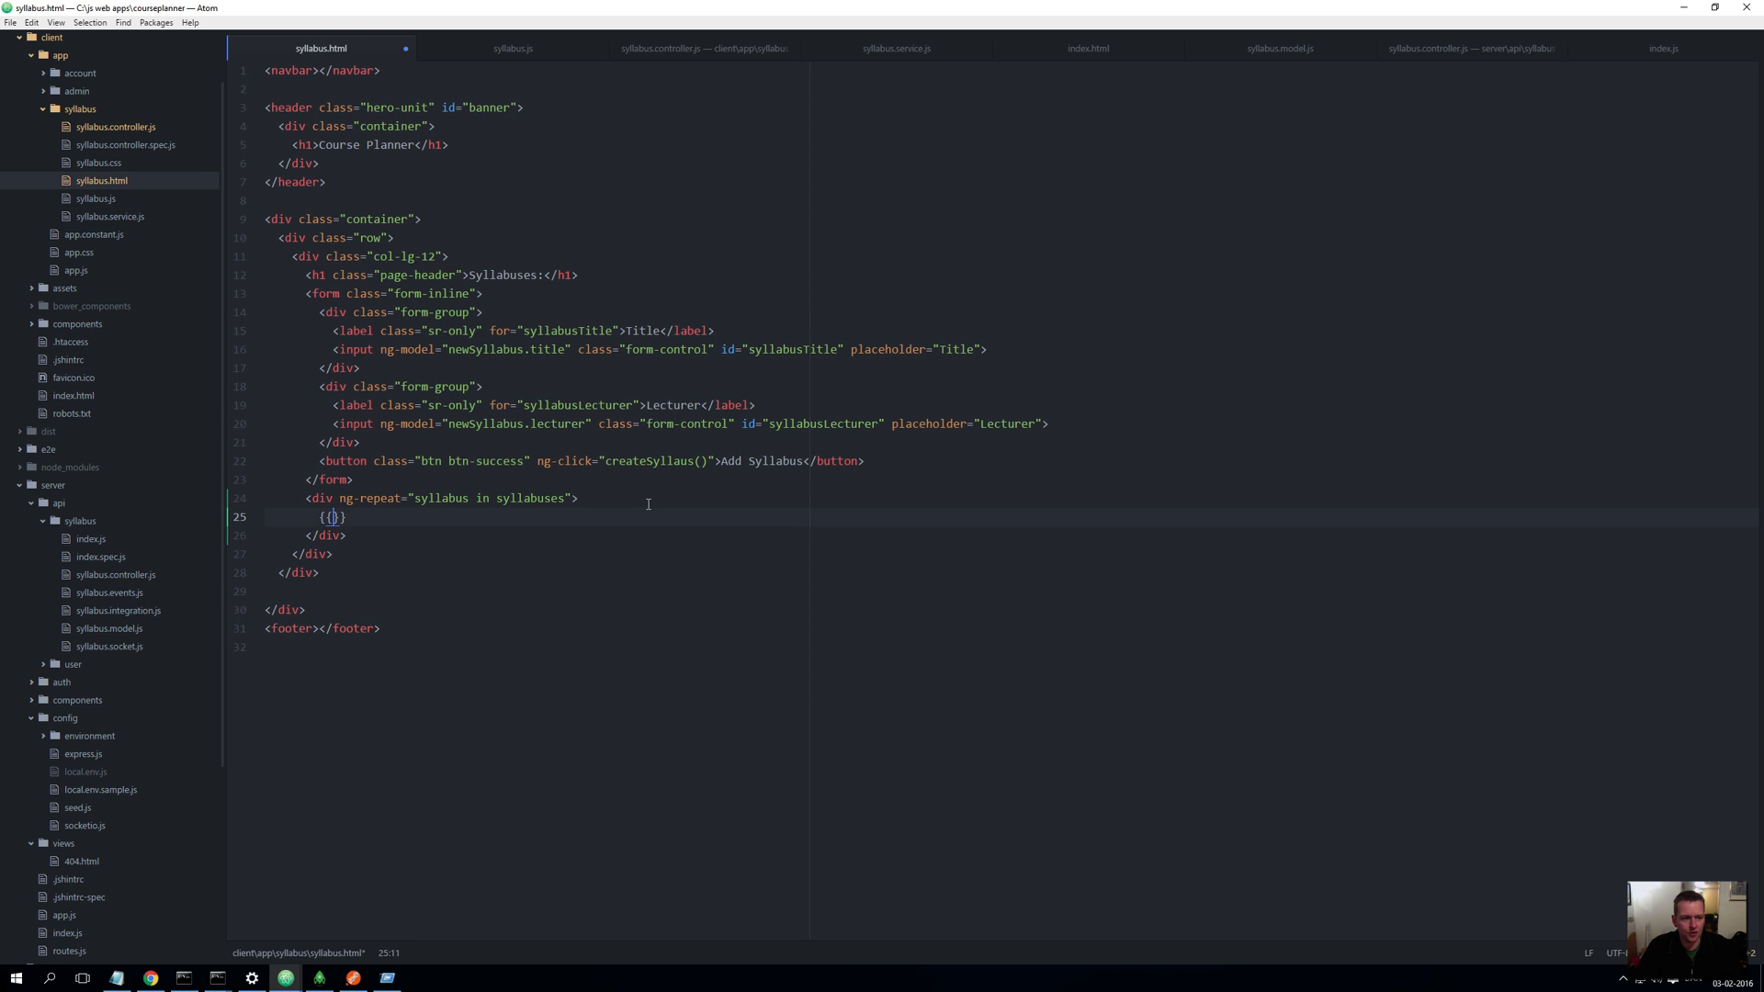
text(sy)
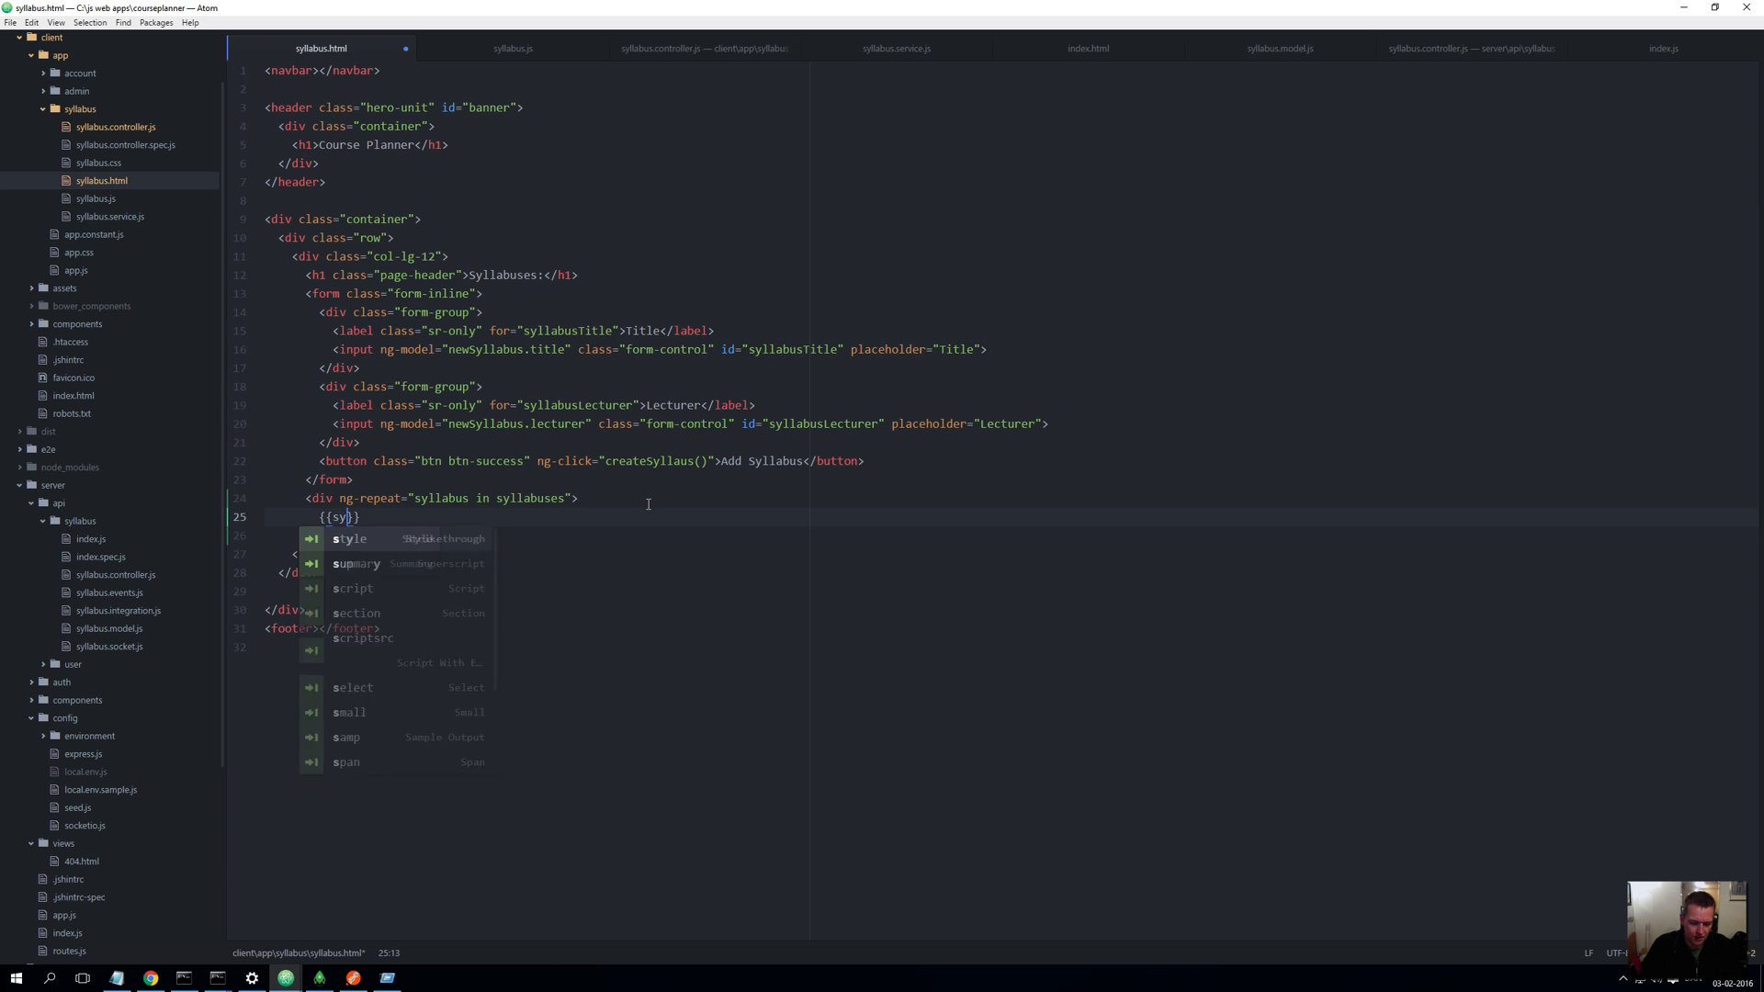
text(lla)
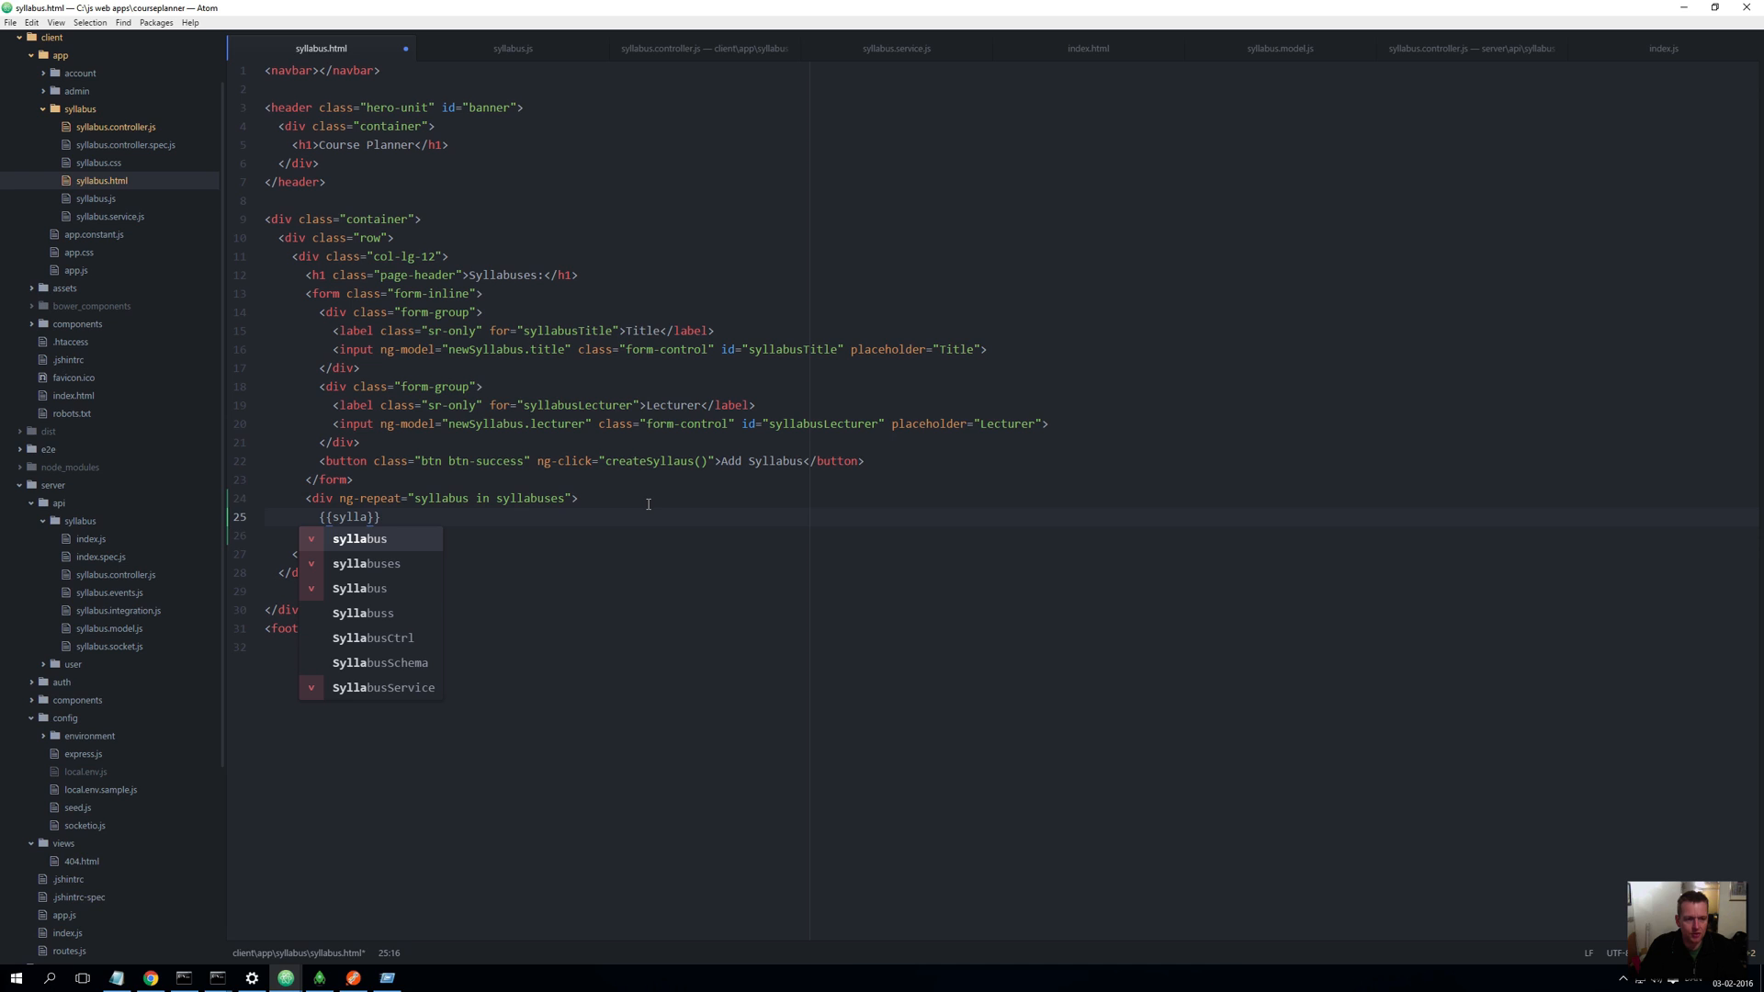
text(bus)
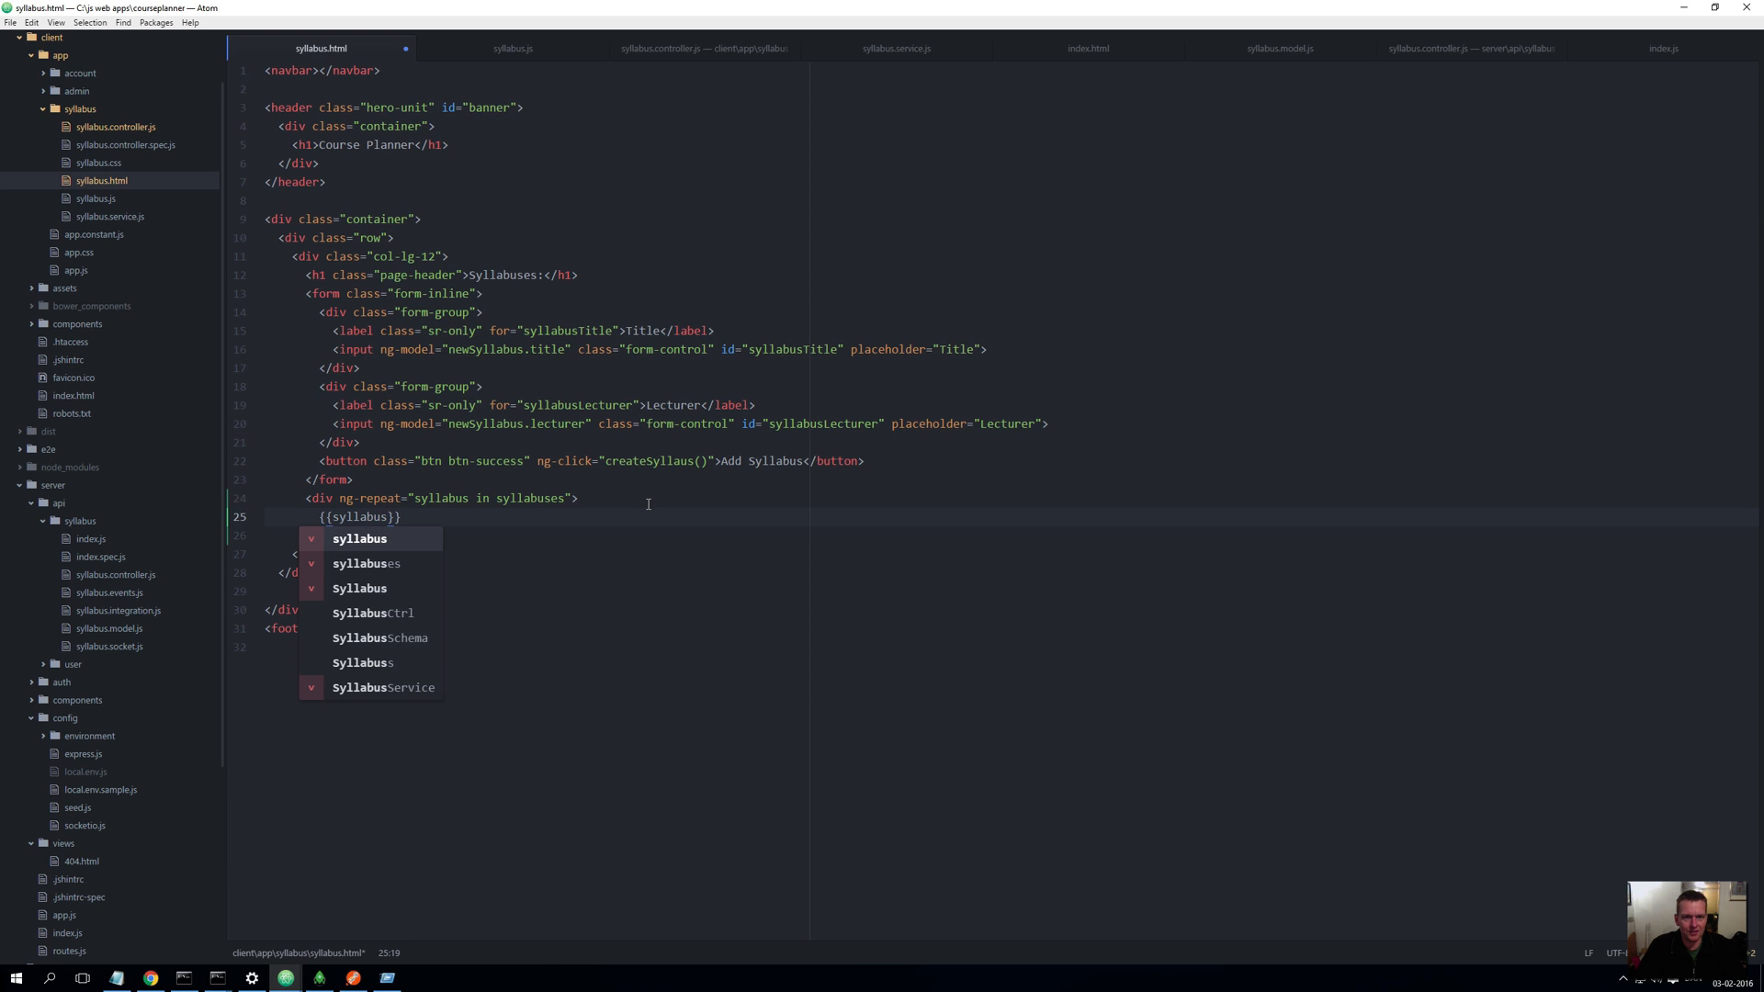
text(.)
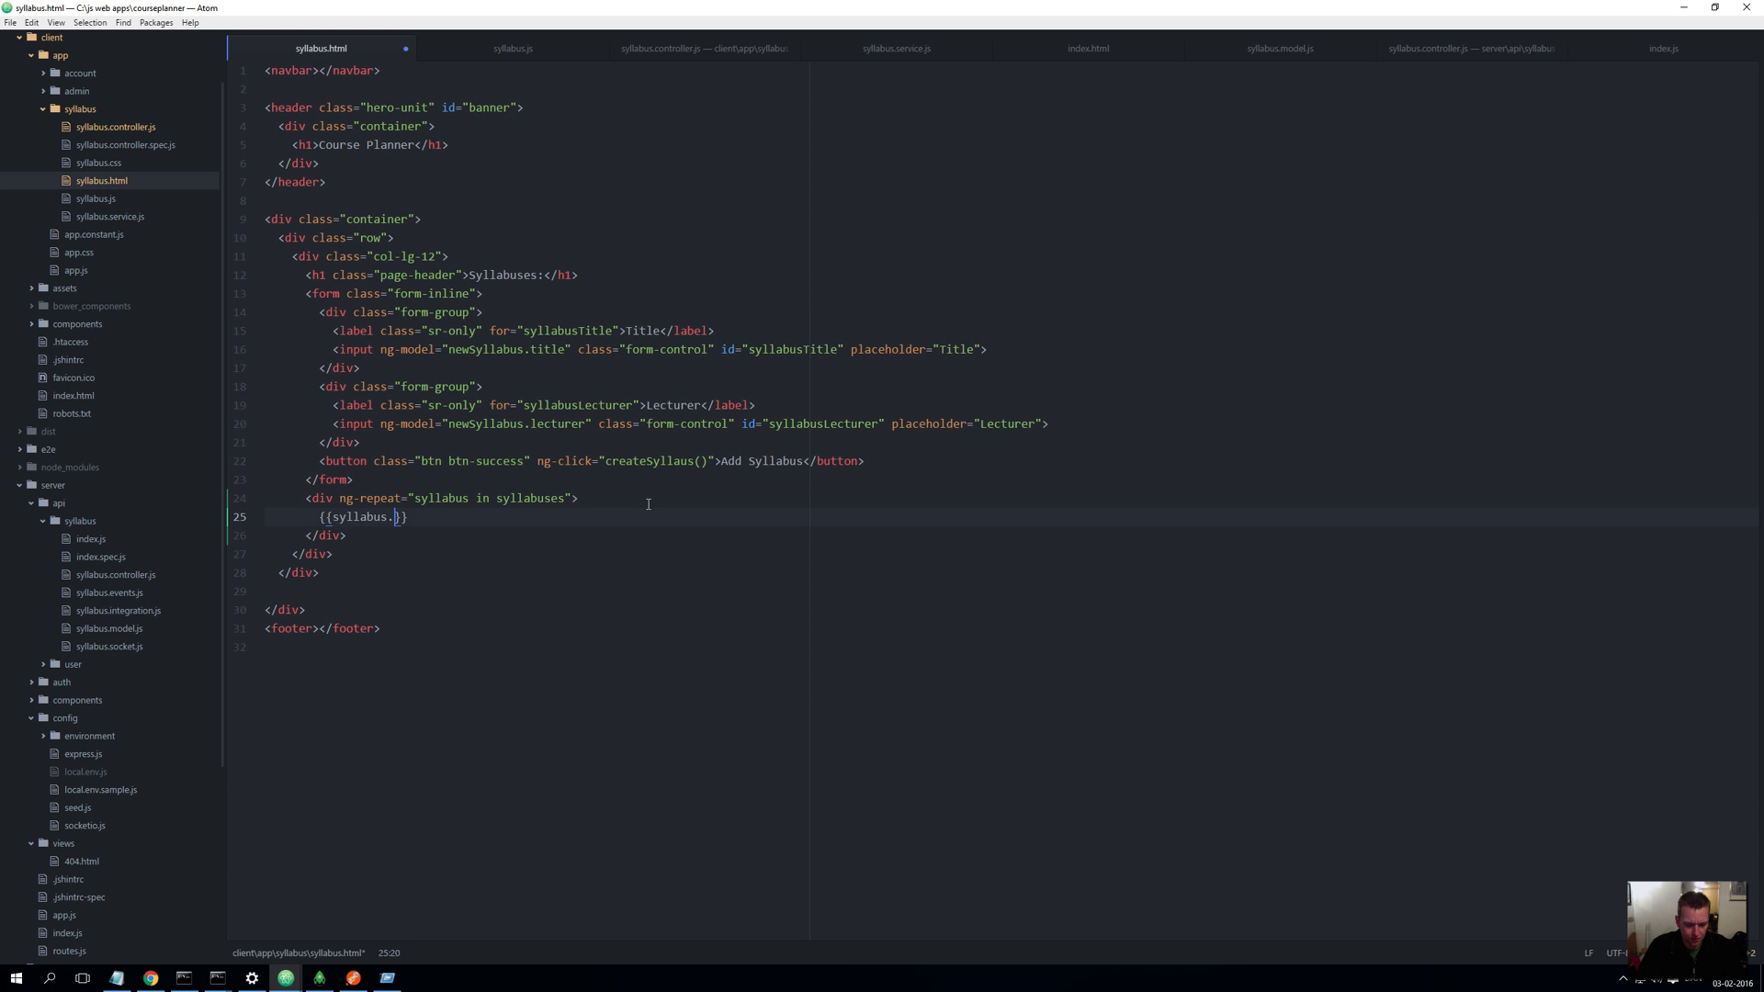
text(title)
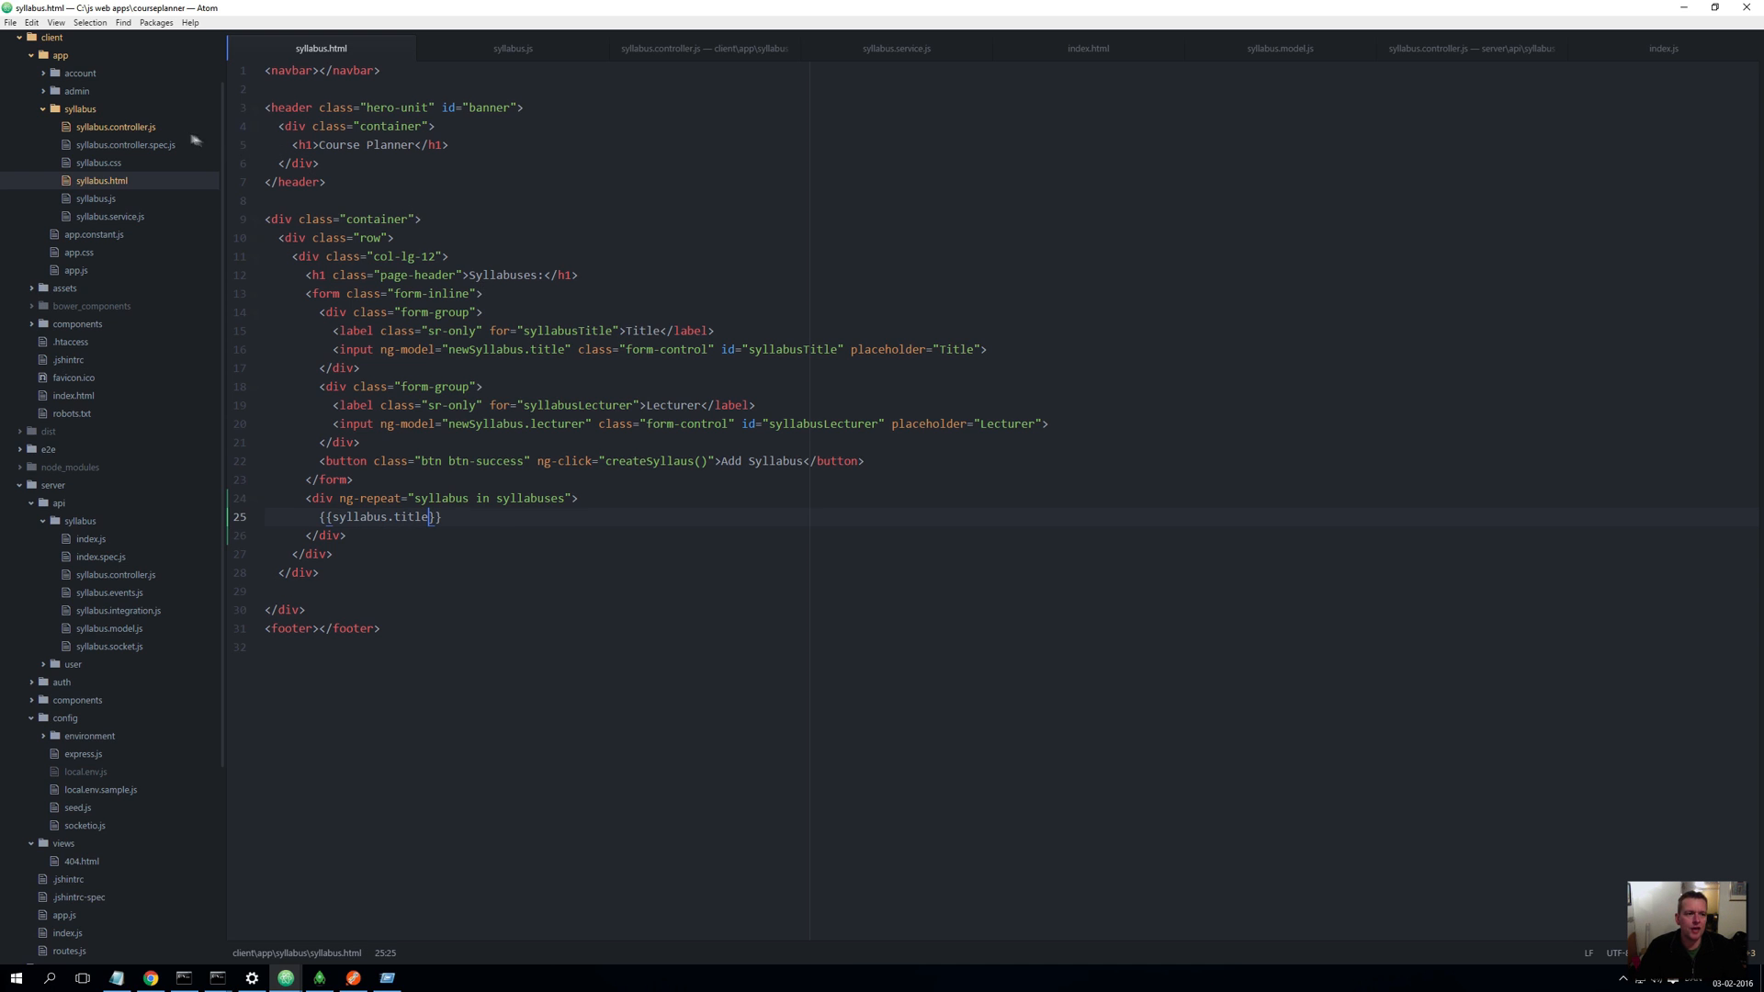
Confirm $scope.syllabuses in syllabus.controller.js, then return to syllabus.html
click(707, 48)
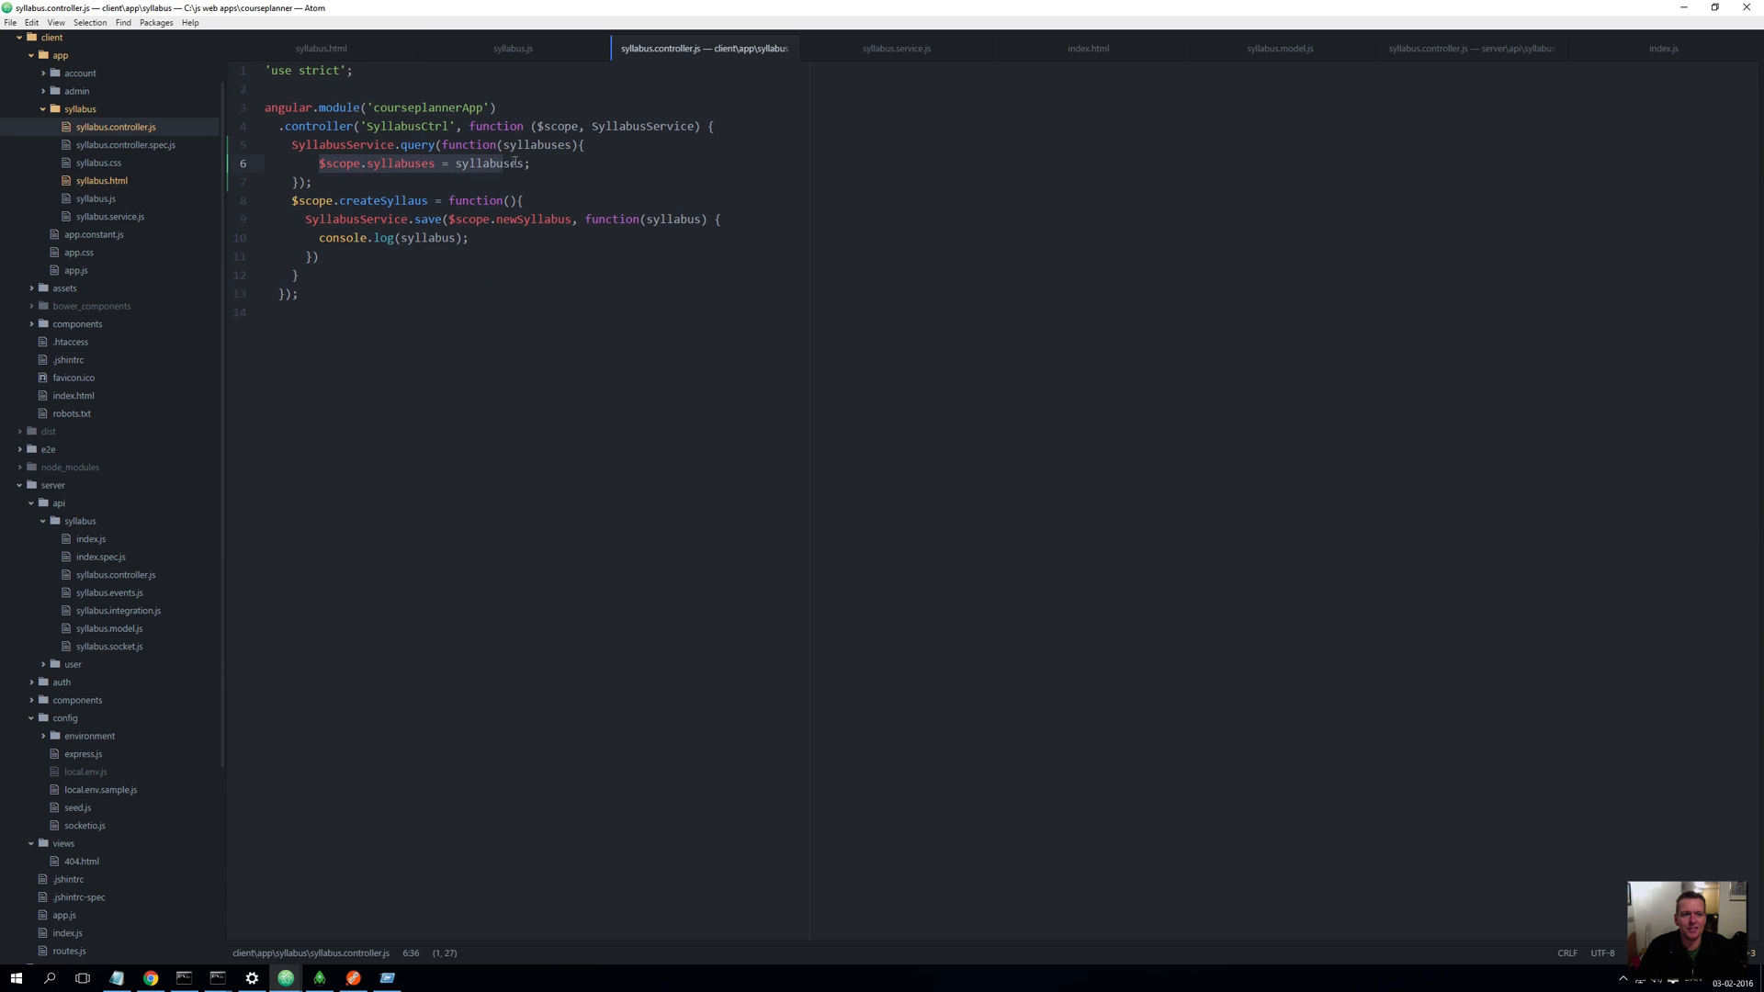
double_click(398, 162)
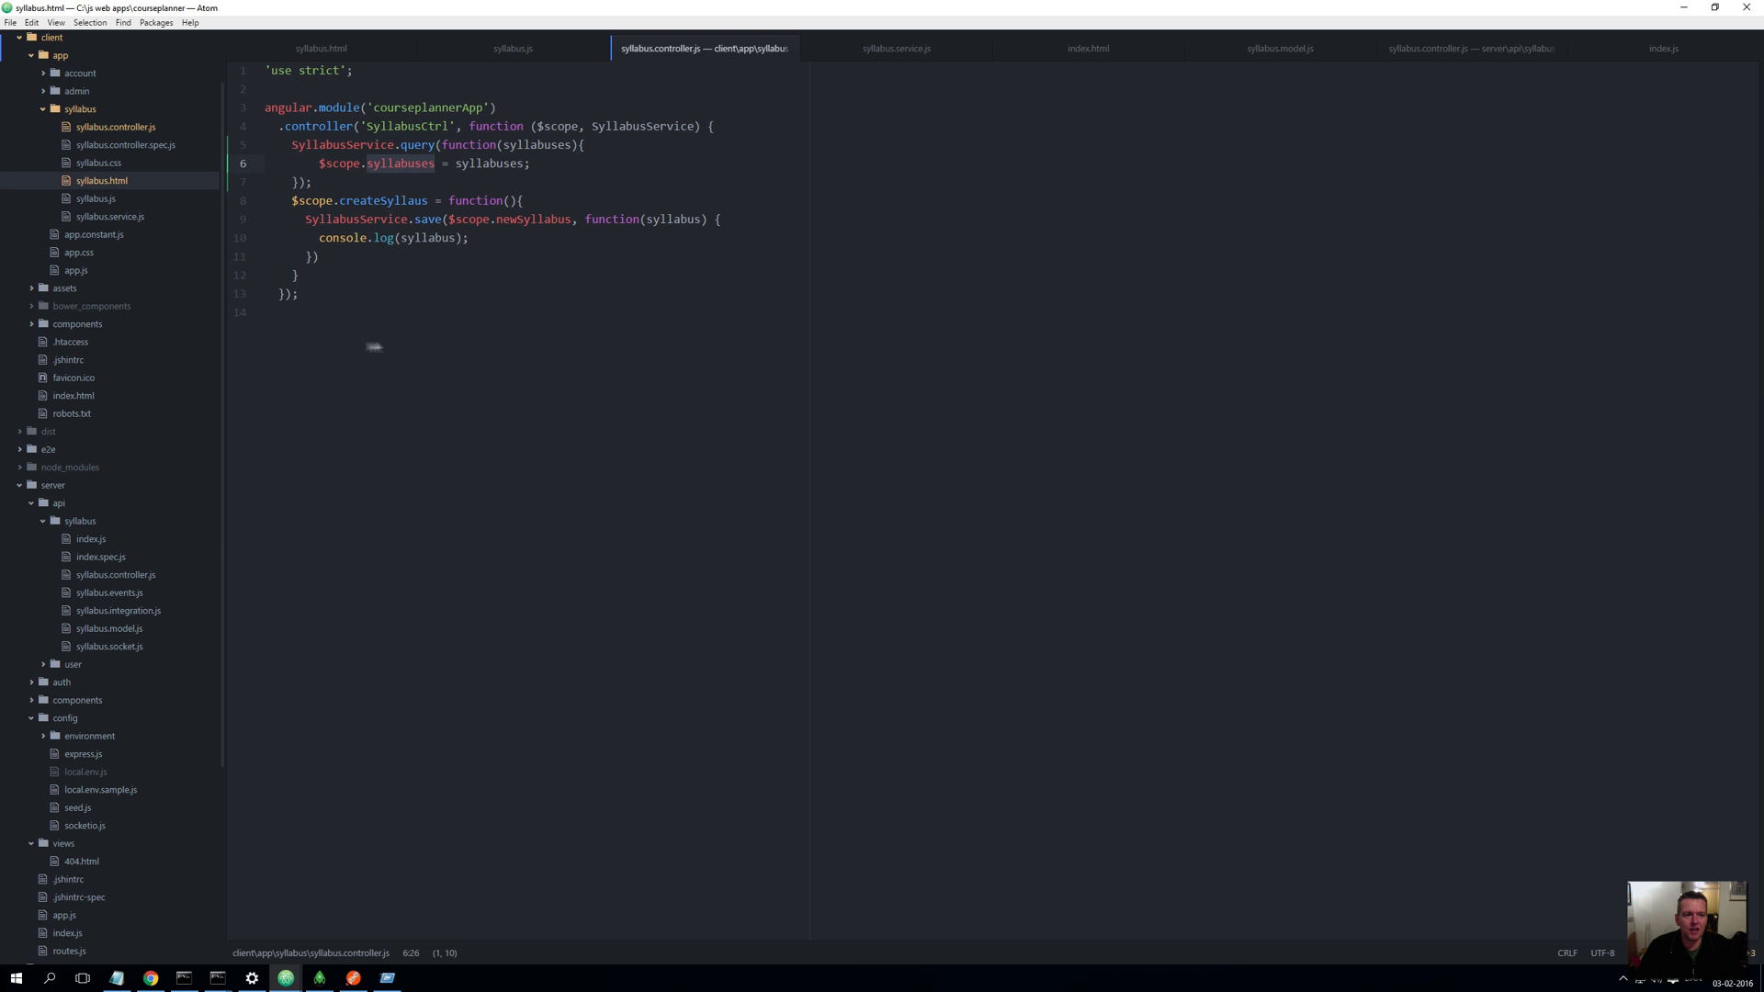
click(334, 47)
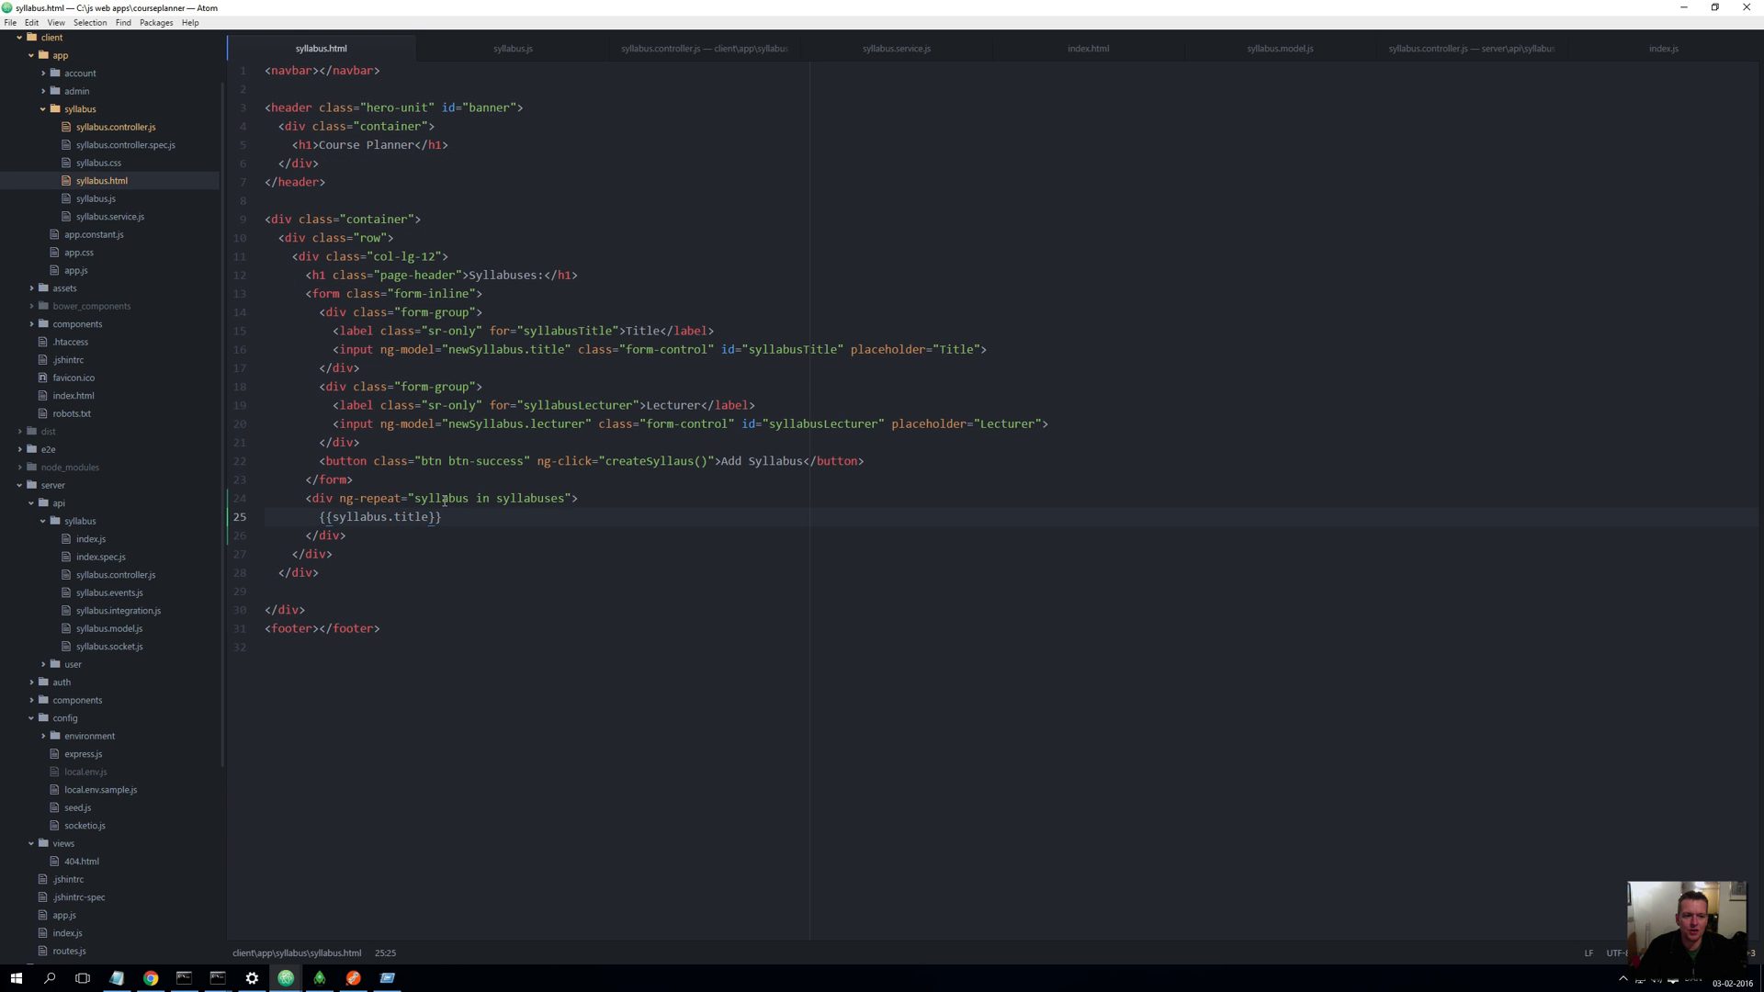
double_click(529, 498)
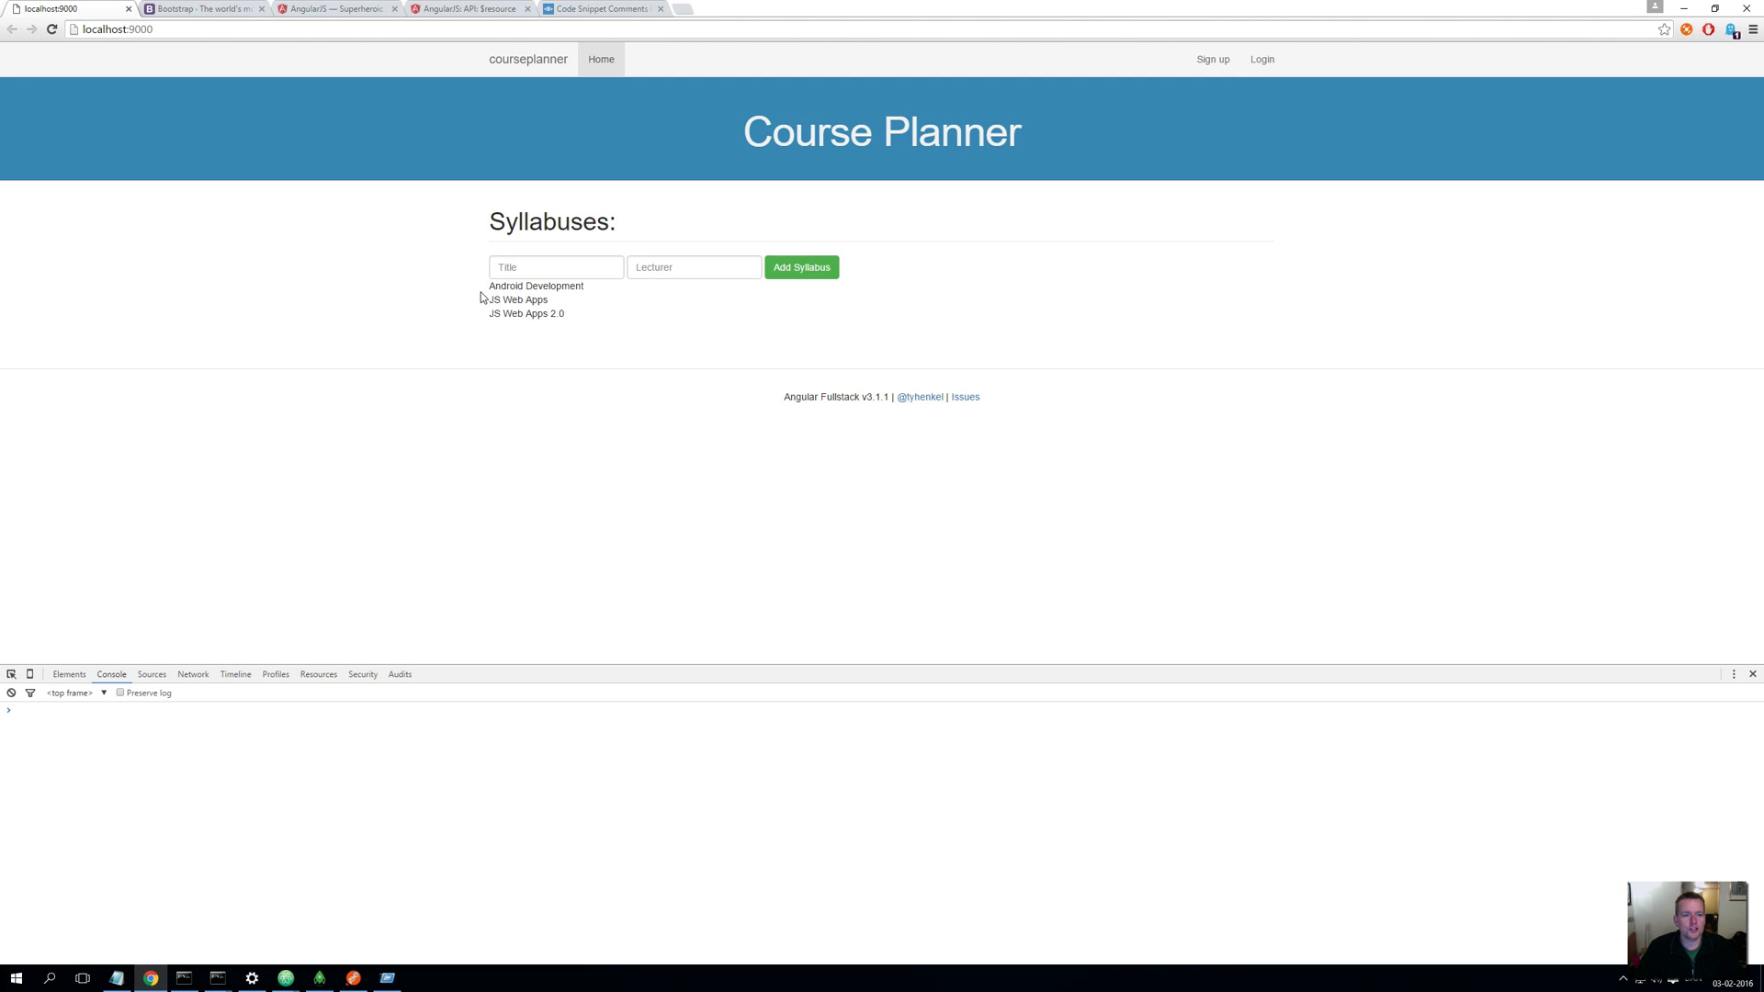
mouse_move(606, 327)
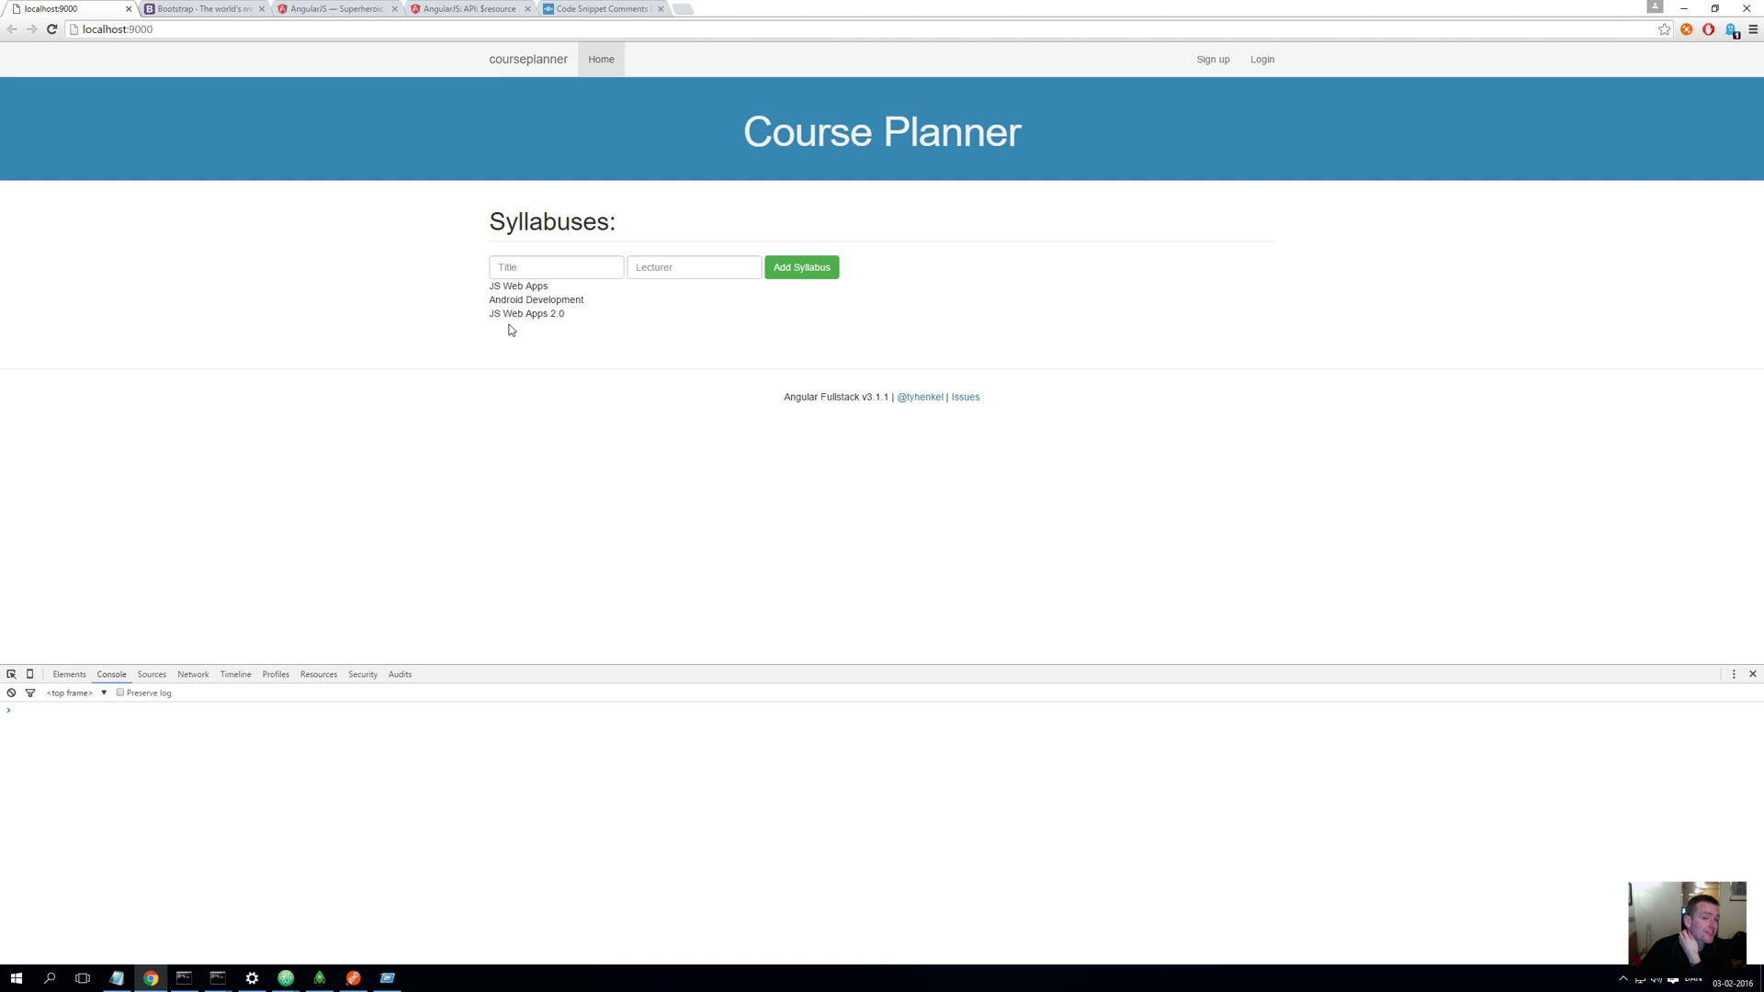
Focus the Title input on the Course Planner page
click(555, 266)
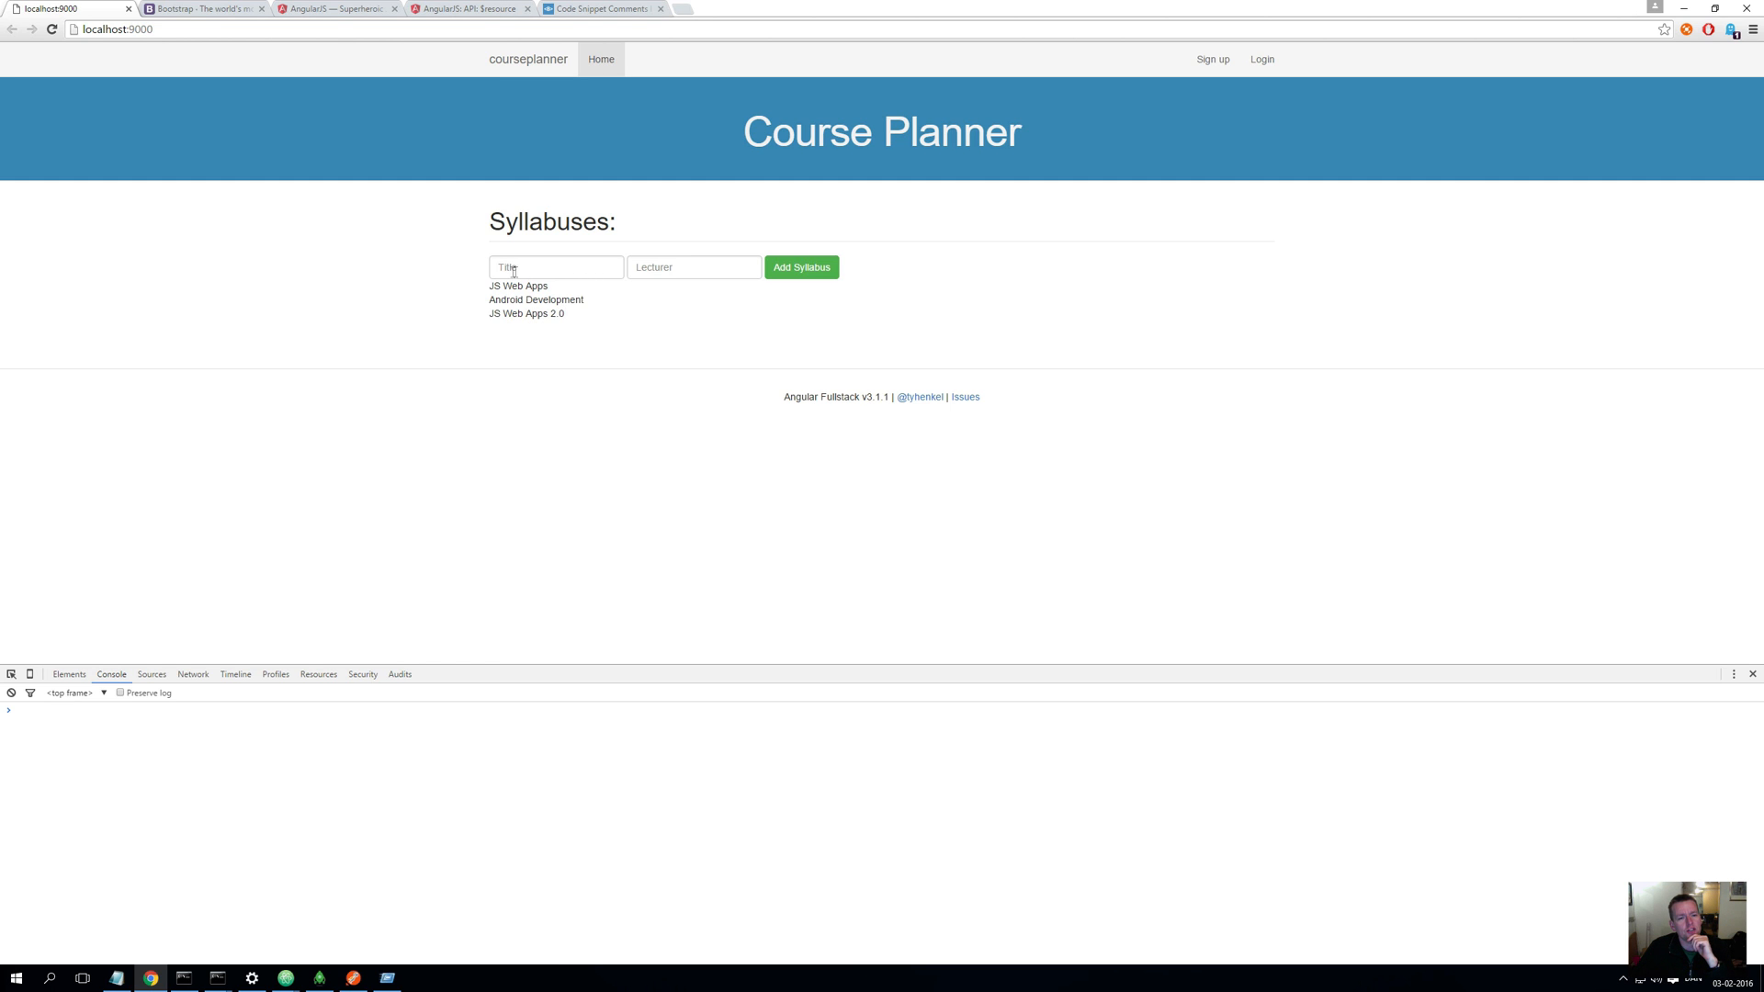
click(556, 268)
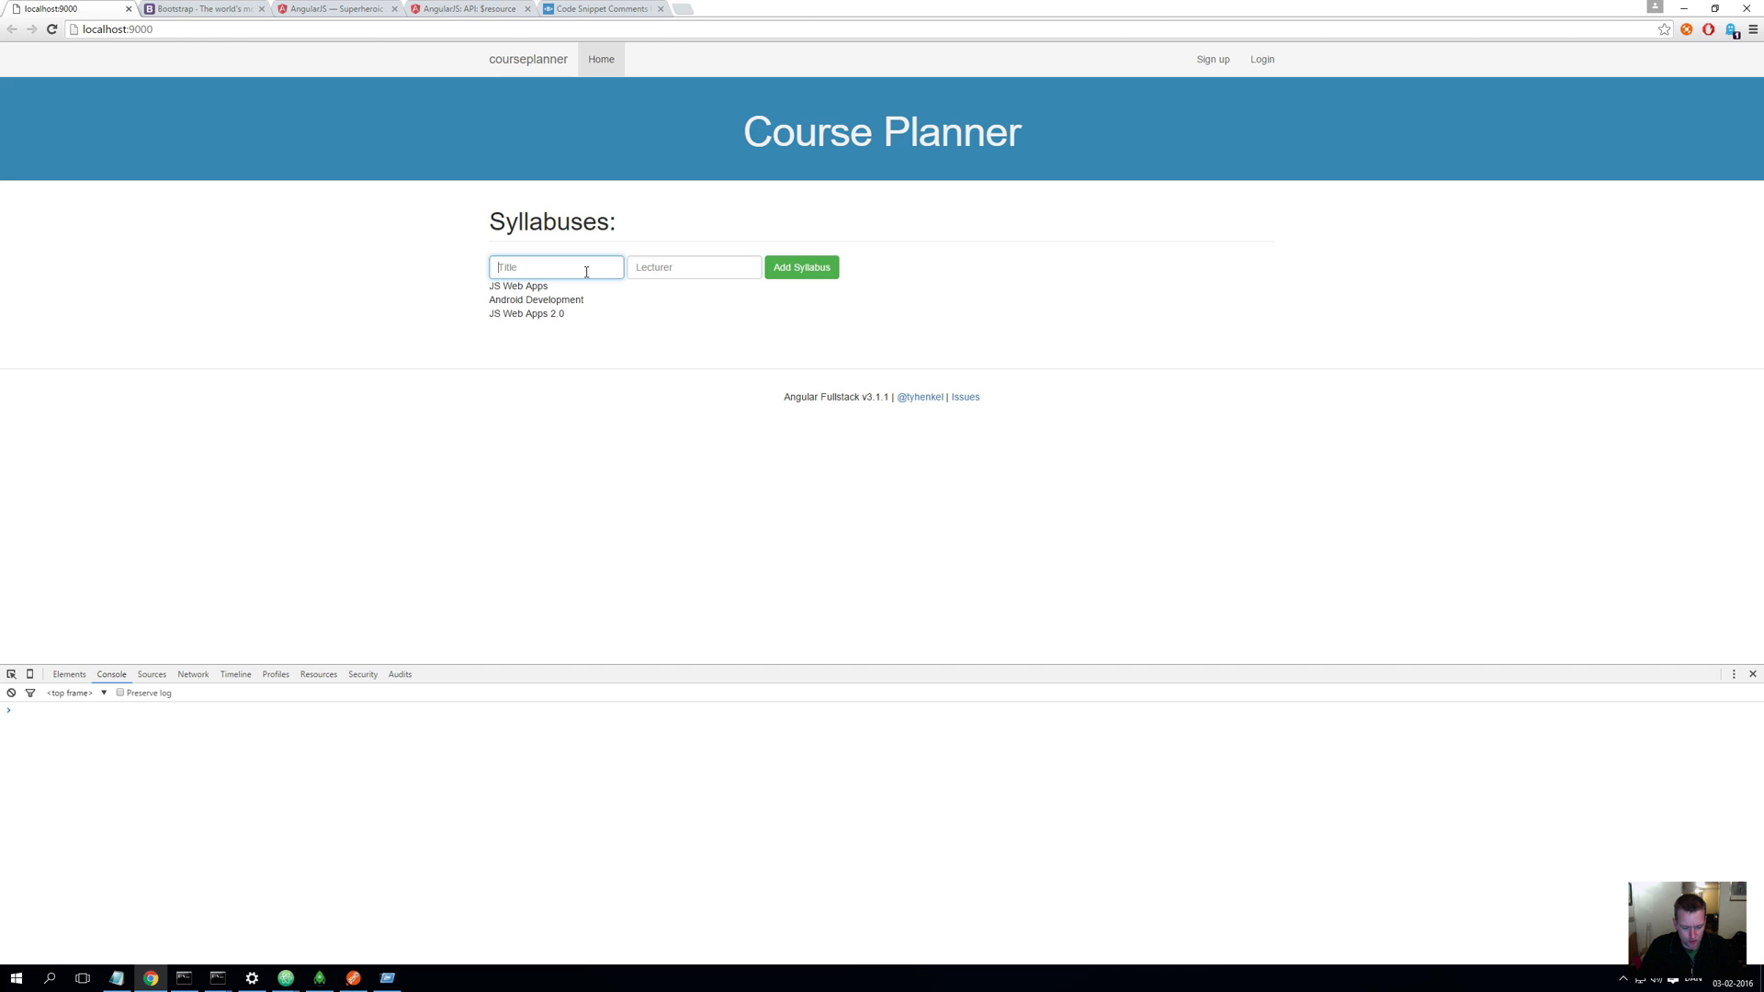
Submit syllabus 'John the dude course' with lecturer John via Add Syllabus
text(John the)
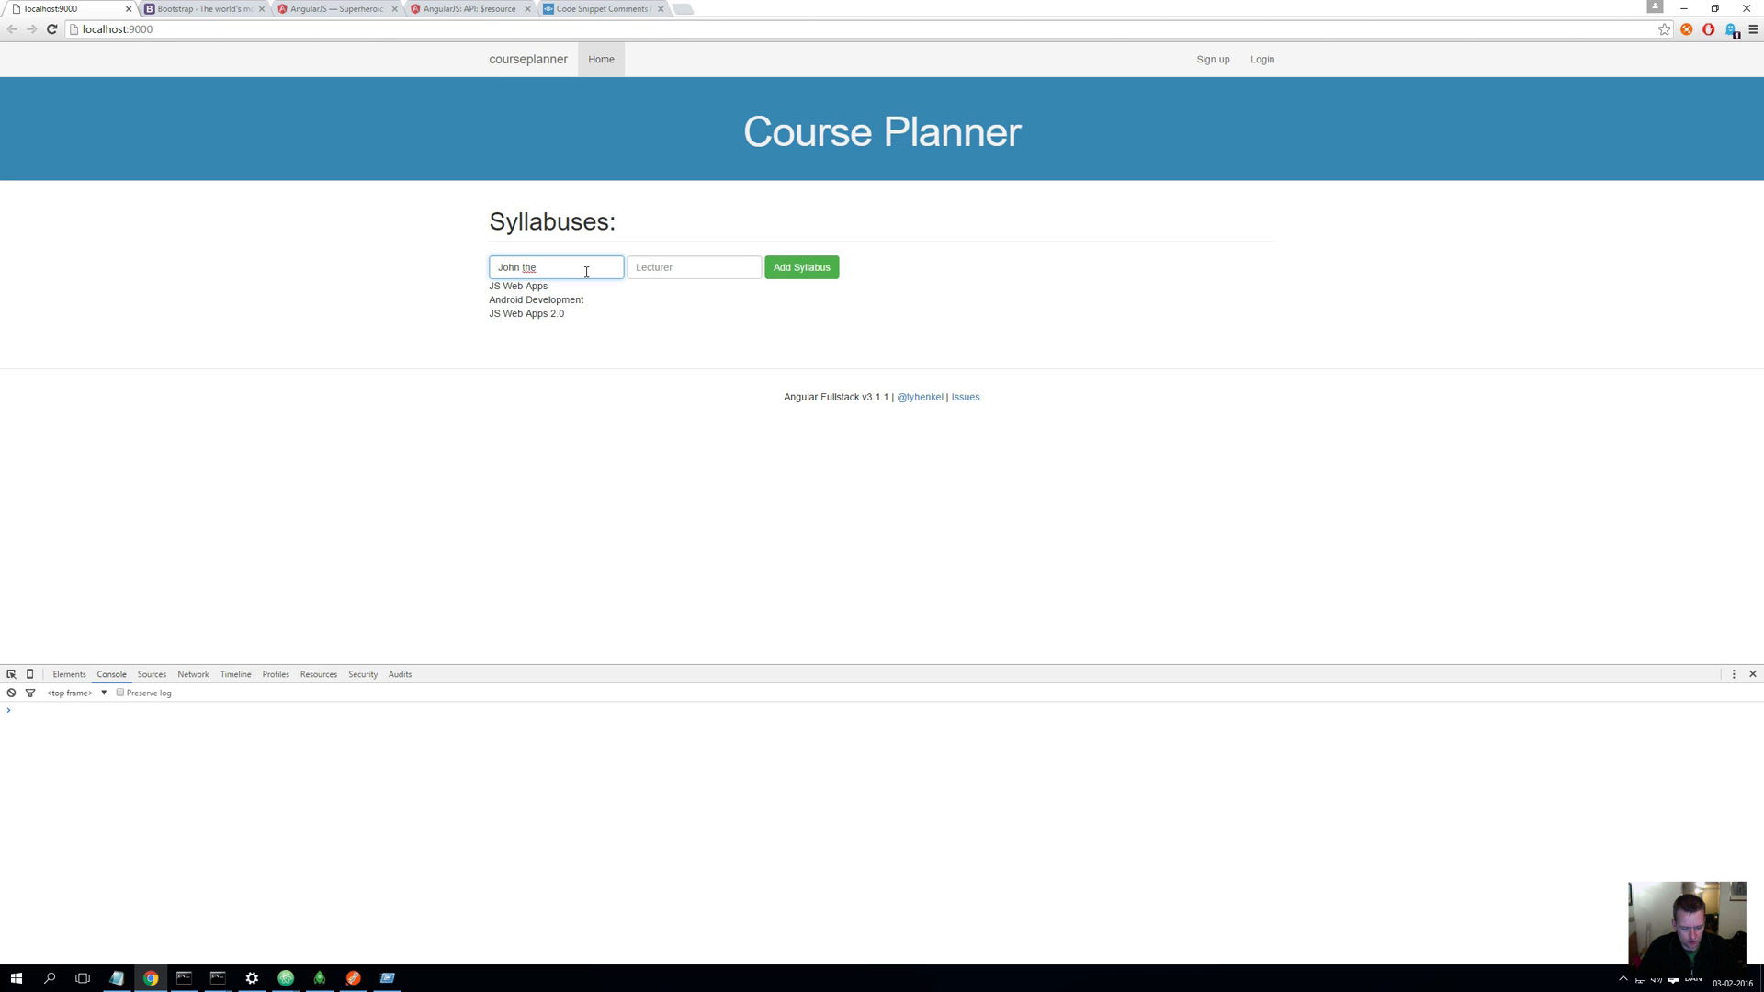
text(dude course)
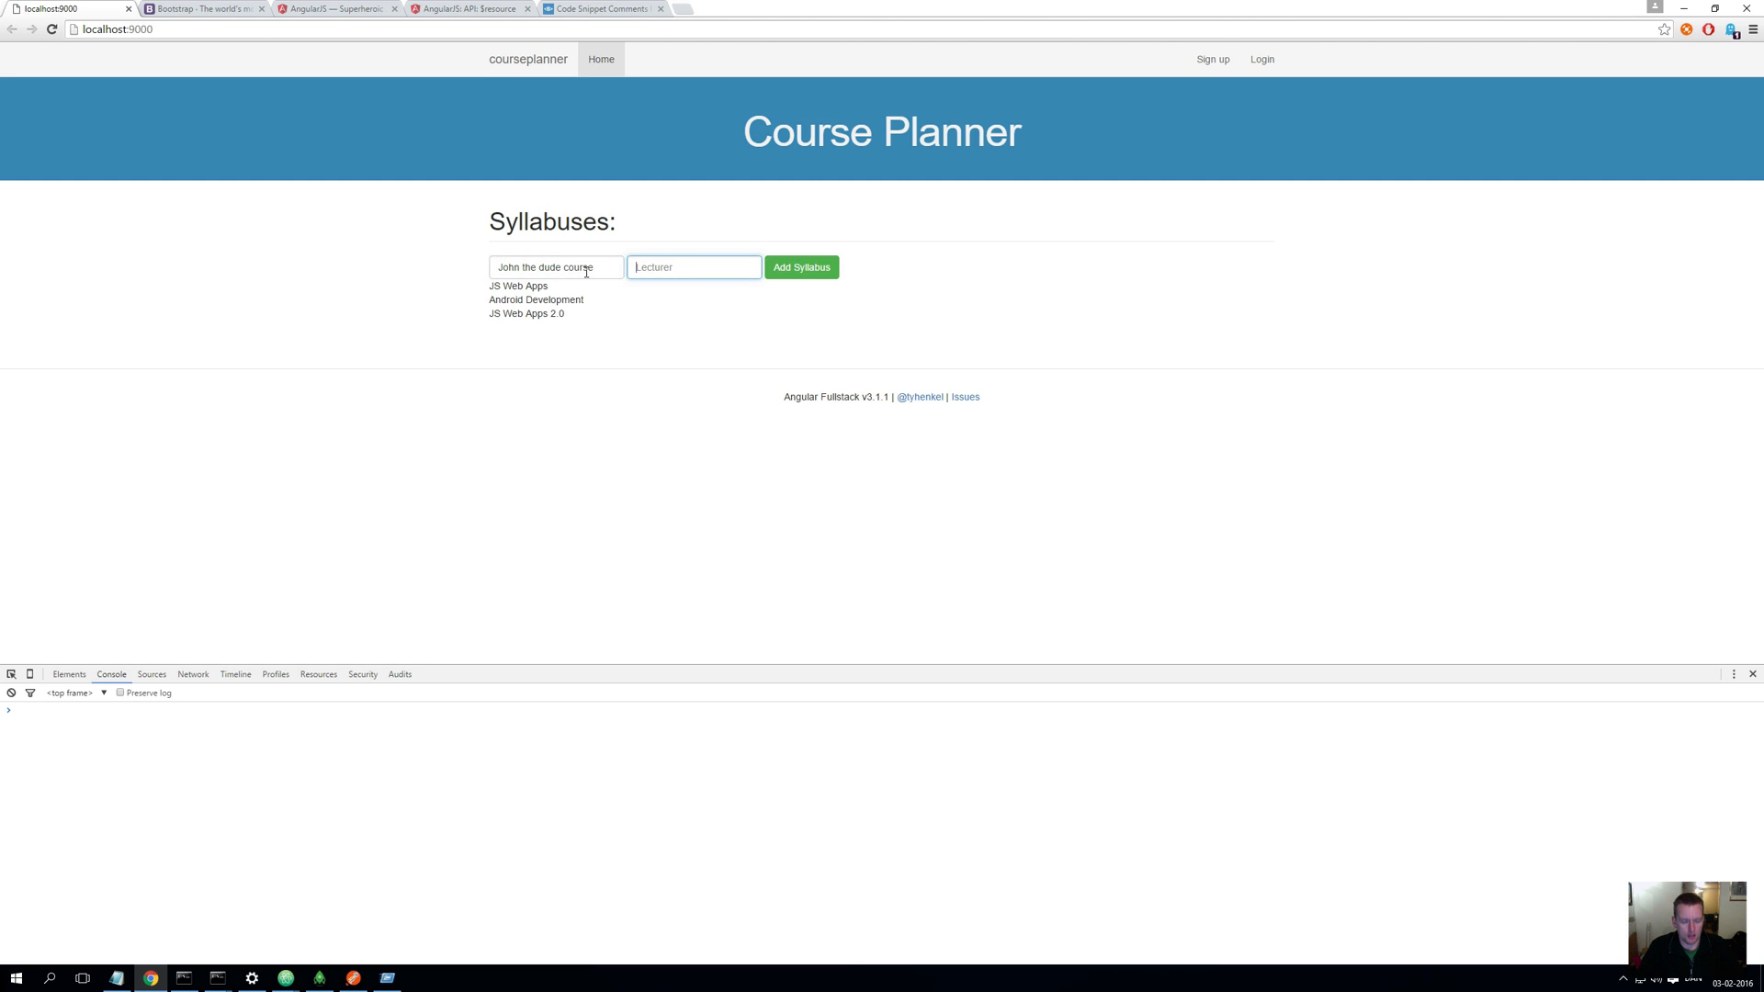
text(John)
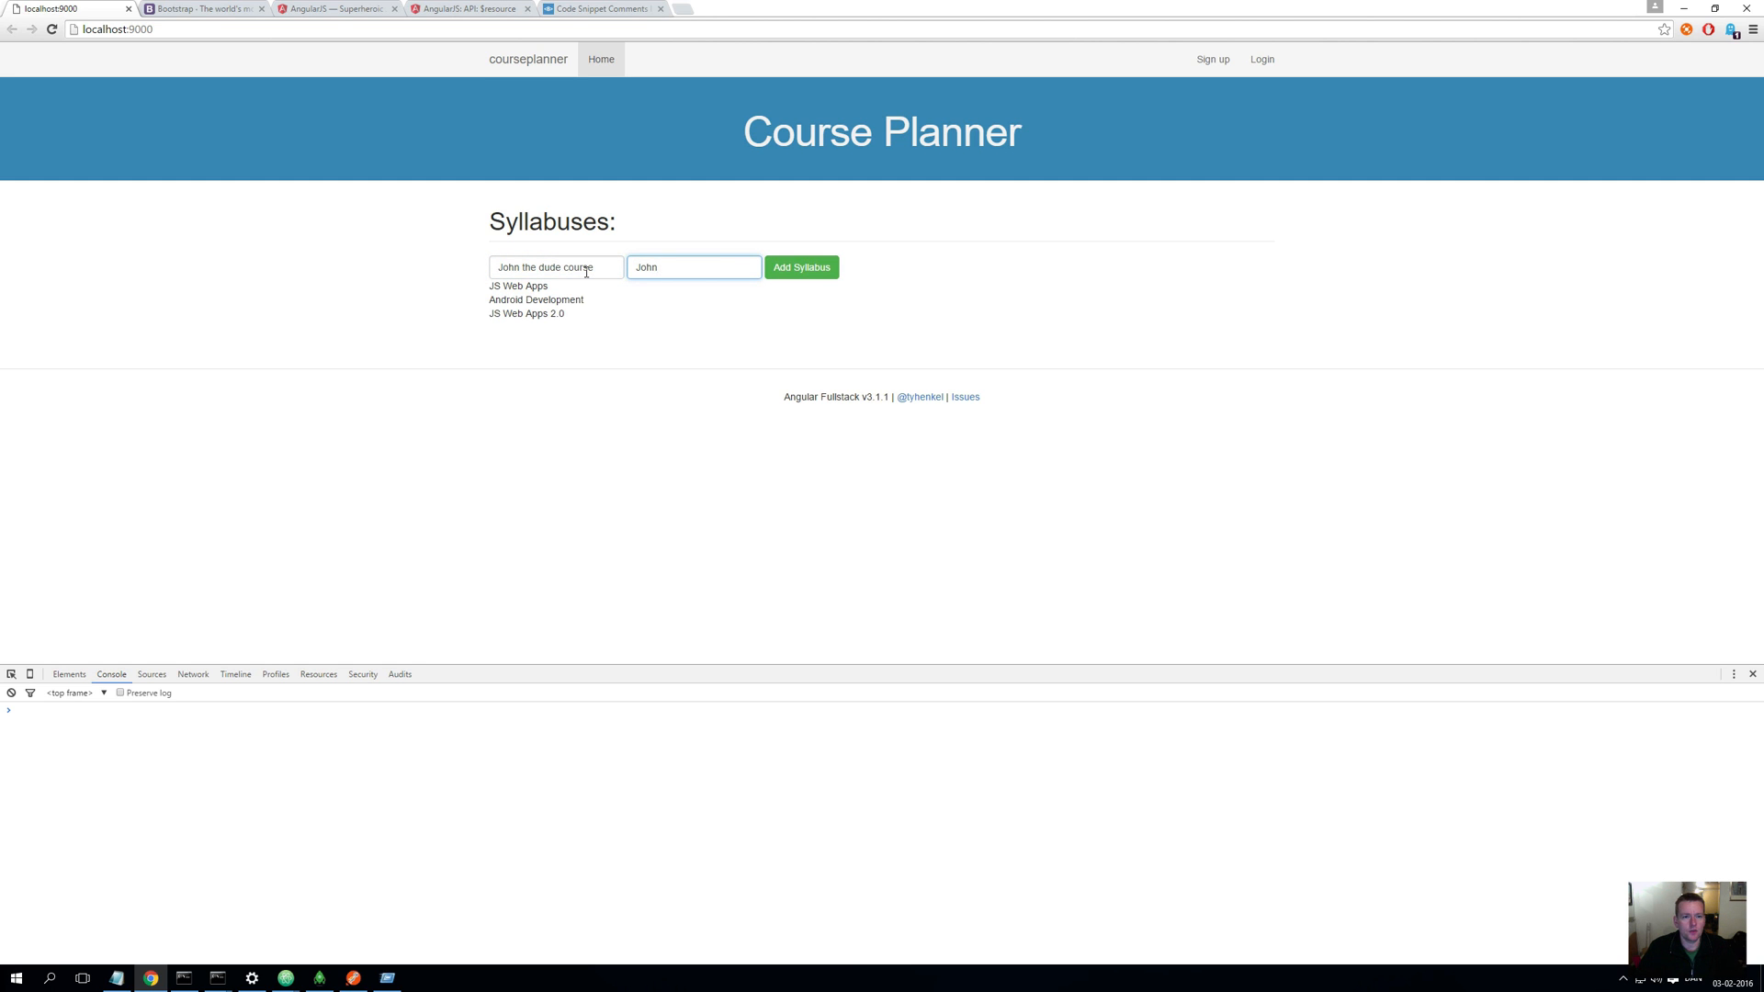
click(801, 267)
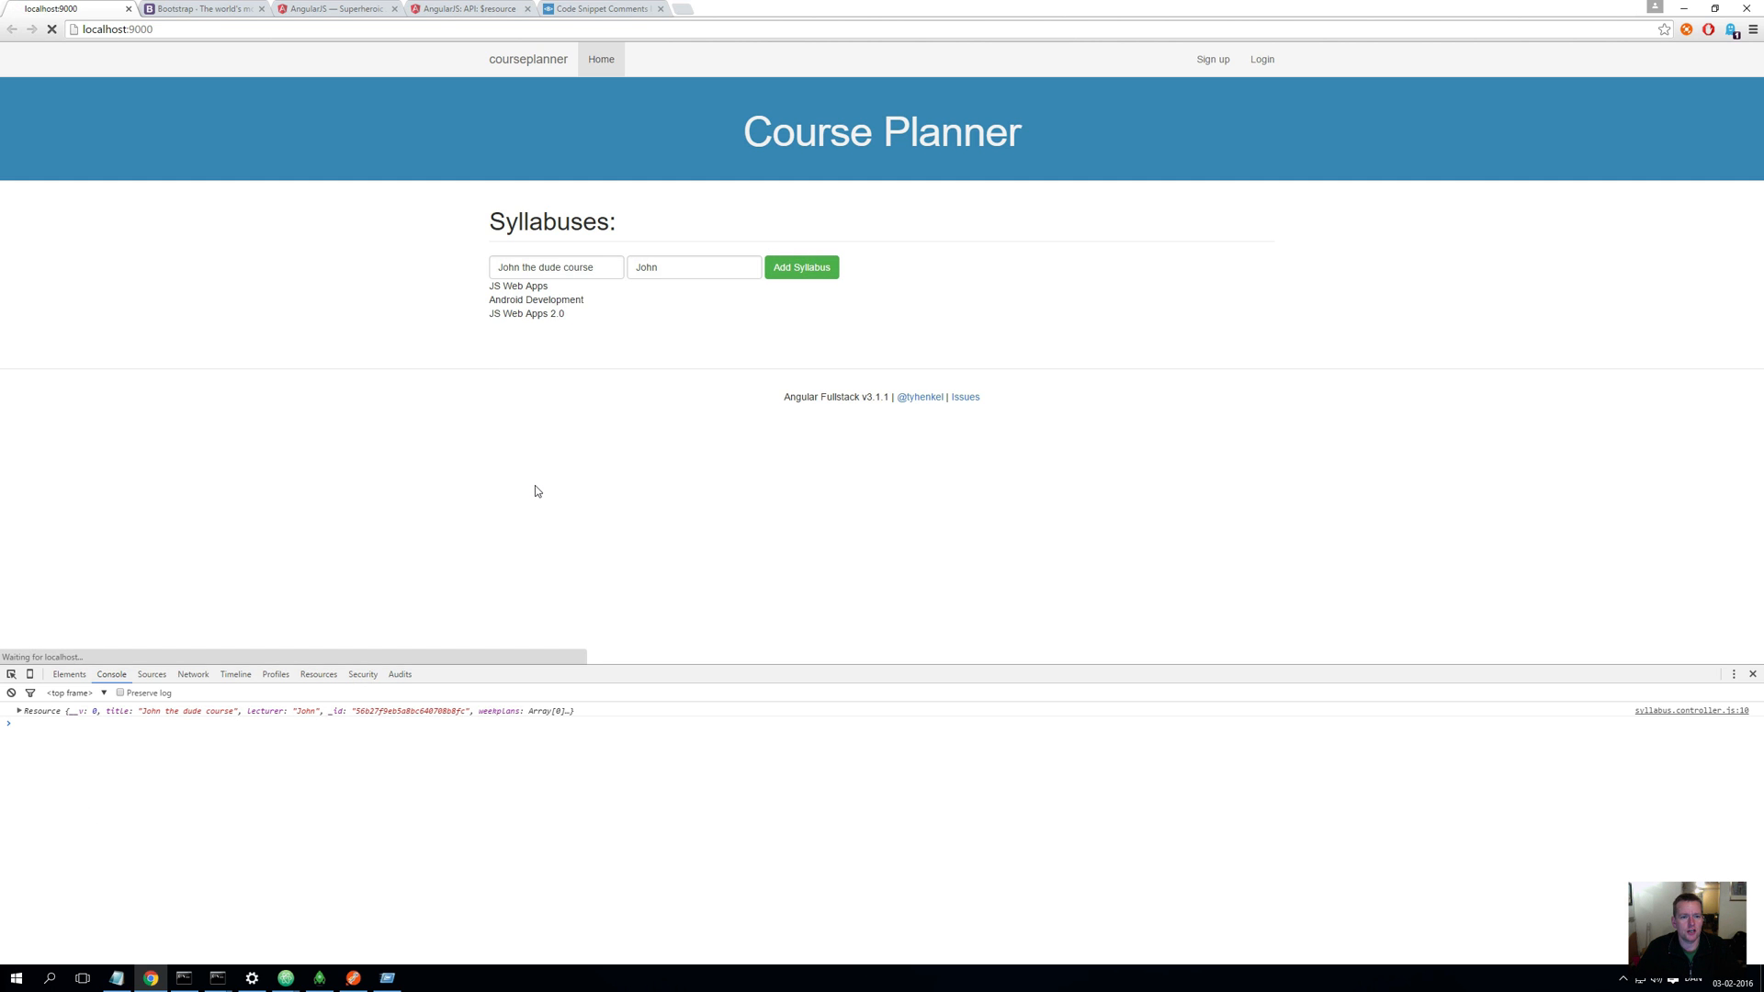
click(801, 267)
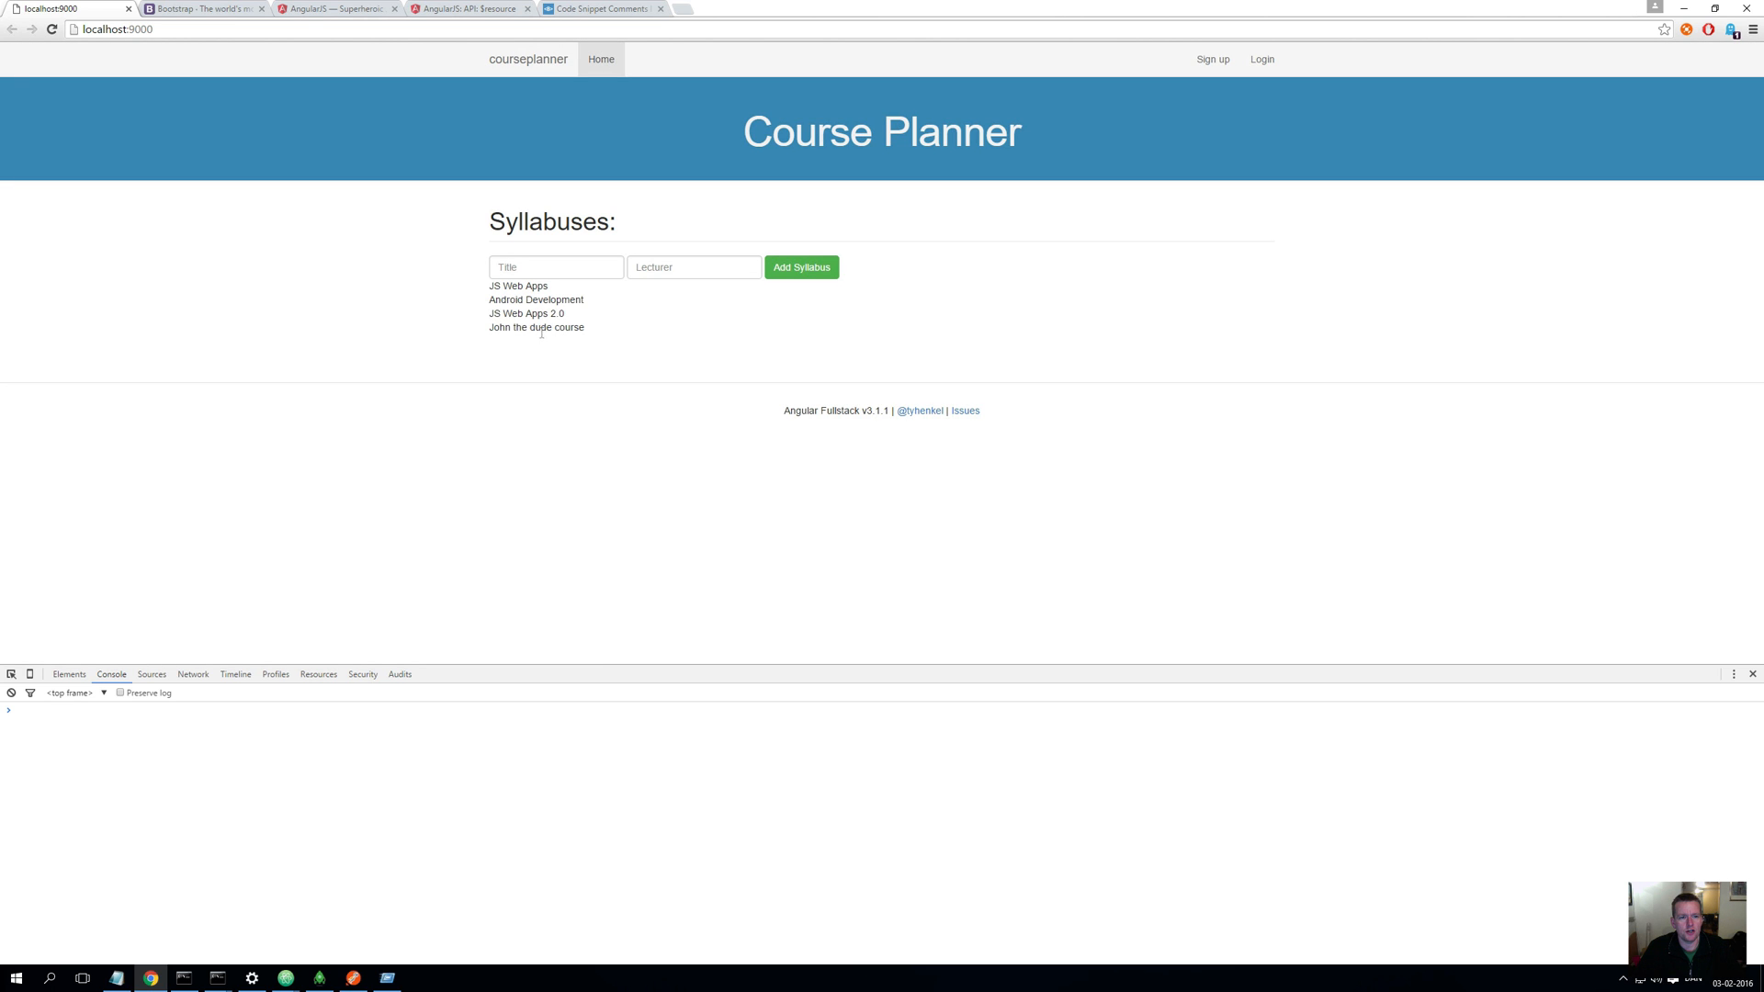